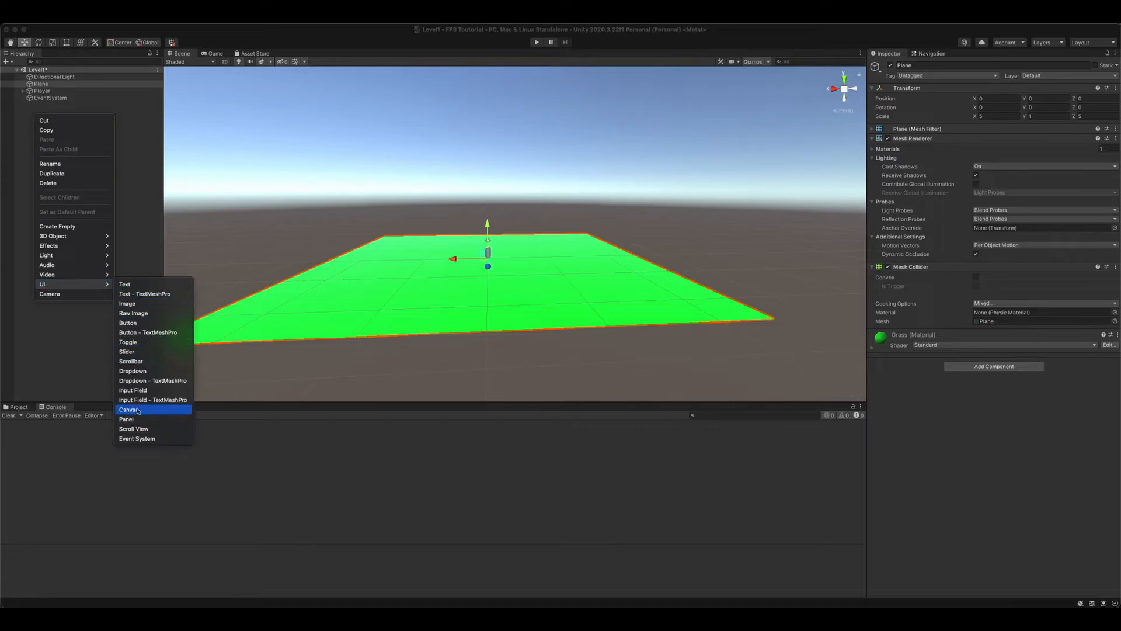
Add a UI Canvas with an empty child object renamed 'Health Bar'.
left_click(127, 409)
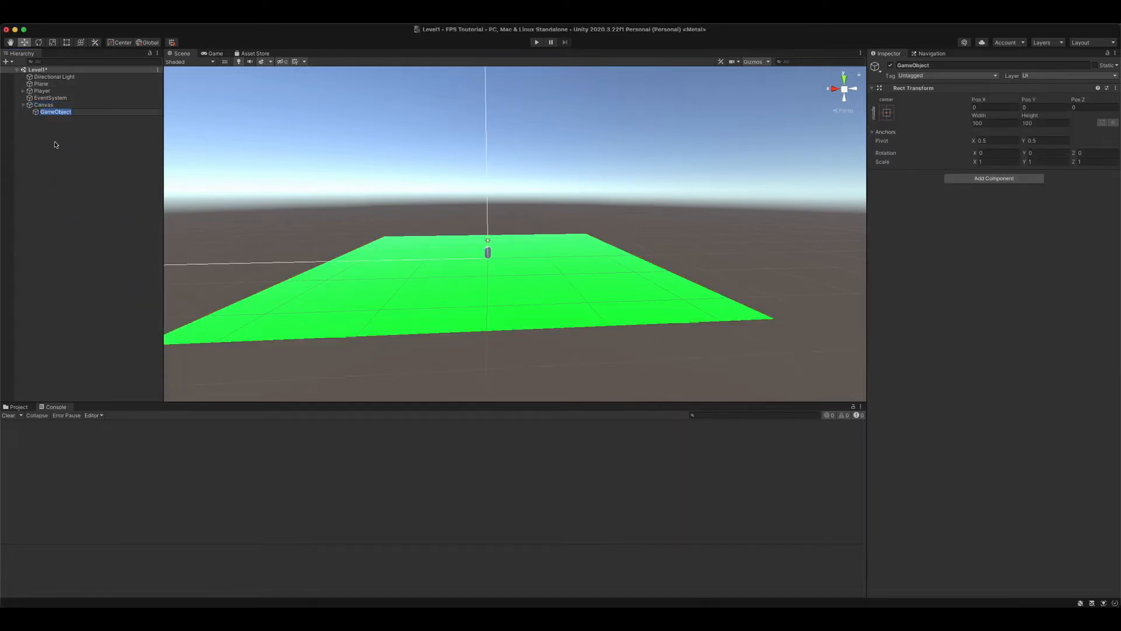
type("Heal")
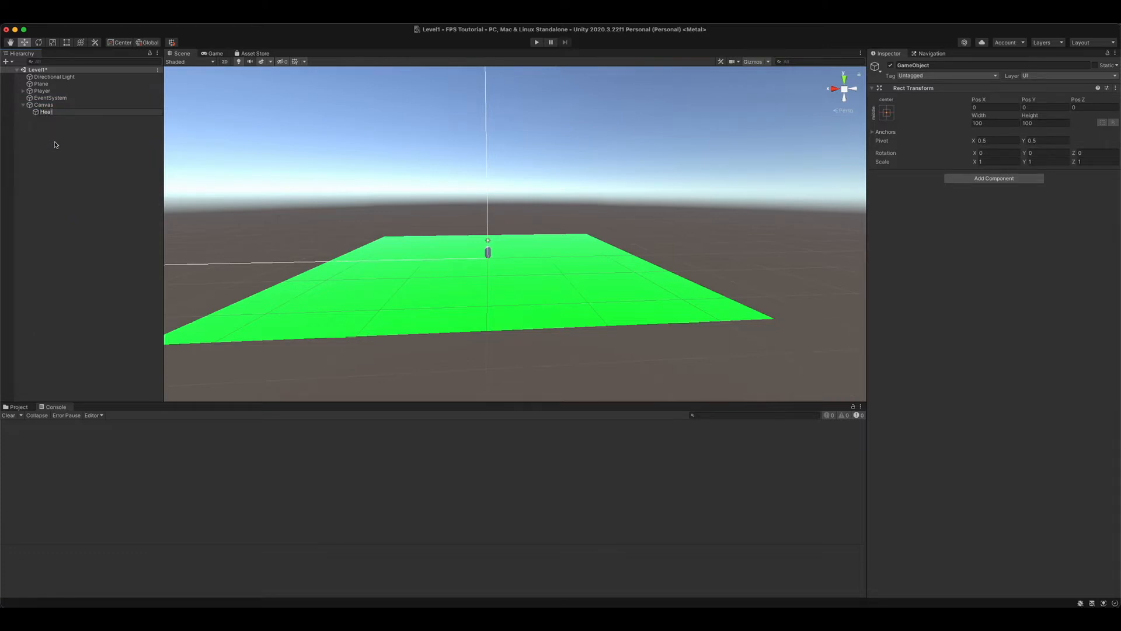
type("Health Bar")
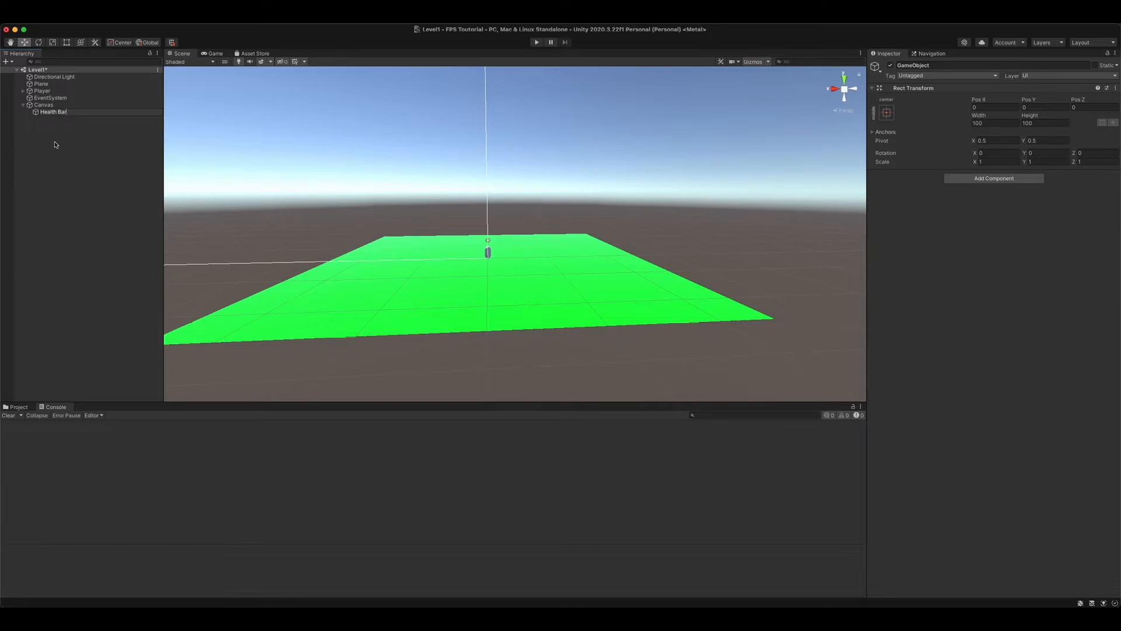
left_click(53, 111)
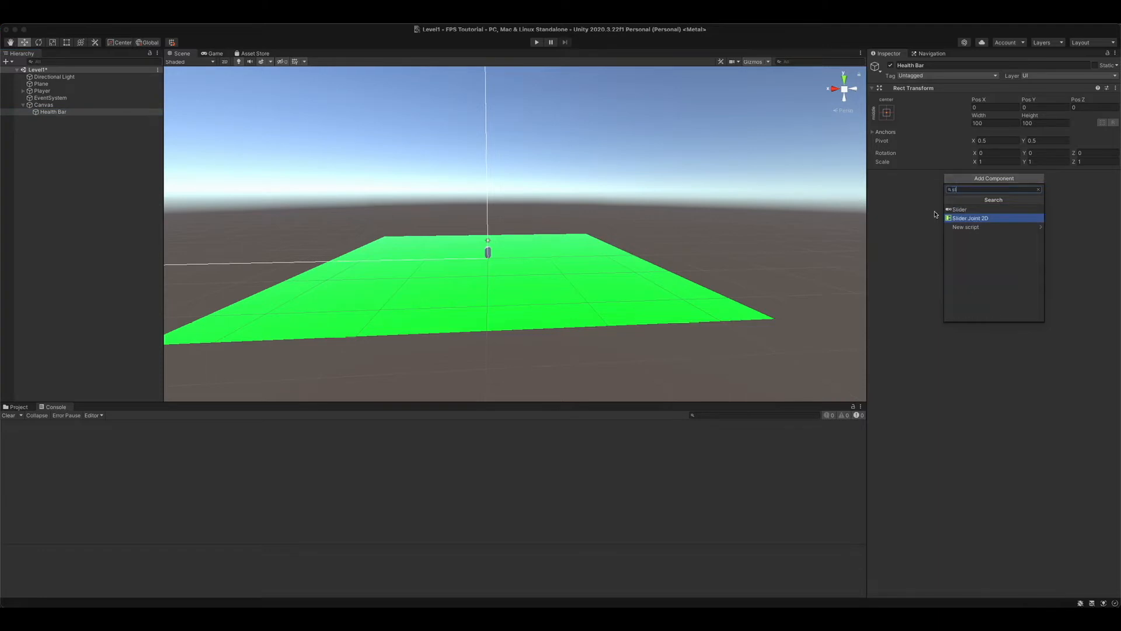
Add a Slider component to Health Bar with Transition and Navigation both set to None.
left_click(959, 209)
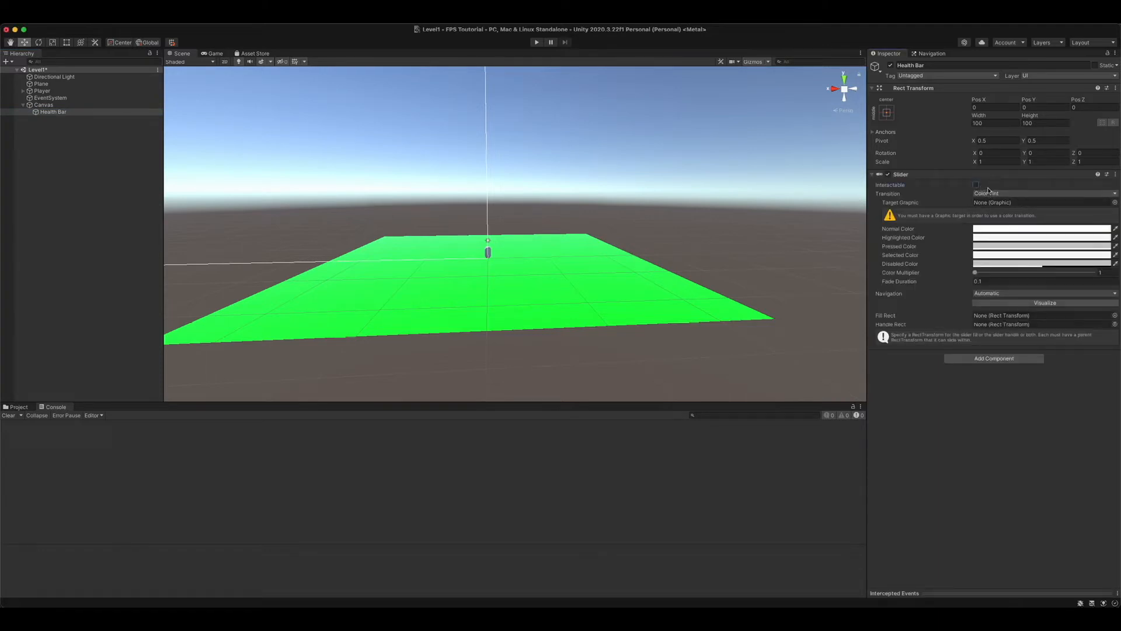
left_click(1042, 193)
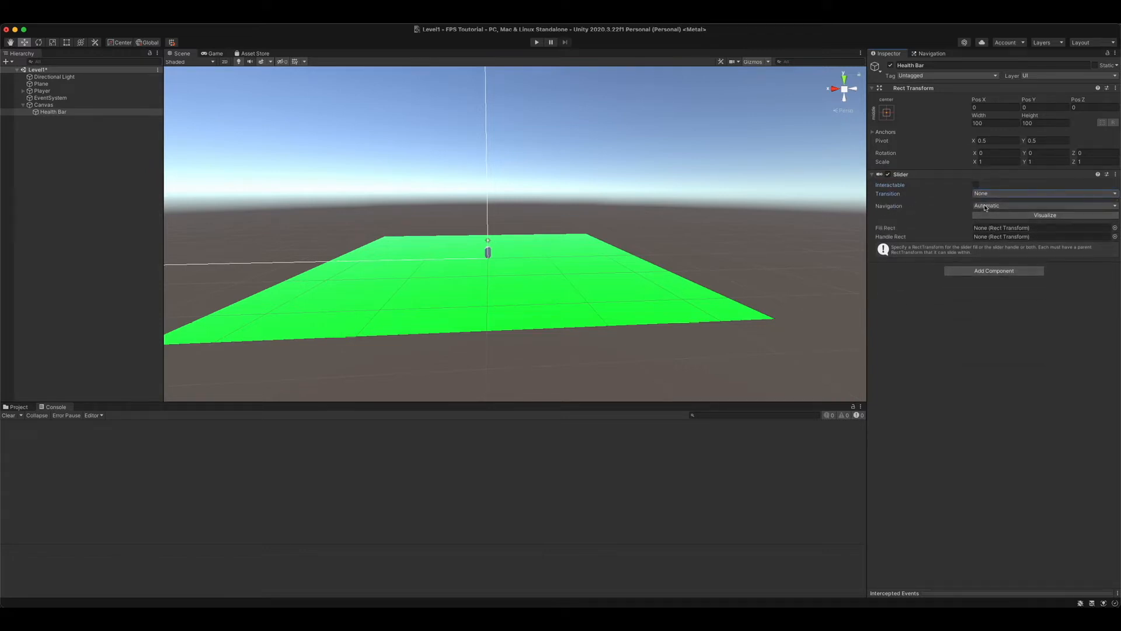
left_click(1043, 206)
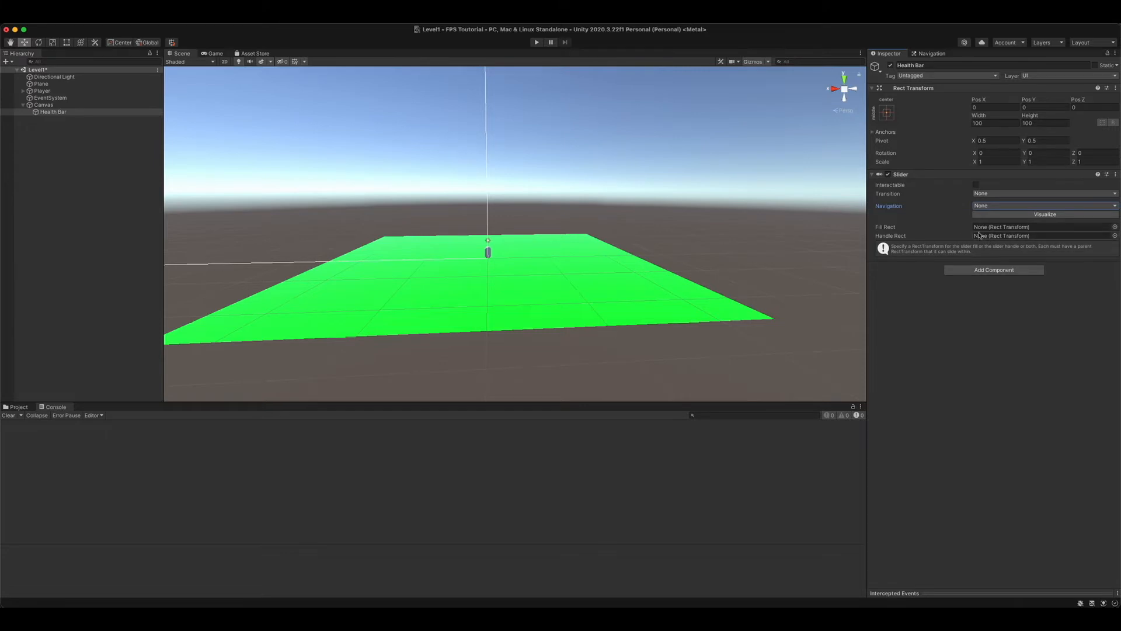
mouse_move(894, 218)
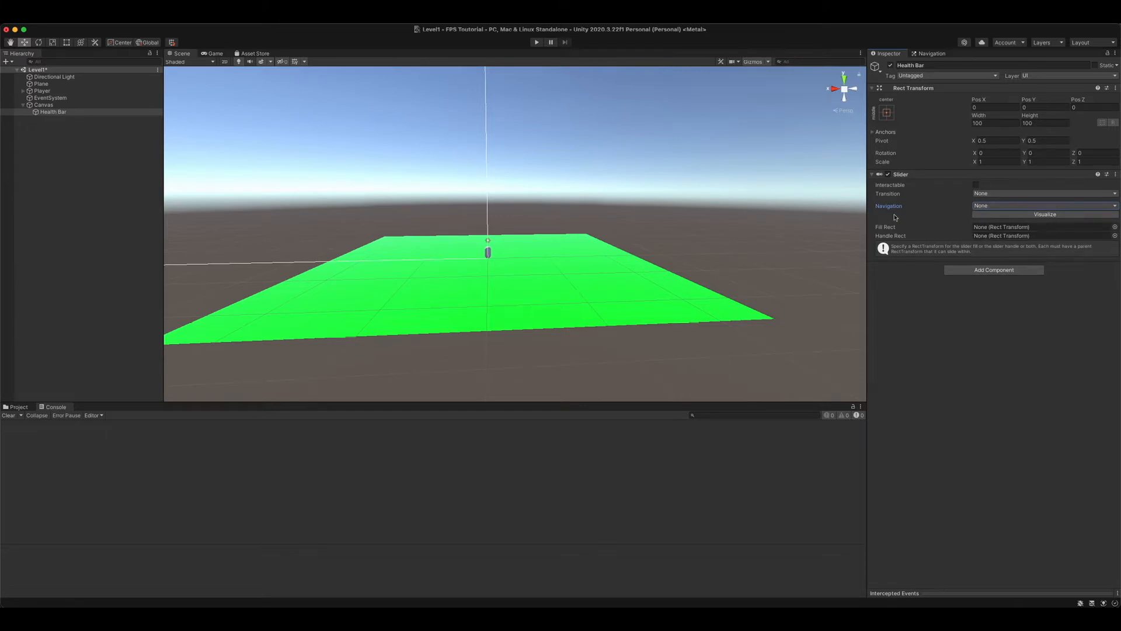
mouse_move(608, 139)
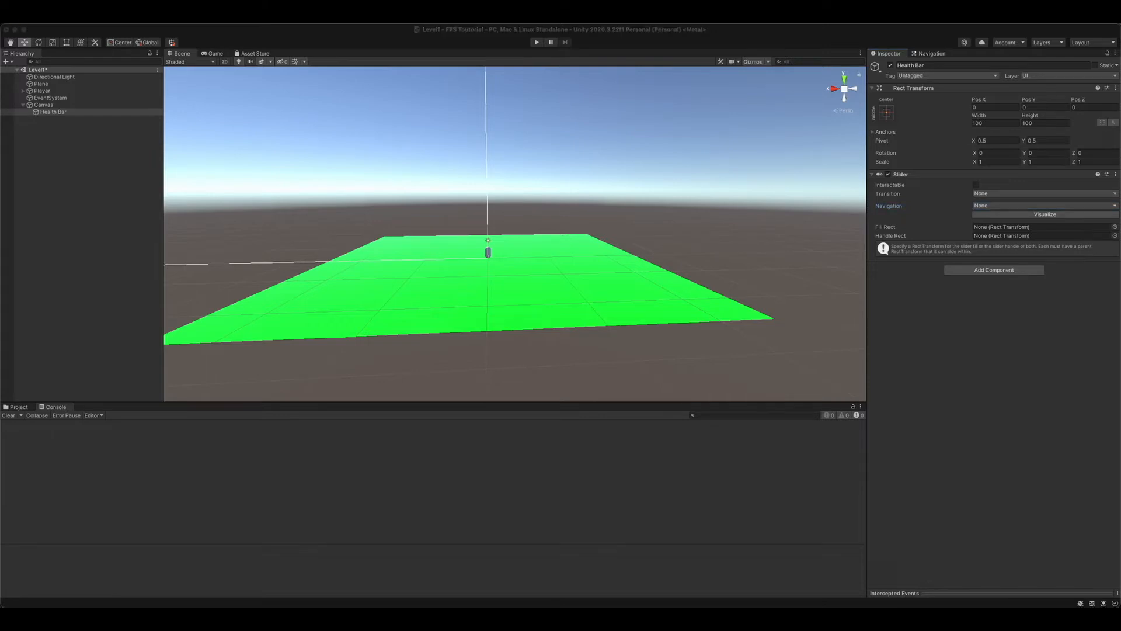
mouse_move(176, 144)
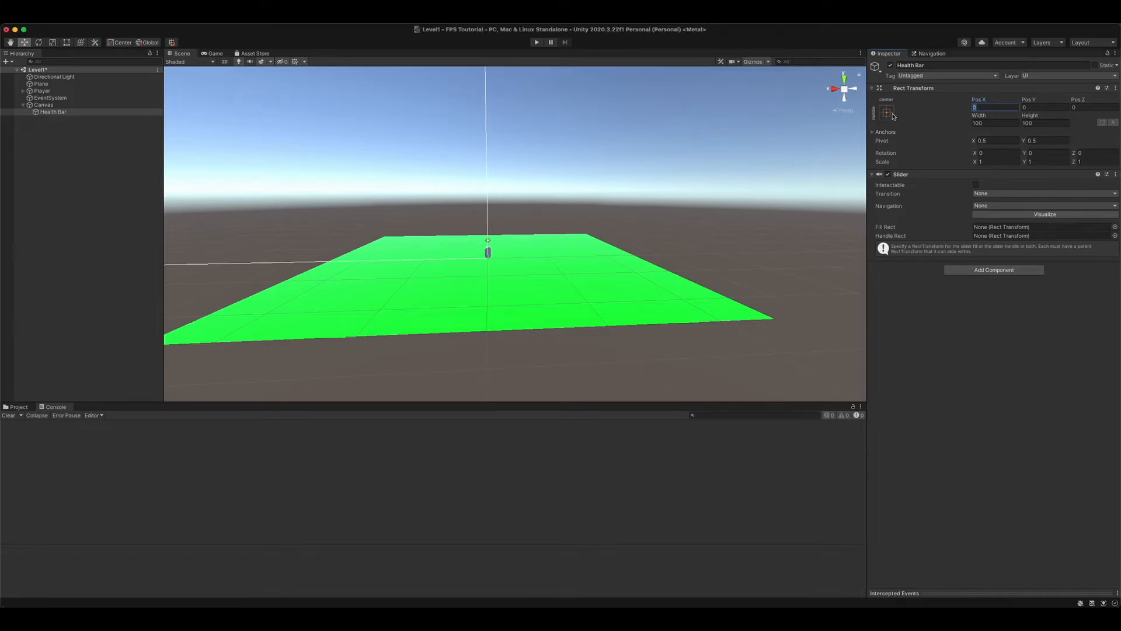
mouse_move(999, 119)
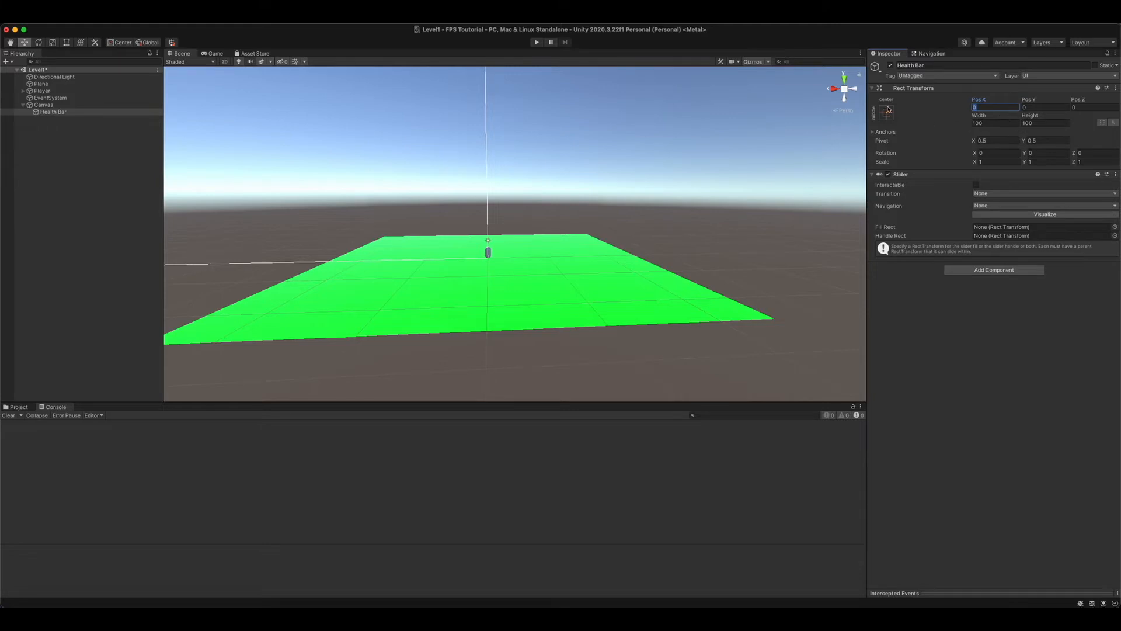
Apply the top-left anchor preset to Health Bar's Rect Transform.
left_click(885, 111)
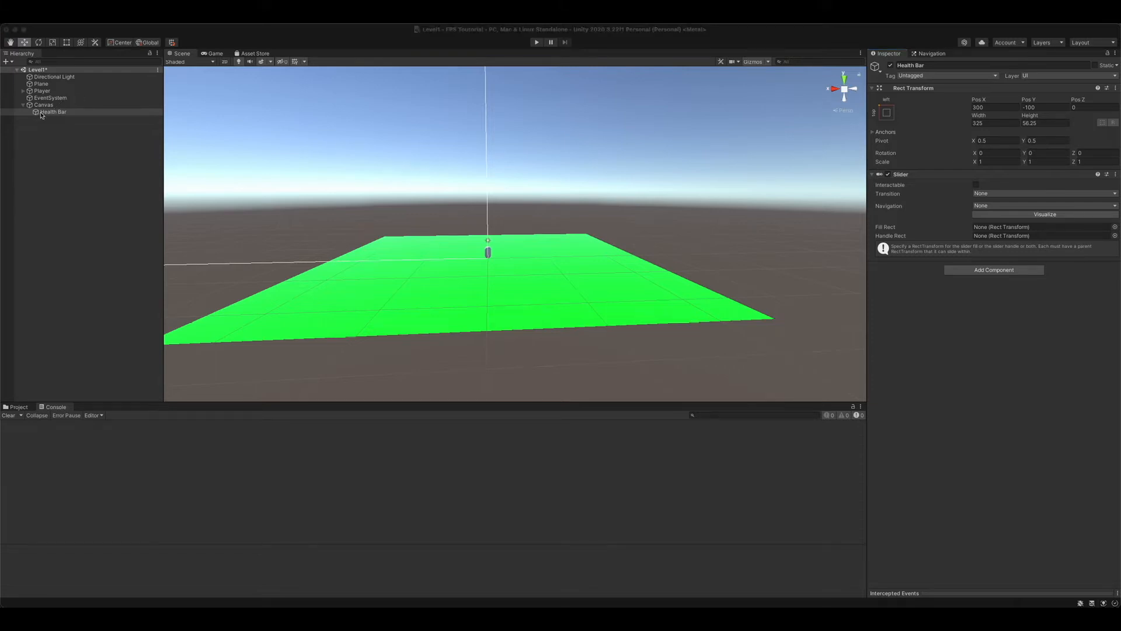
Add a Fill image under Health Bar and assign it as the slider's Fill Rect.
right_click(53, 112)
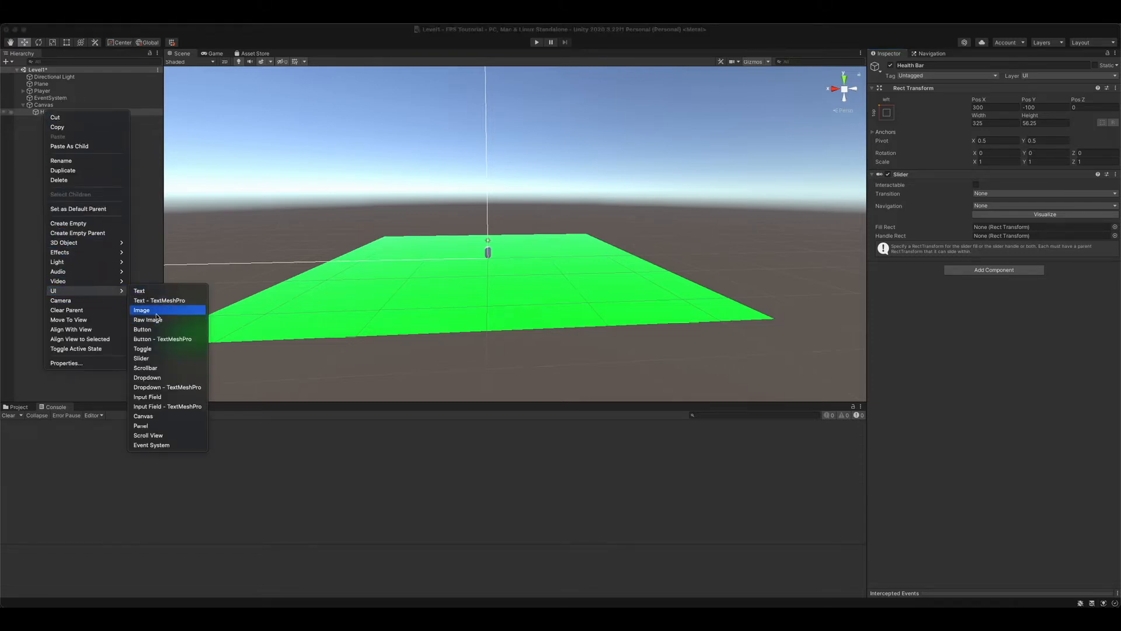
left_click(141, 310)
type("Fill")
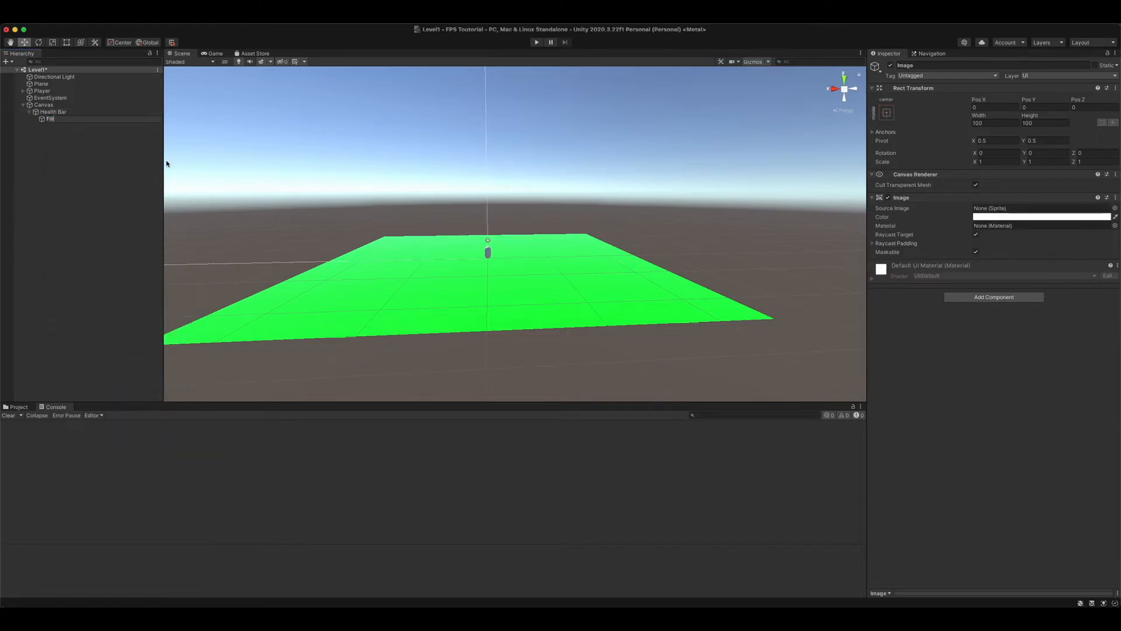
left_click(52, 112)
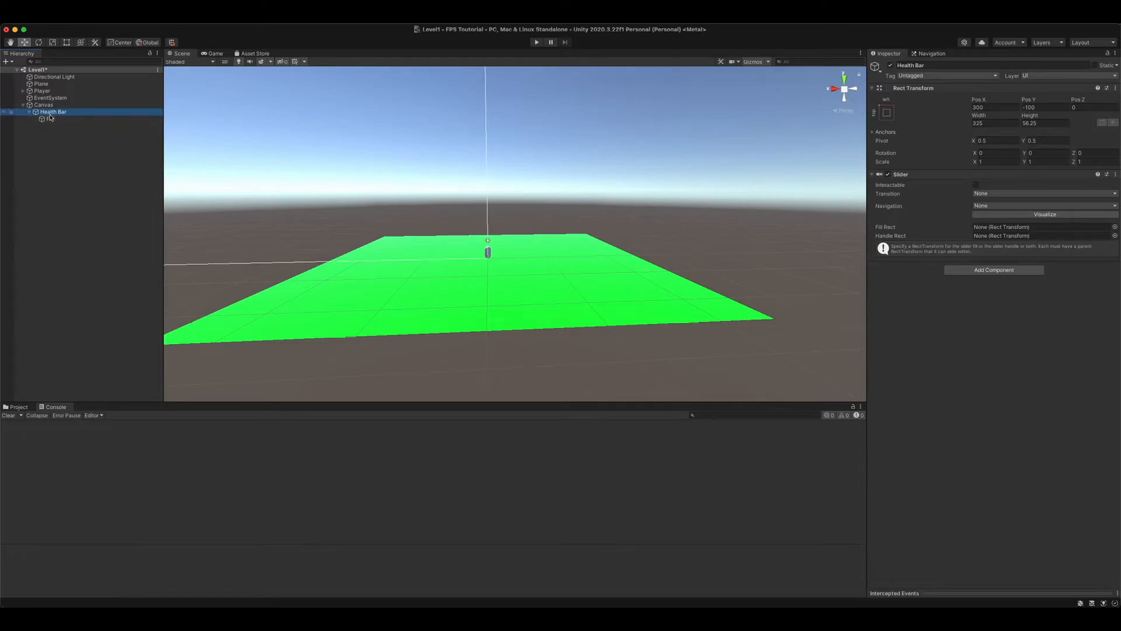
left_click(1041, 227)
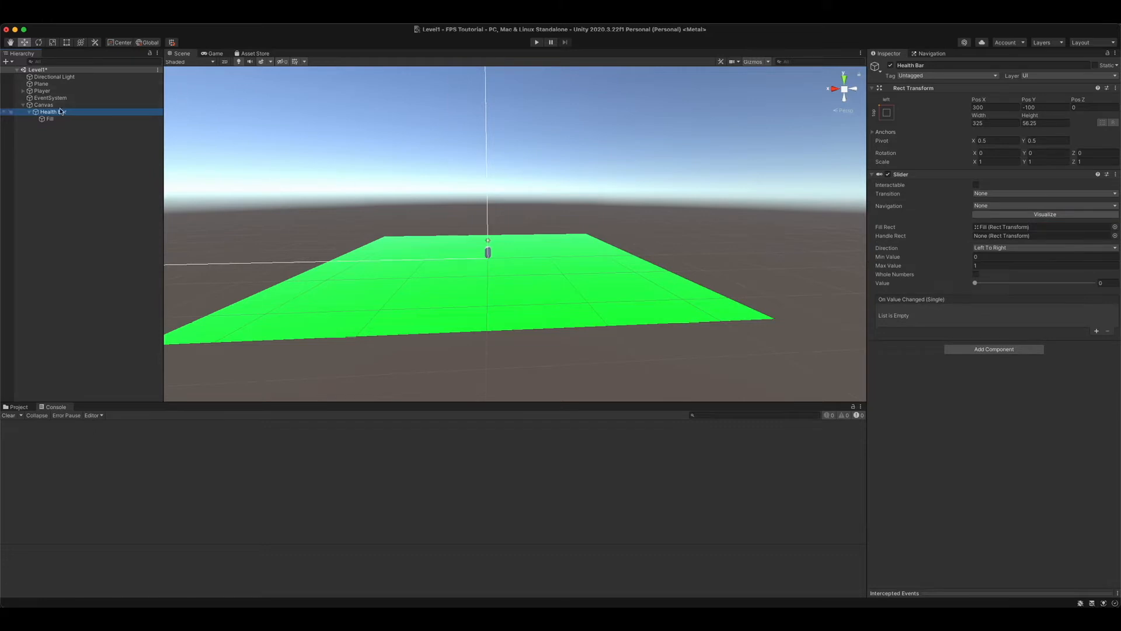
Colour the Fill image red and stretch it across the whole bar.
left_click(49, 118)
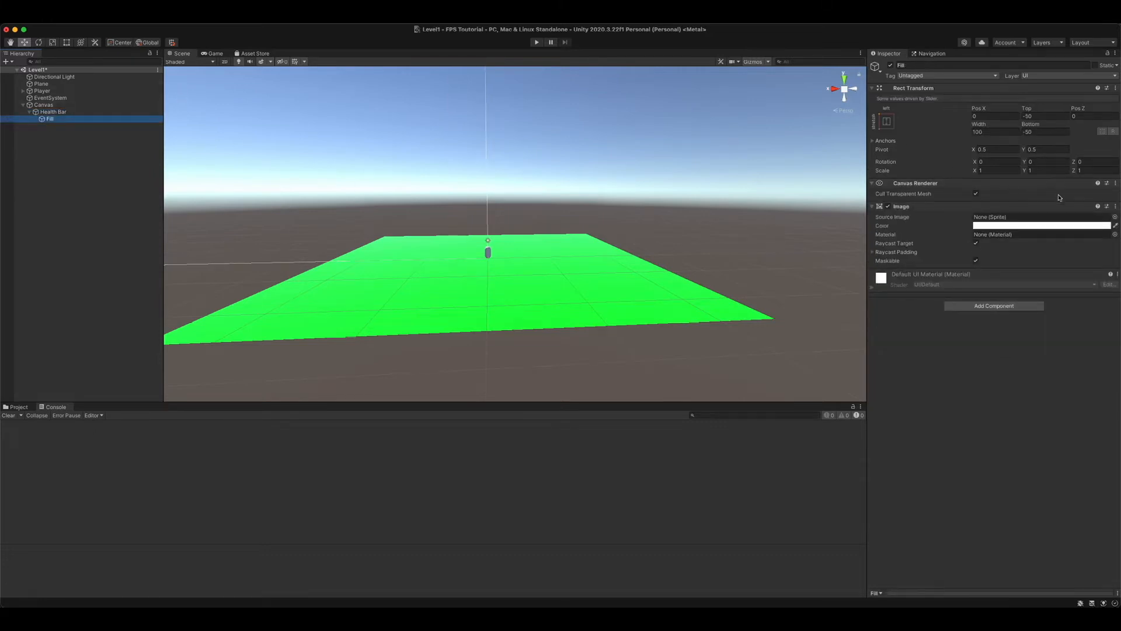
left_click(1041, 225)
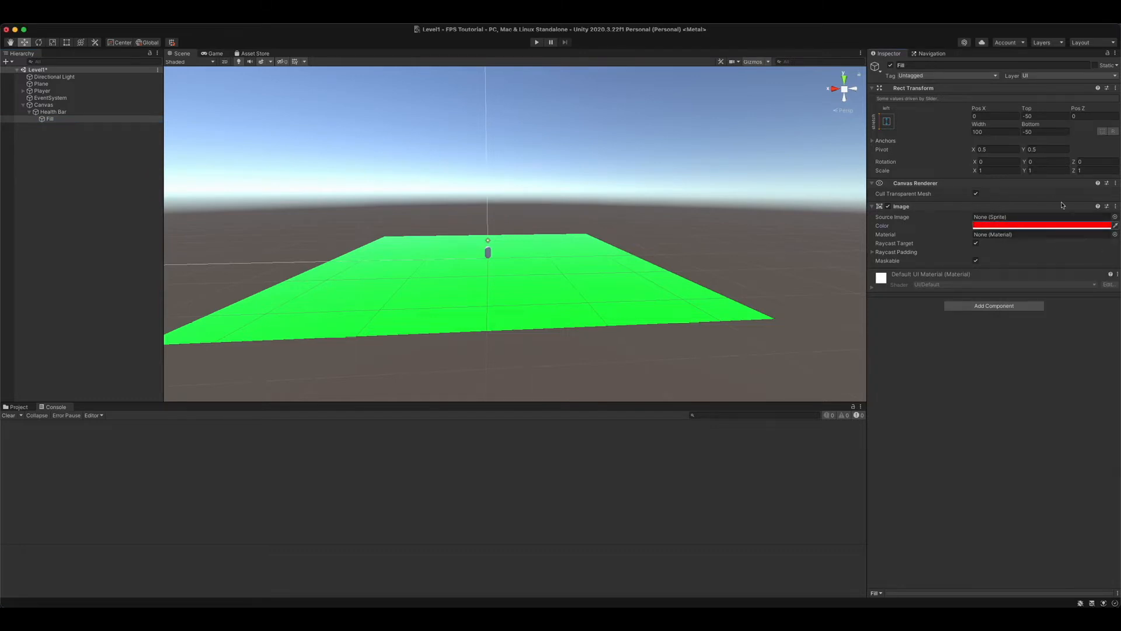
mouse_move(889, 125)
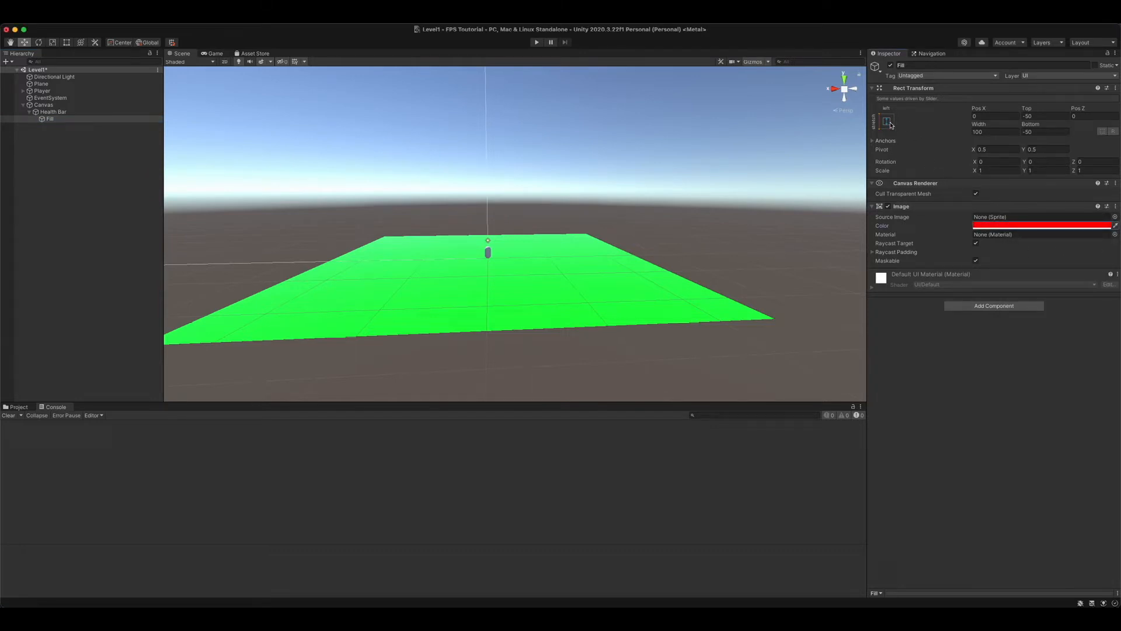
left_click(886, 121)
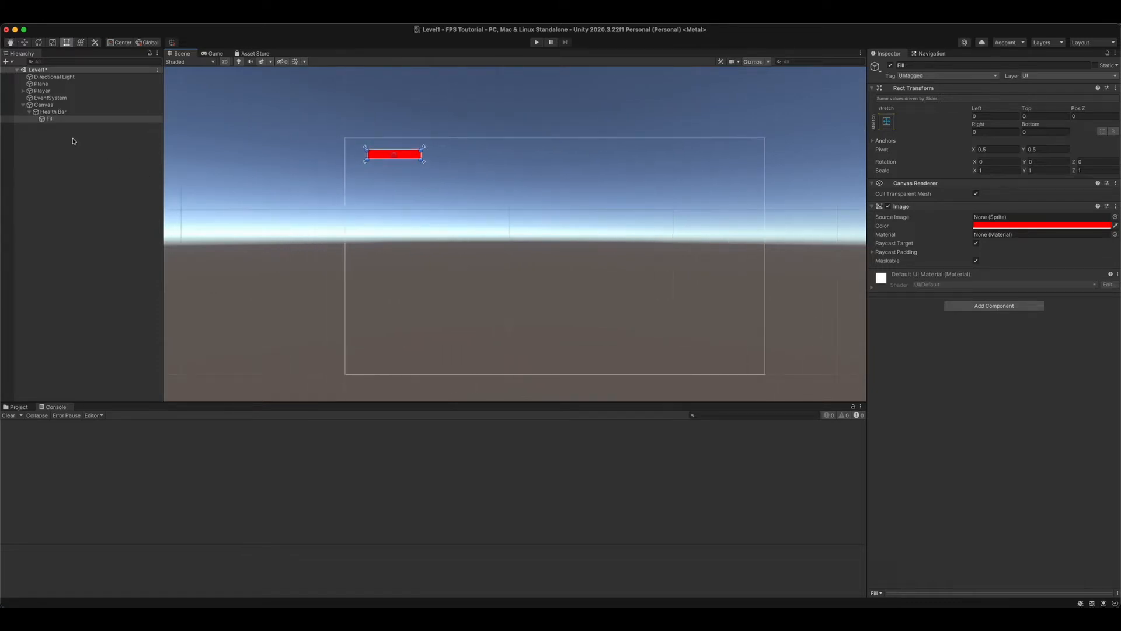
Add a Bar image under Health Bar, sized 325 by 56.25.
right_click(52, 112)
type("Bar")
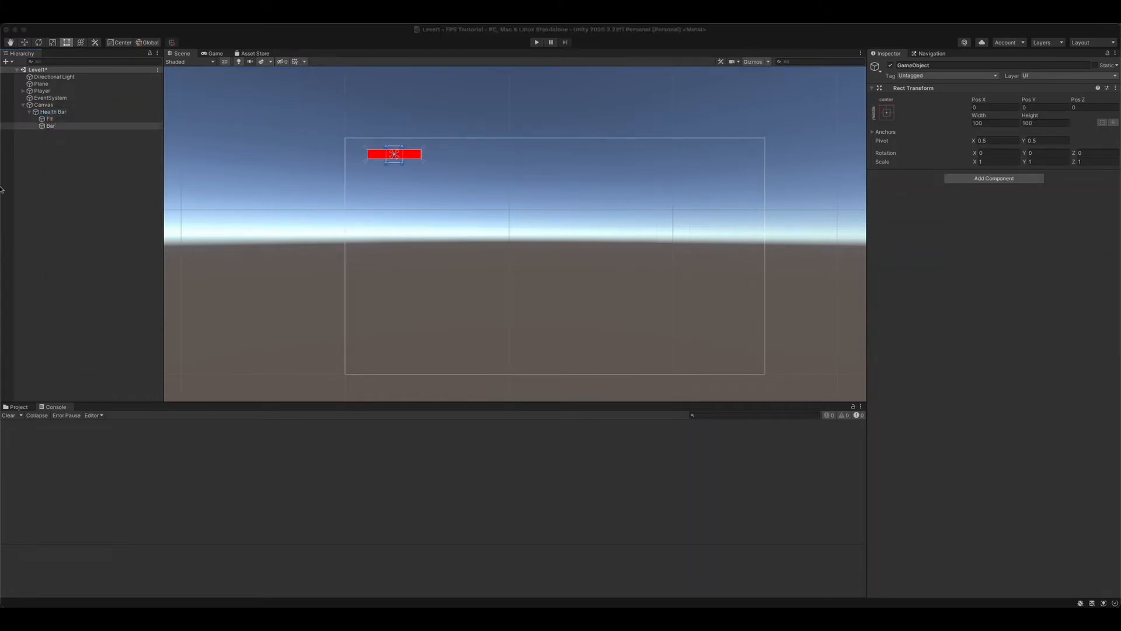
left_click(50, 125)
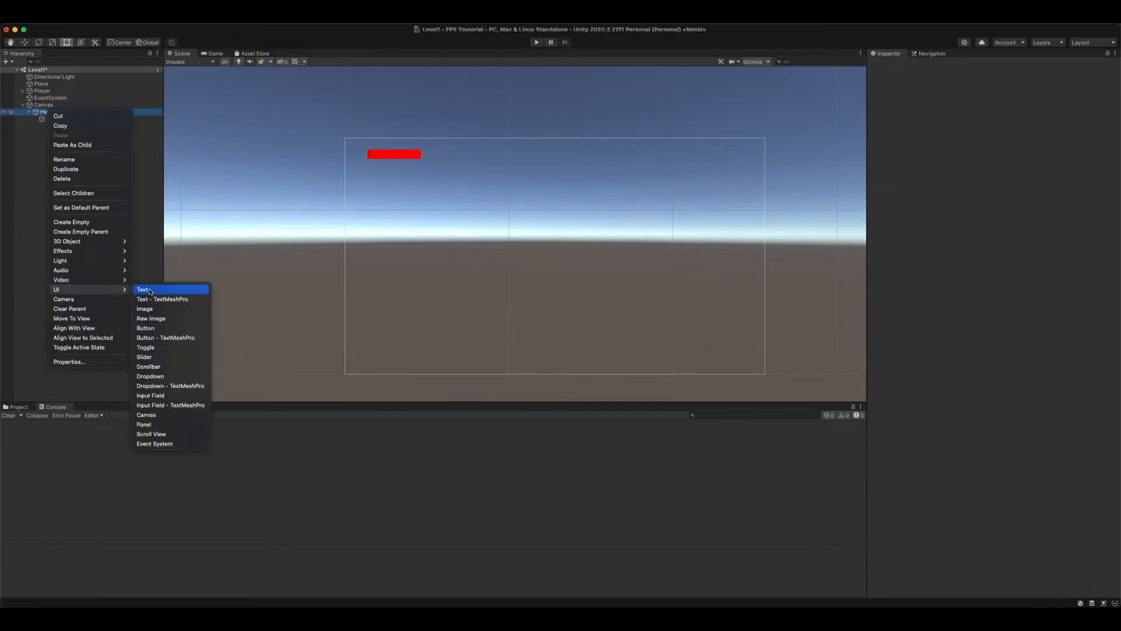
left_click(144, 308)
type("Bar")
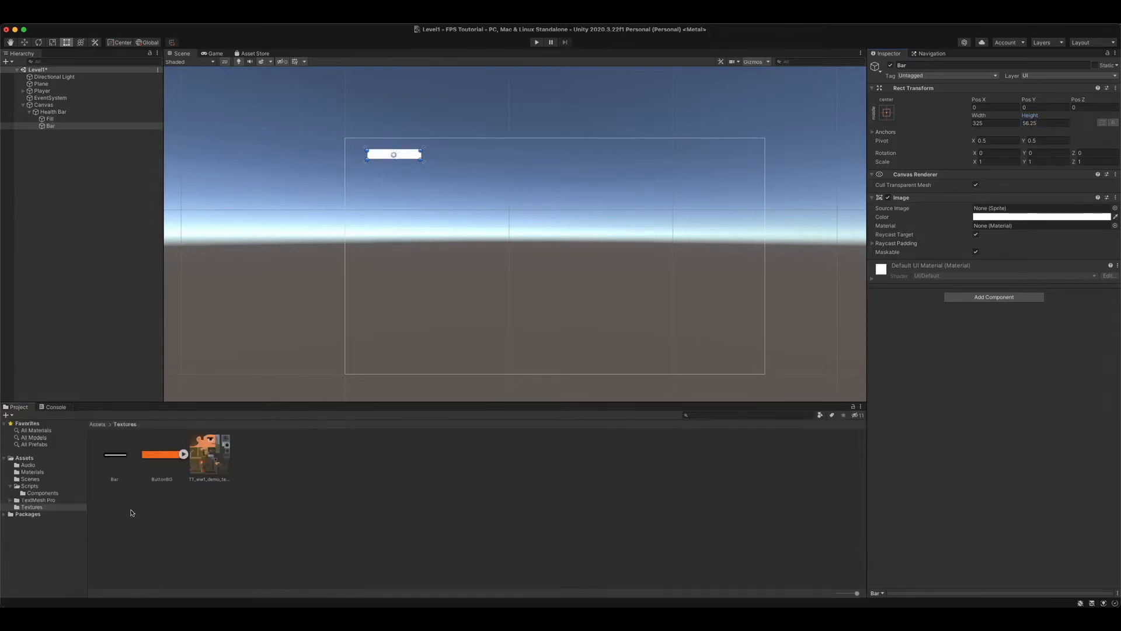
mouse_move(98, 436)
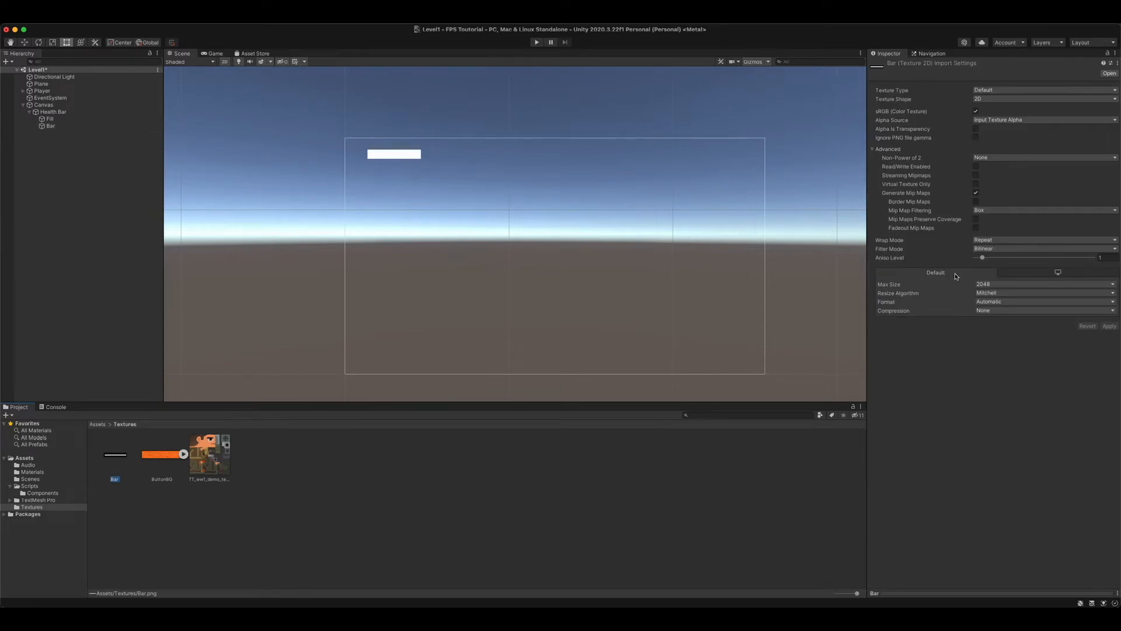
mouse_move(994, 90)
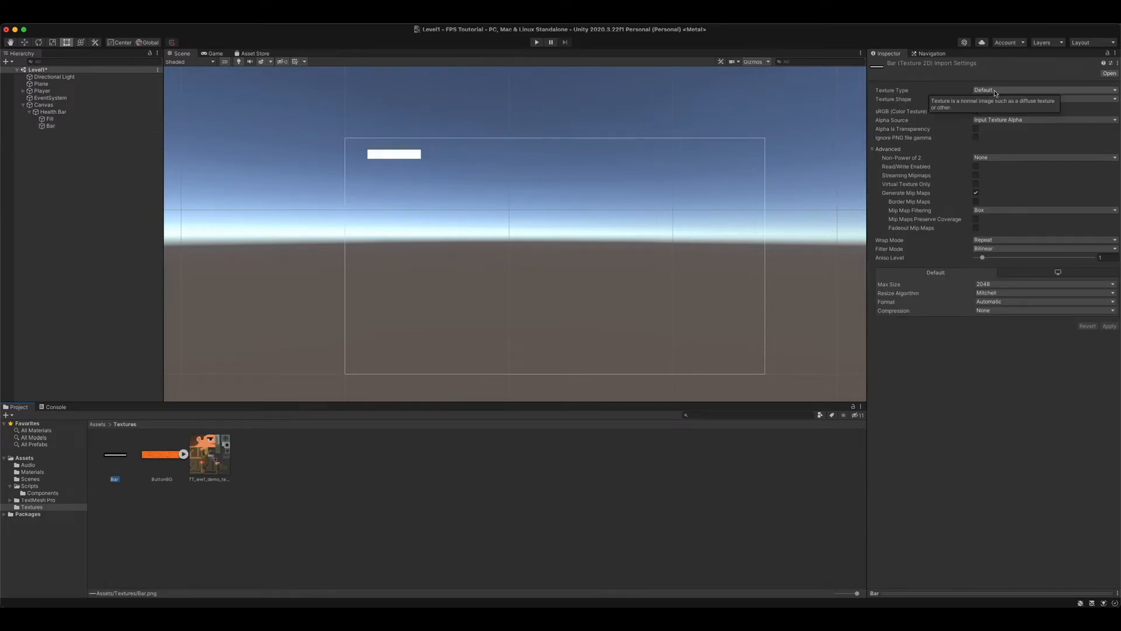
Import the Bar texture as a clamped, point-filtered Sprite (2D and UI).
left_click(1043, 90)
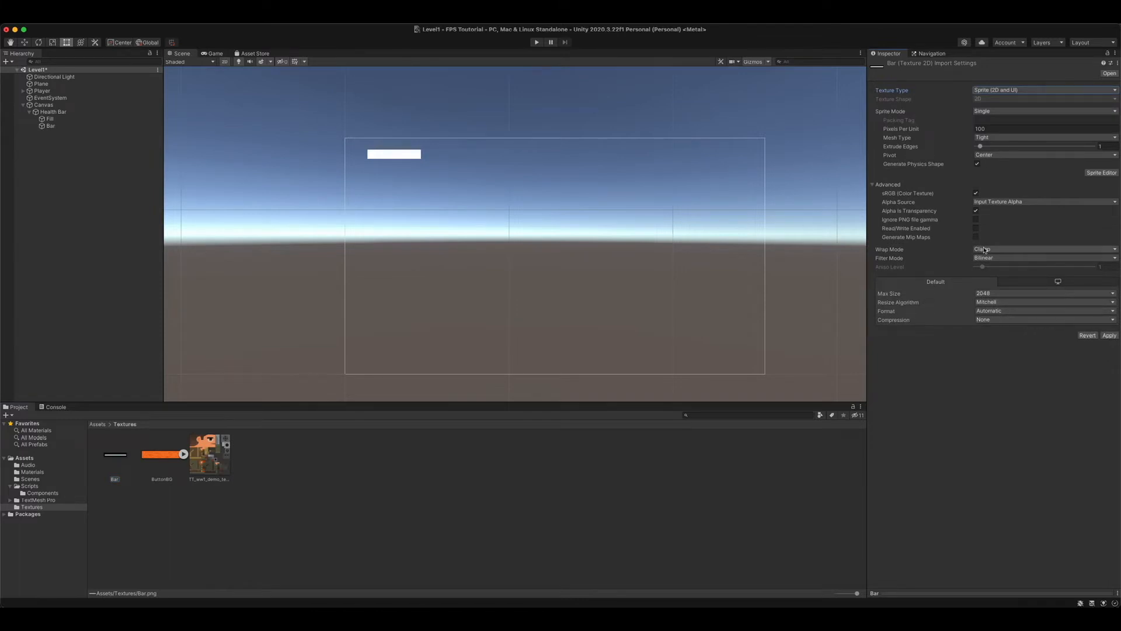
left_click(1044, 258)
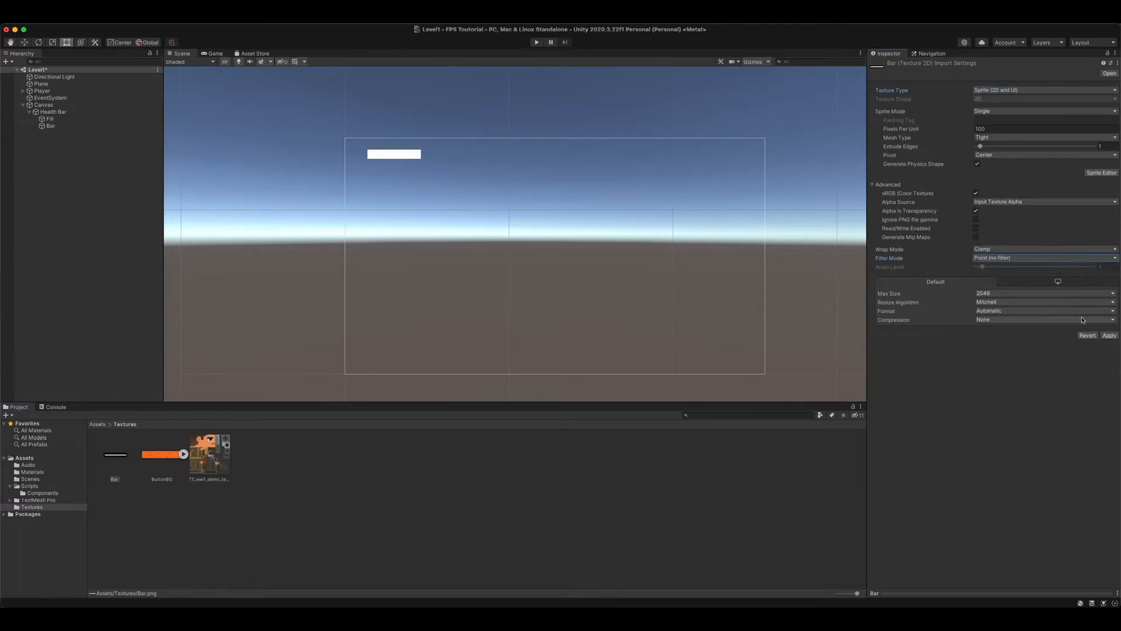
left_click(1109, 335)
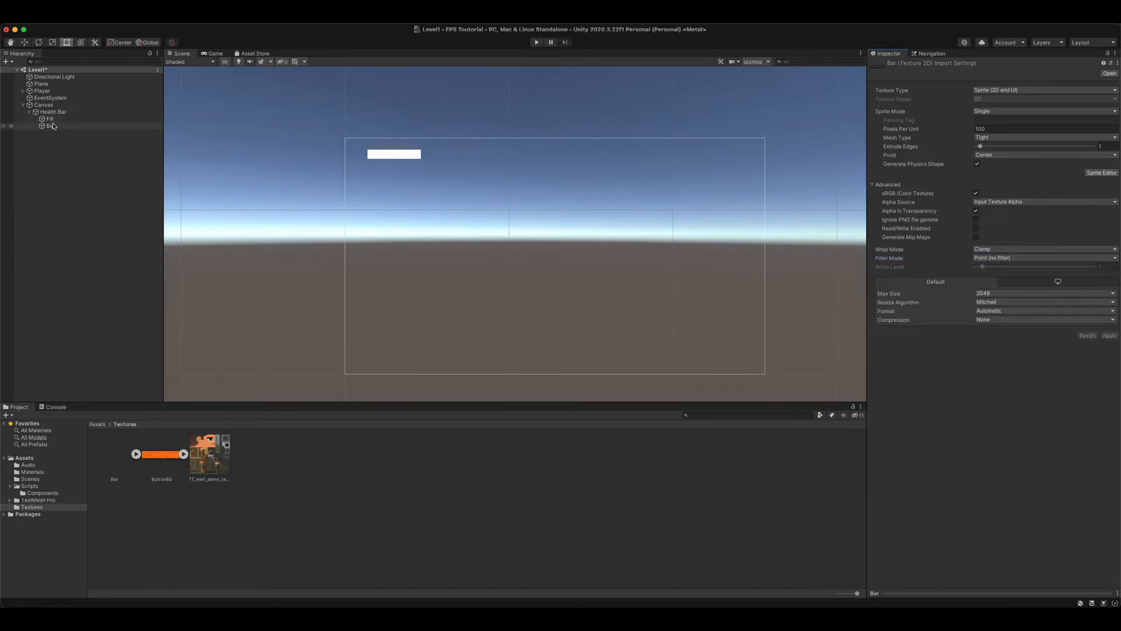
Assign the Bar sprite as the Bar image's Source Image.
left_click(51, 126)
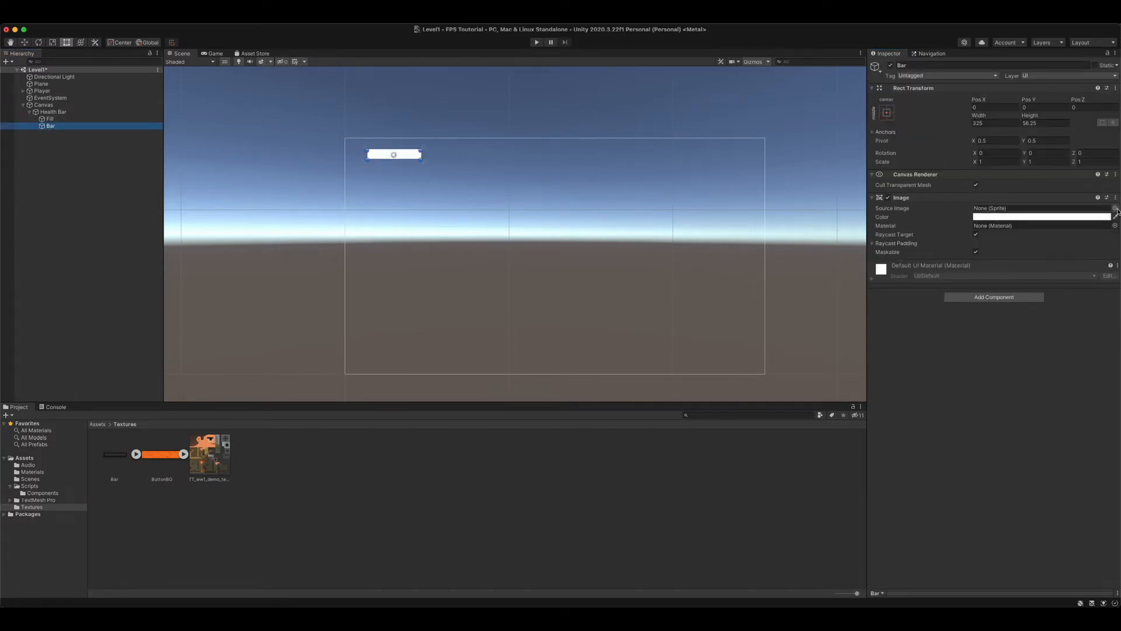
left_click(1114, 208)
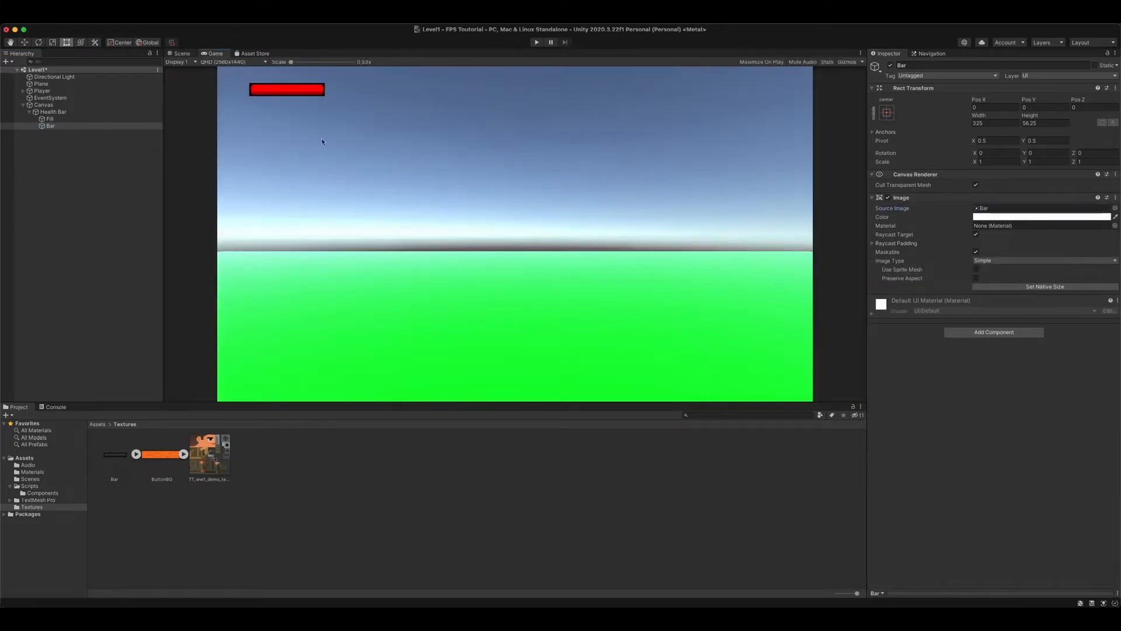
left_click(179, 53)
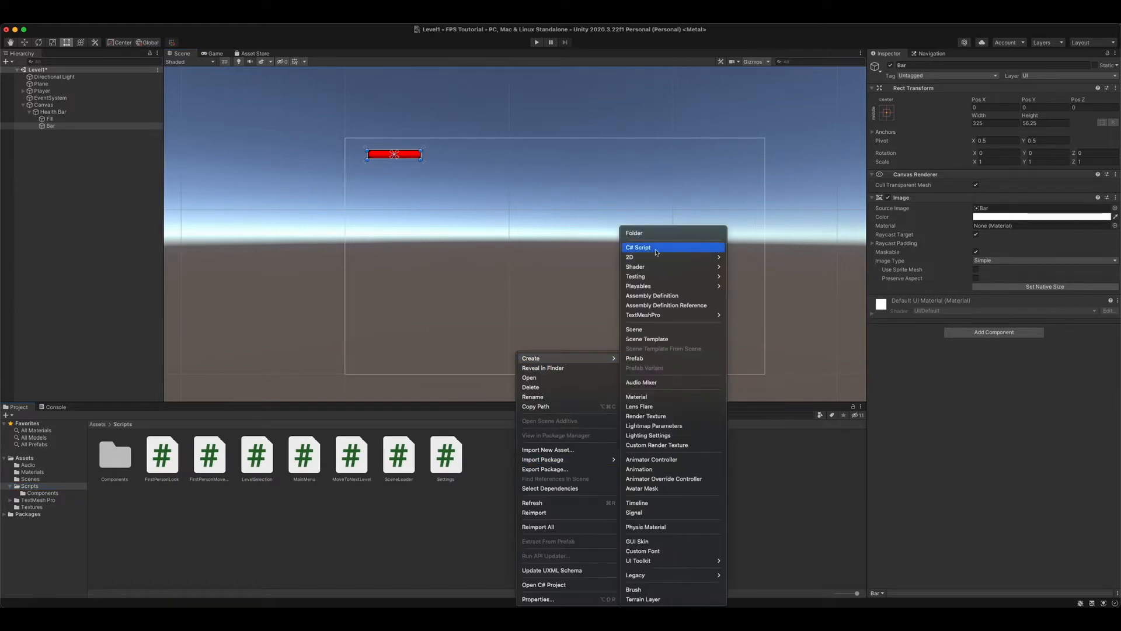
Create a HealthBar C# script in the Scripts folder and open it for editing.
left_click(637, 248)
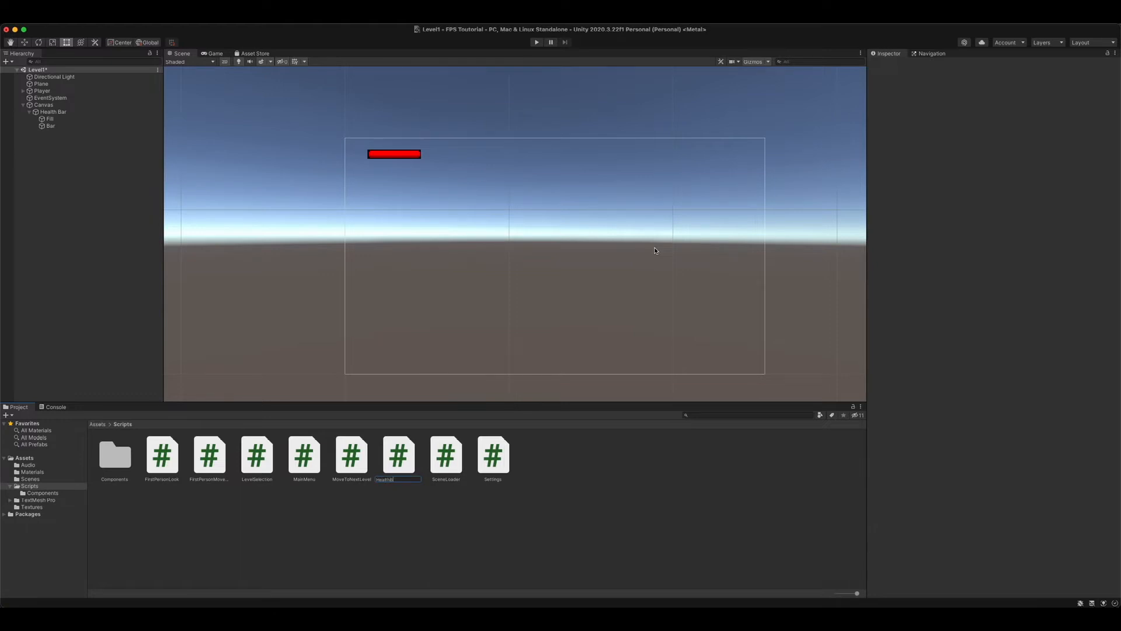
left_click(256, 455)
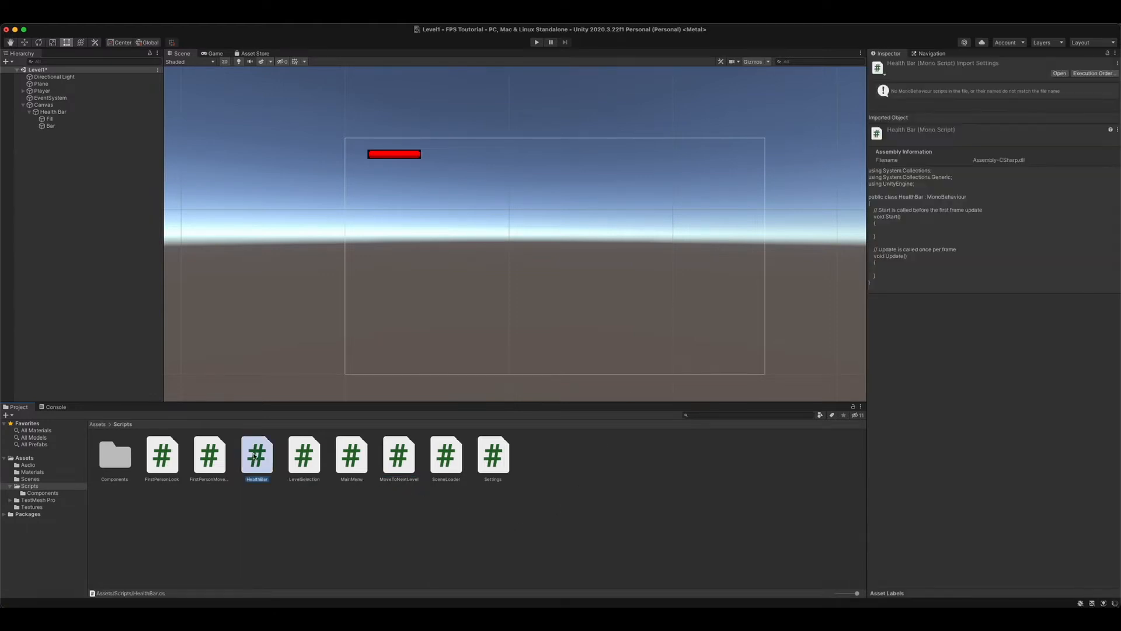
double_click(257, 454)
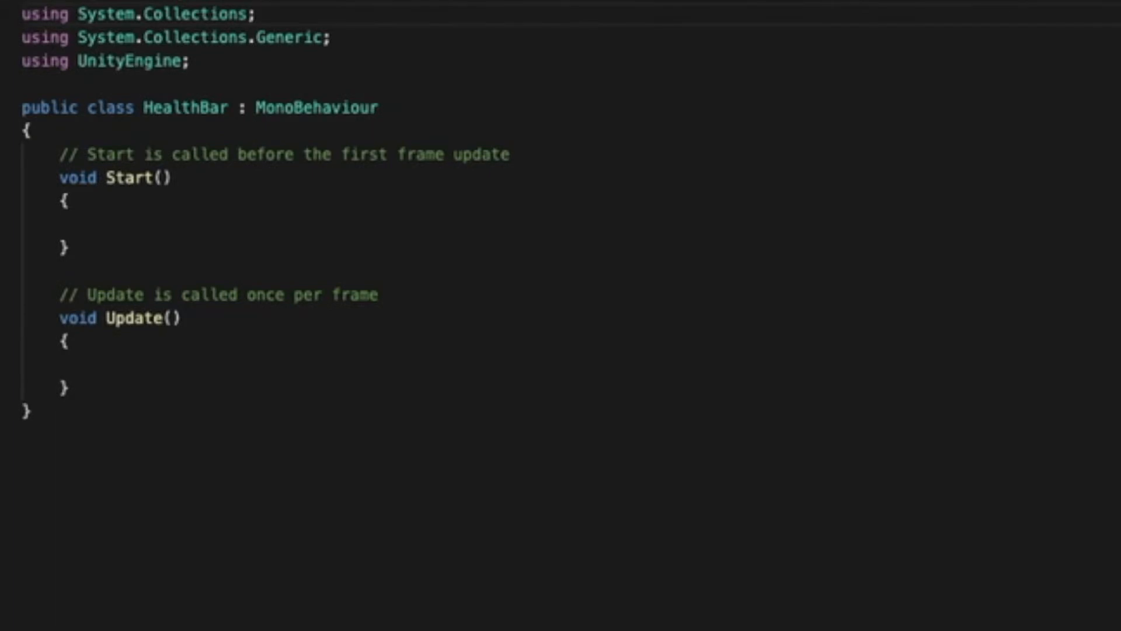
mouse_move(220, 60)
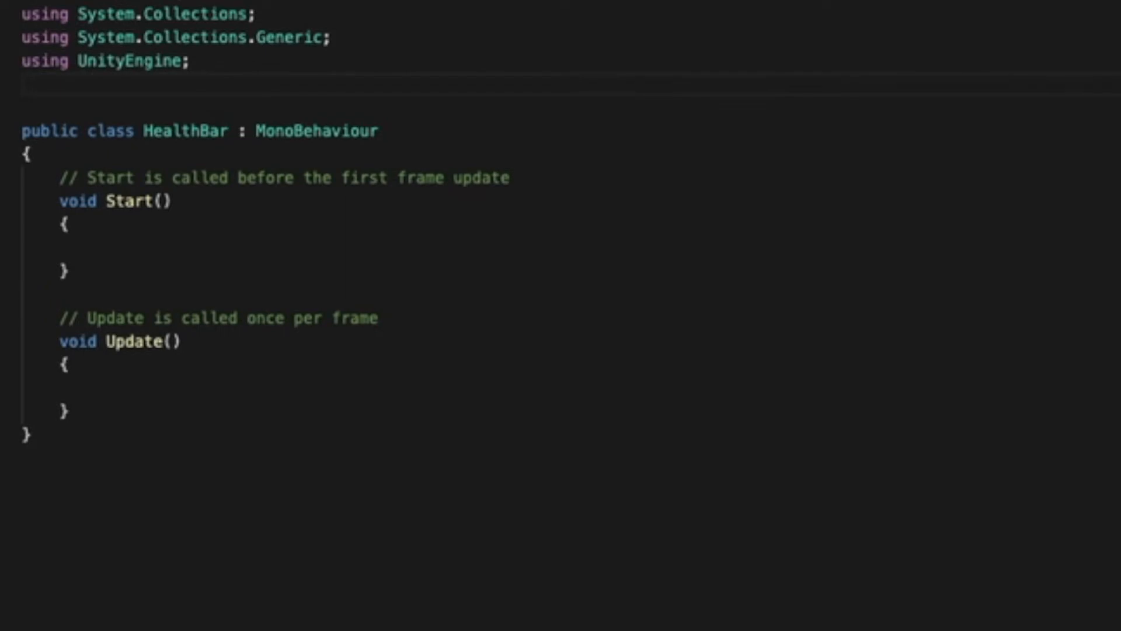
Import UnityEngine.UI, remove Start/Update, and declare public slider, gradient and fill fields.
type("using")
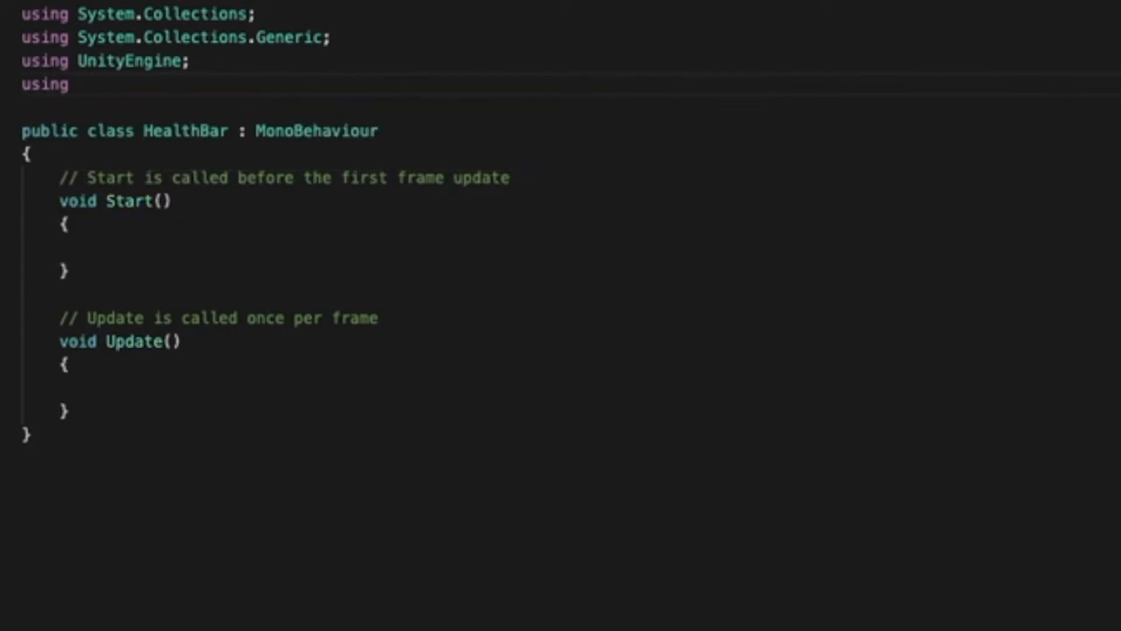
type("UnityEngine")
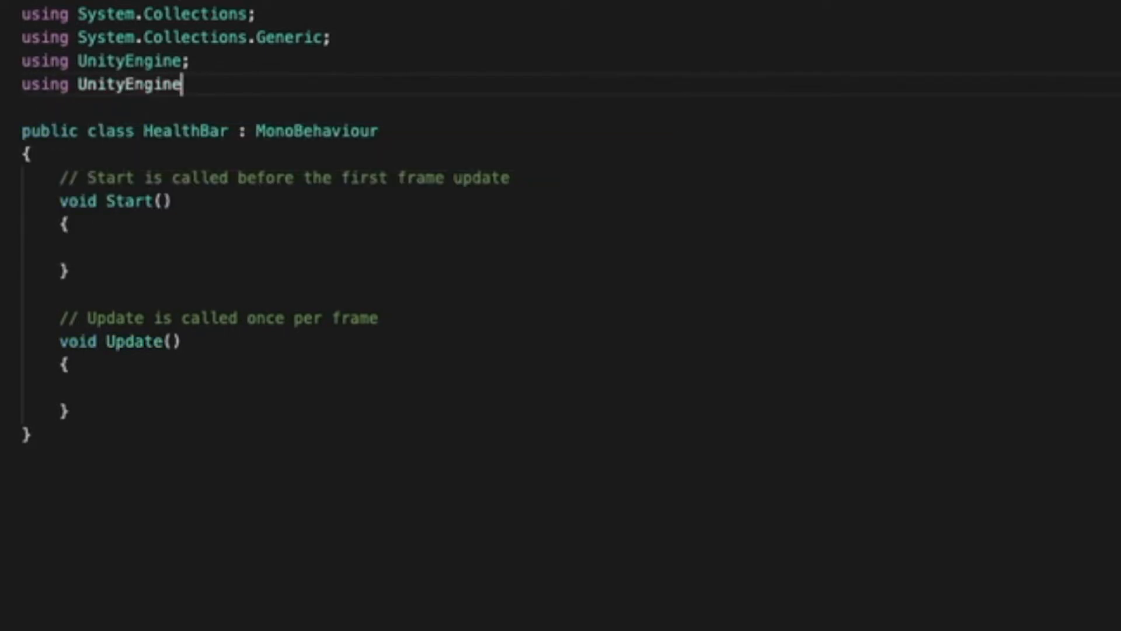
type(".UI;")
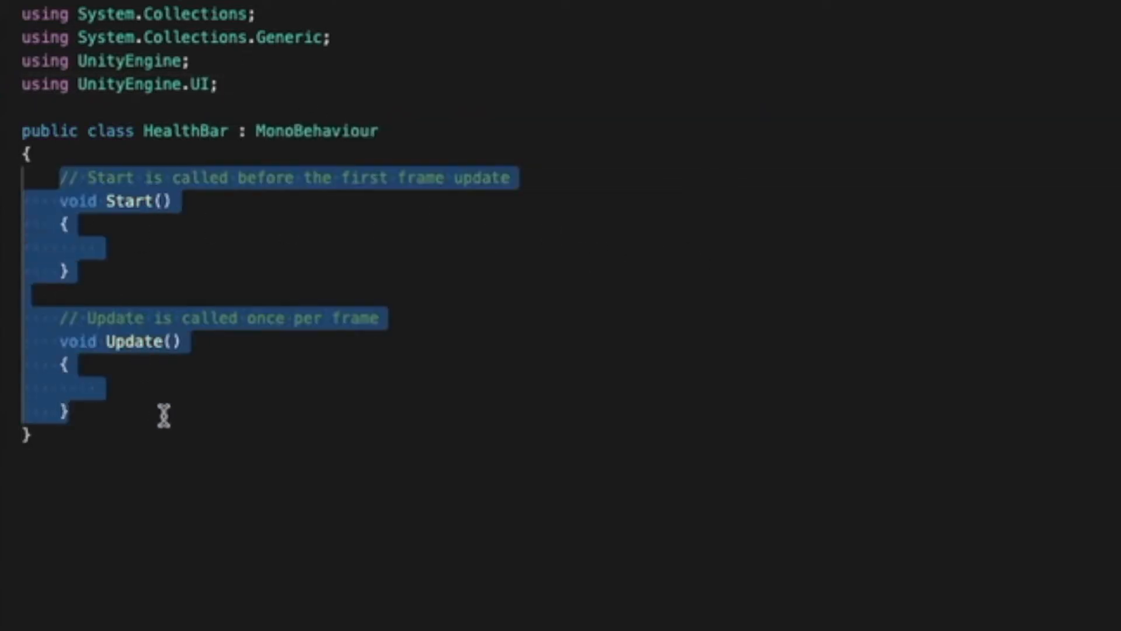
key("Delete")
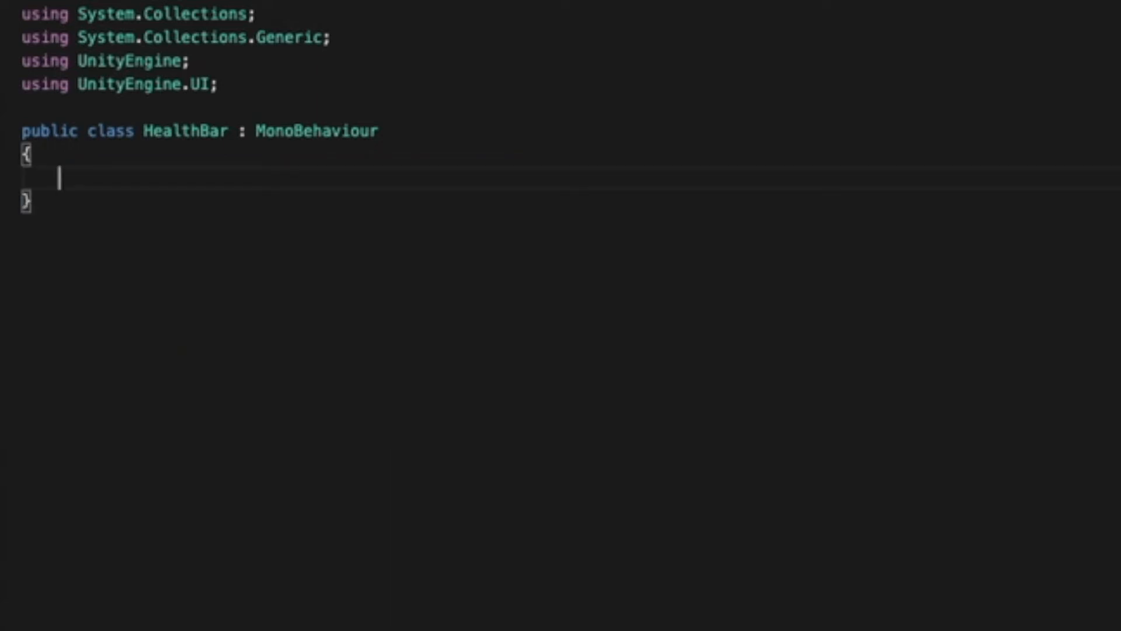
type("public")
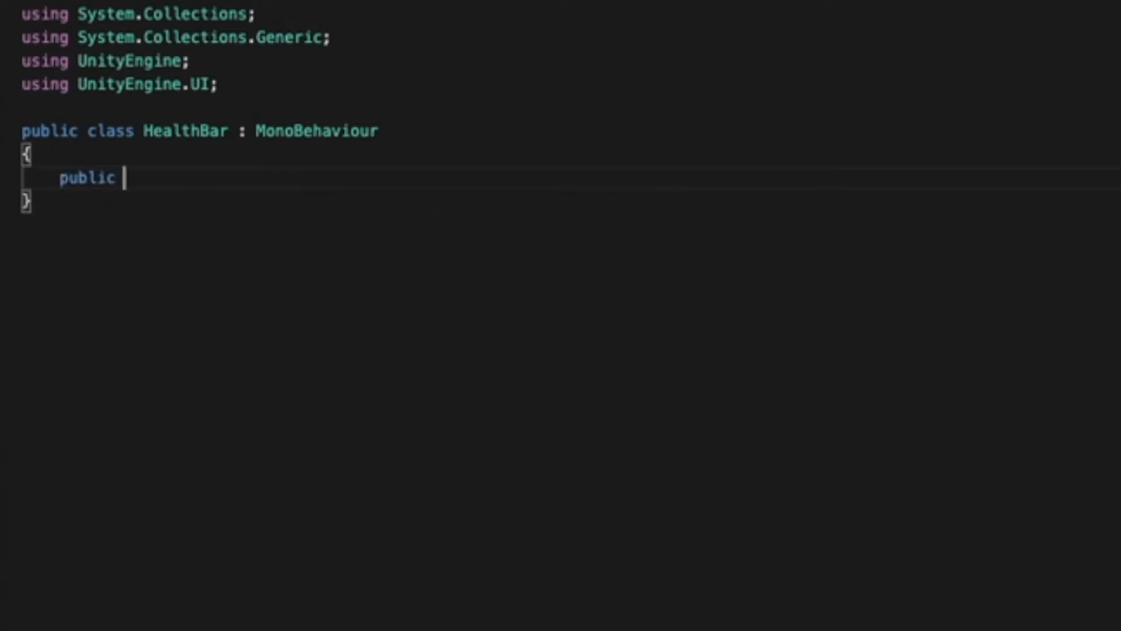
type("Slider")
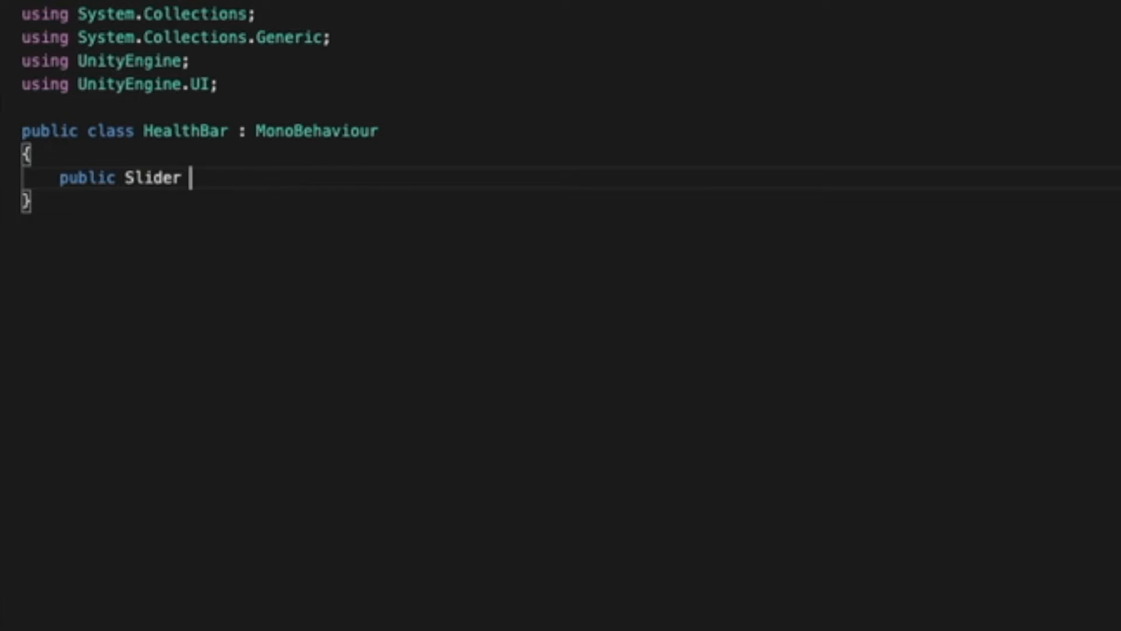
type("slider;")
type("public")
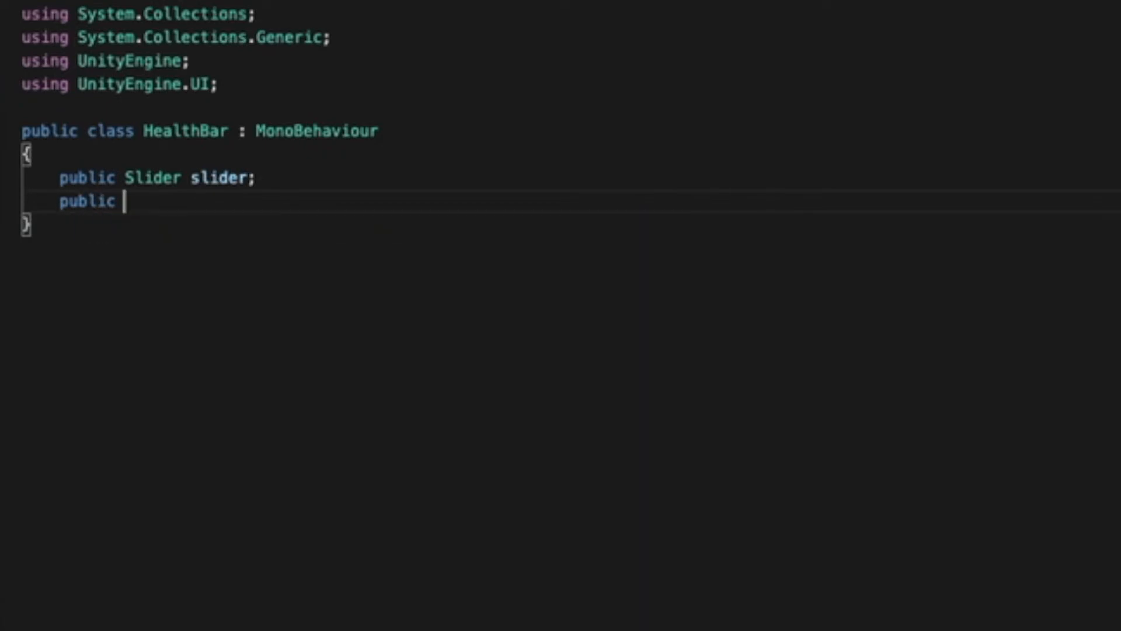
type("Gr")
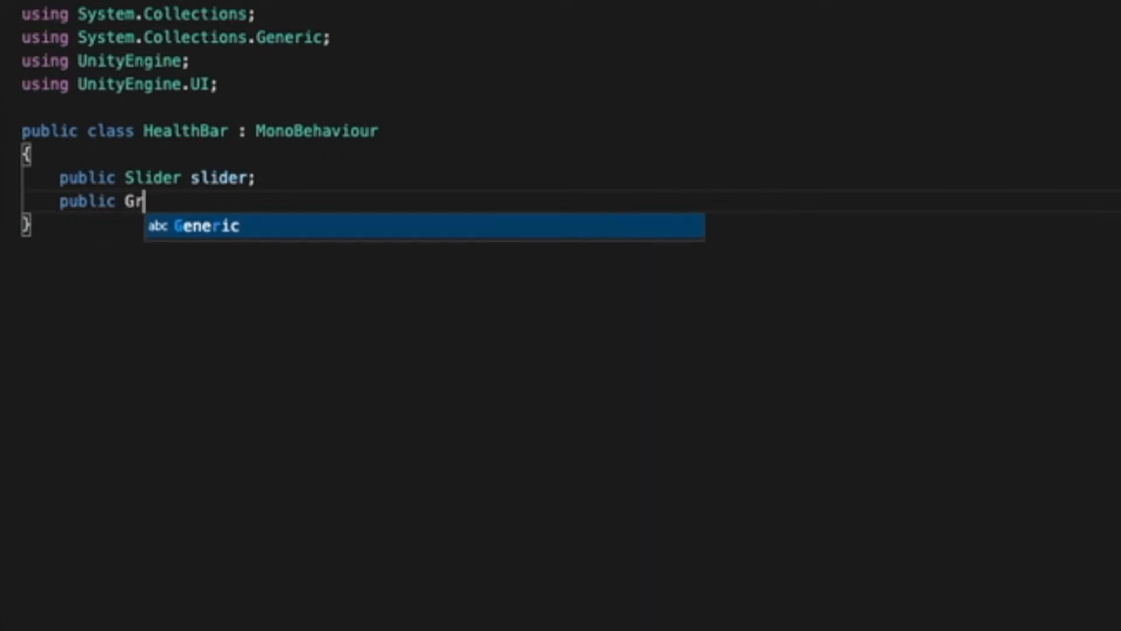
type("adient")
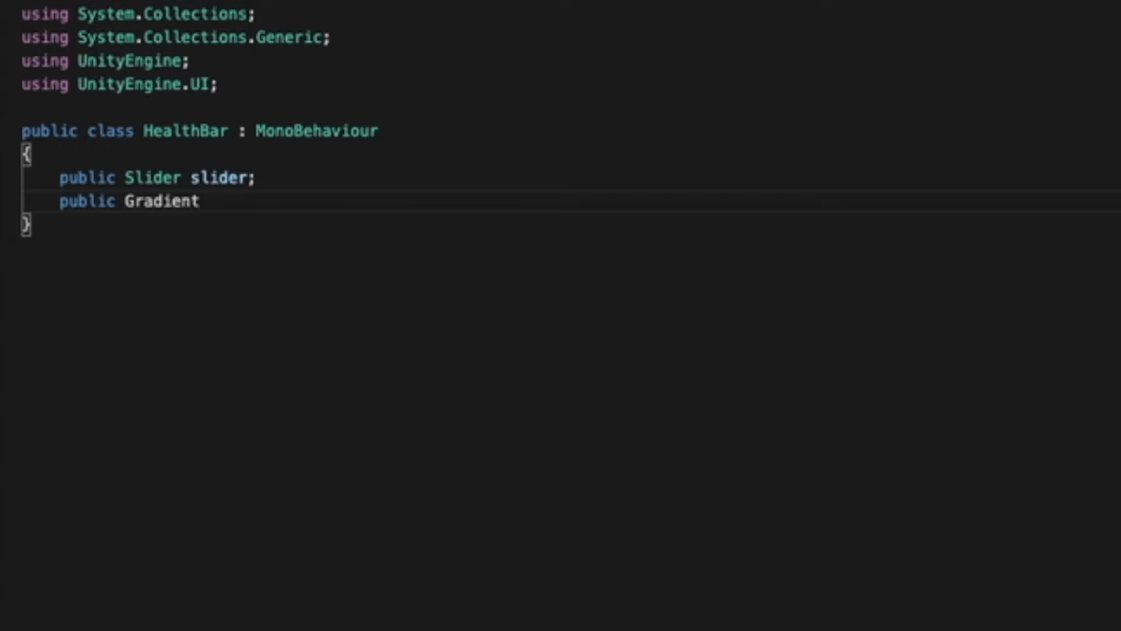
type("gr")
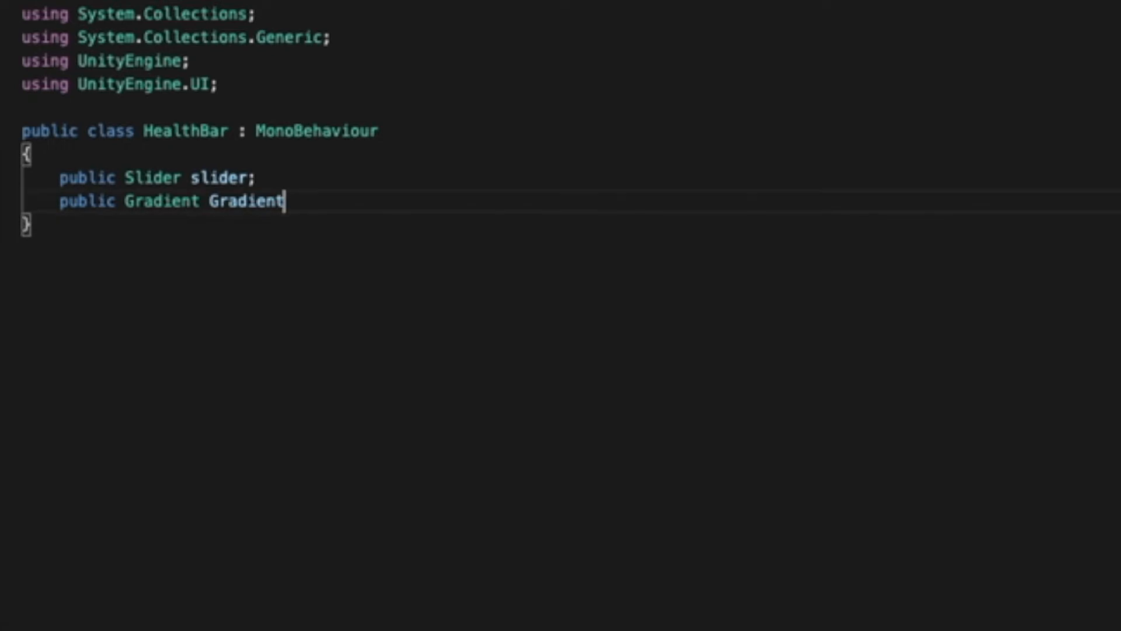
type(";")
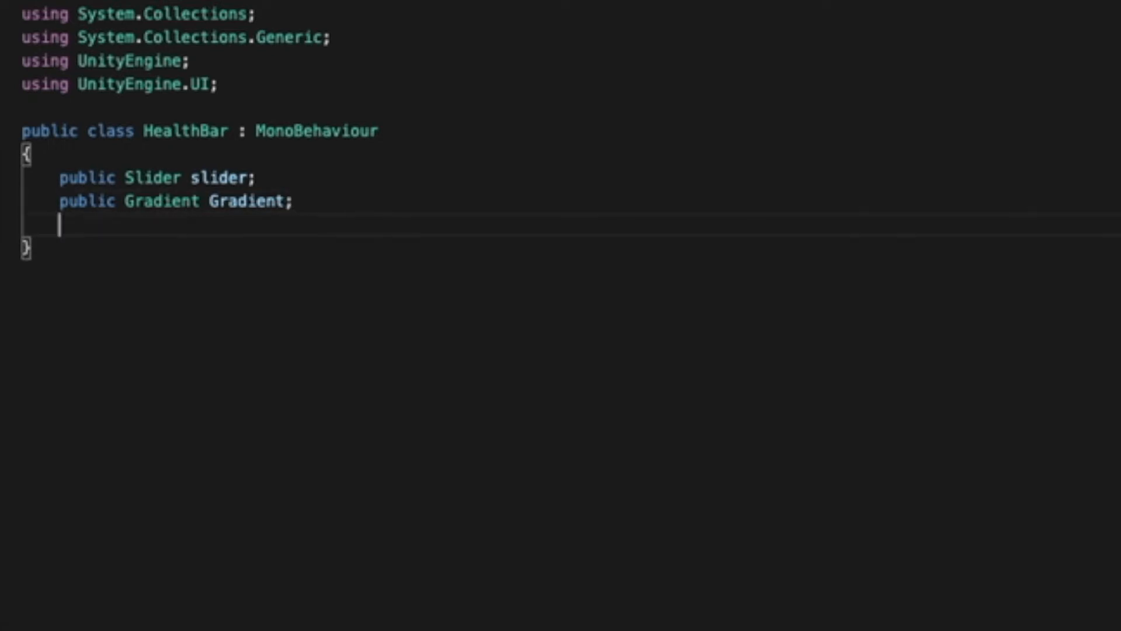
type("public Image f")
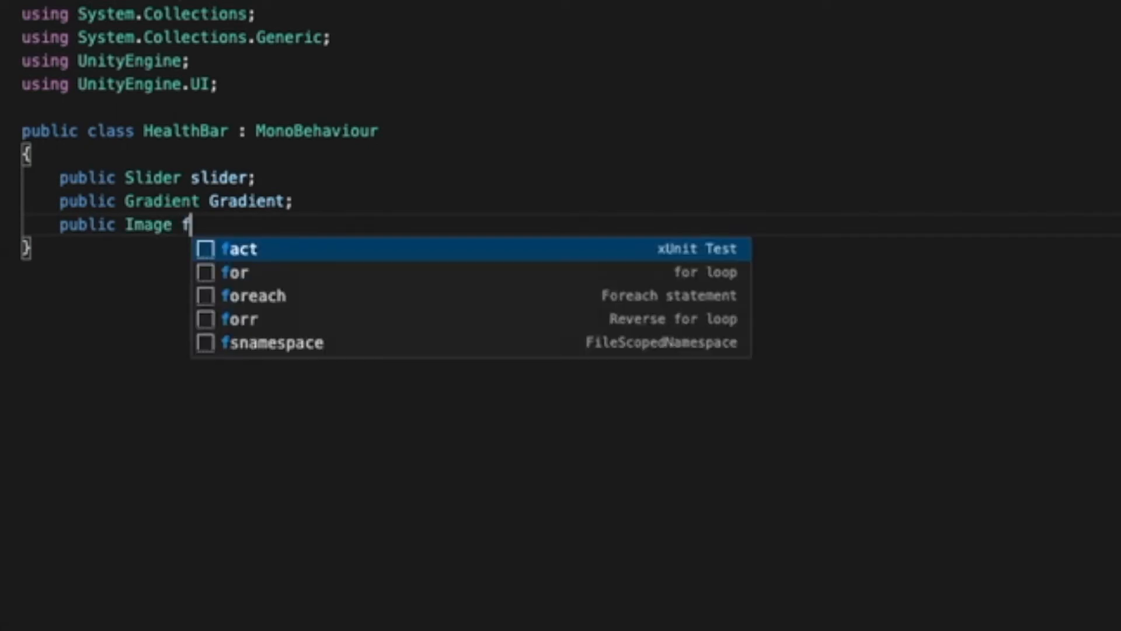
type("ill;")
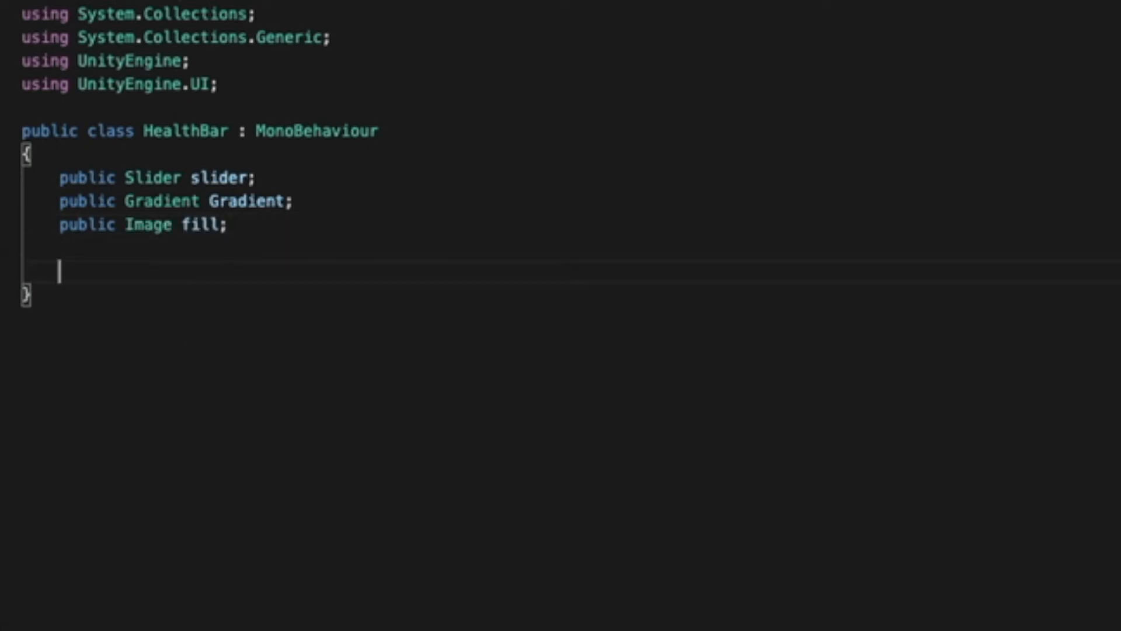
Write SetMaxHealth(int health) setting slider.maxValue and slider.value to health.
type("public voi")
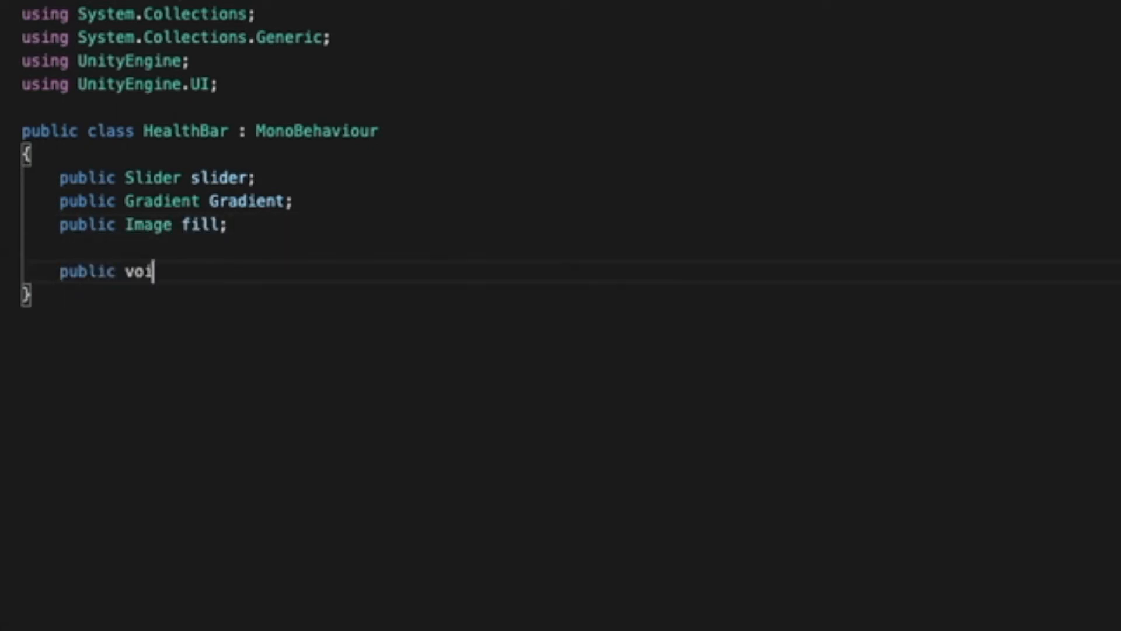
type("d SetM")
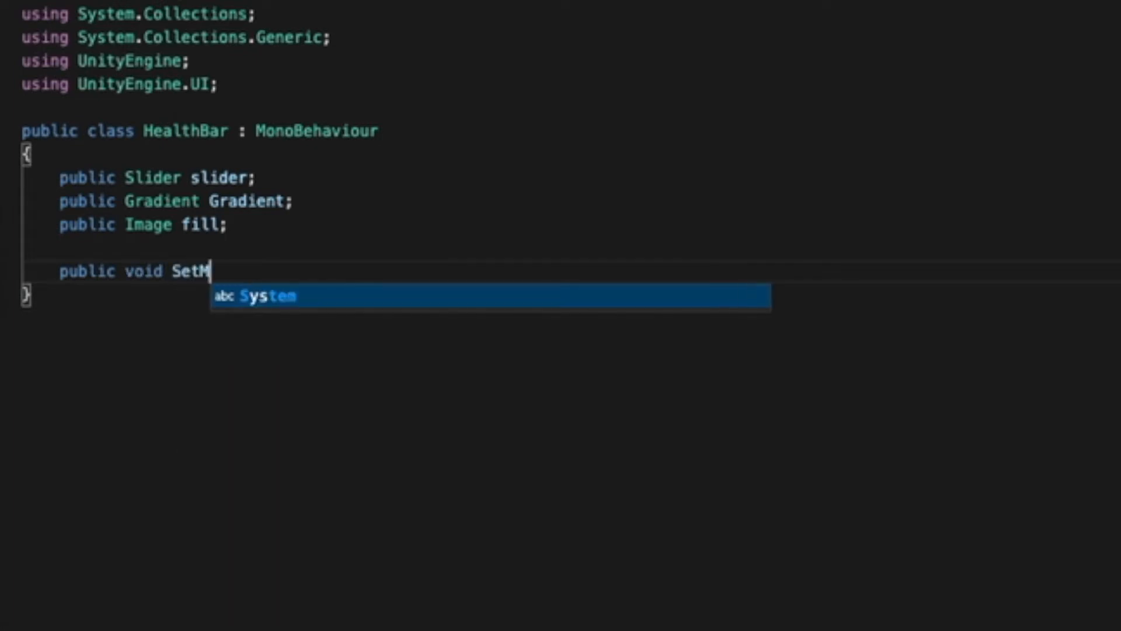
type("axHealth")
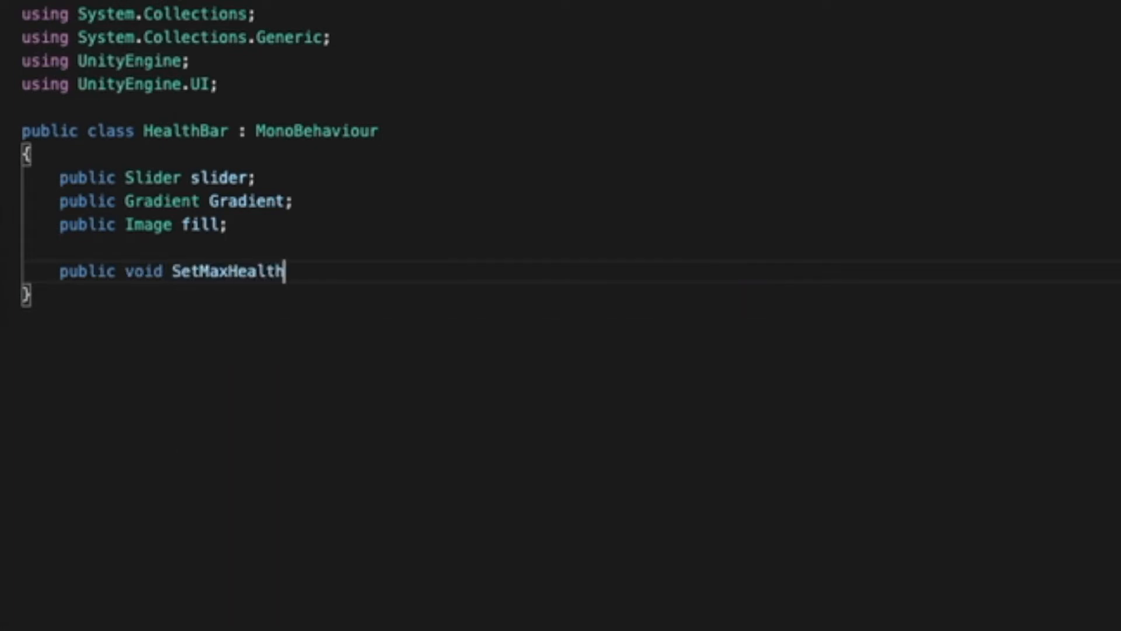
type("()")
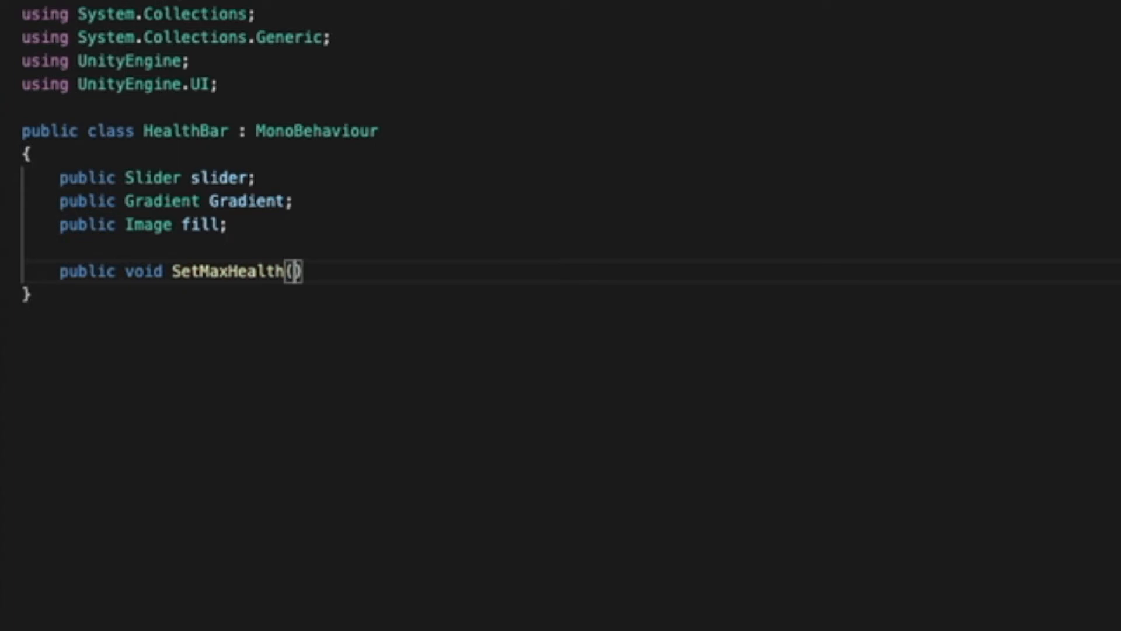
type("int health")
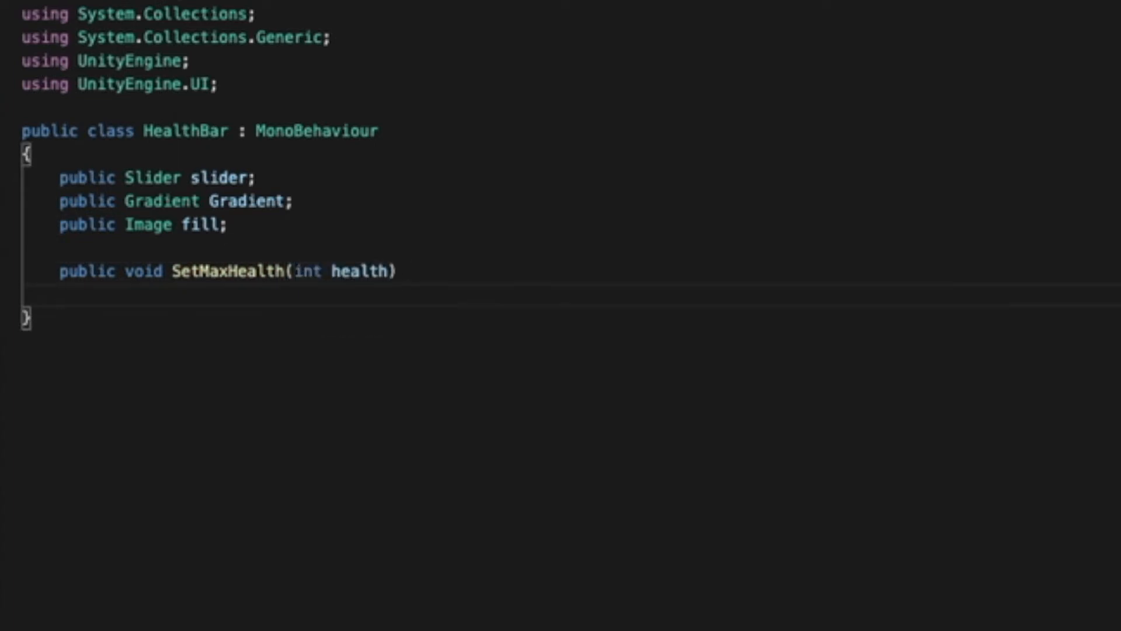
type("slide")
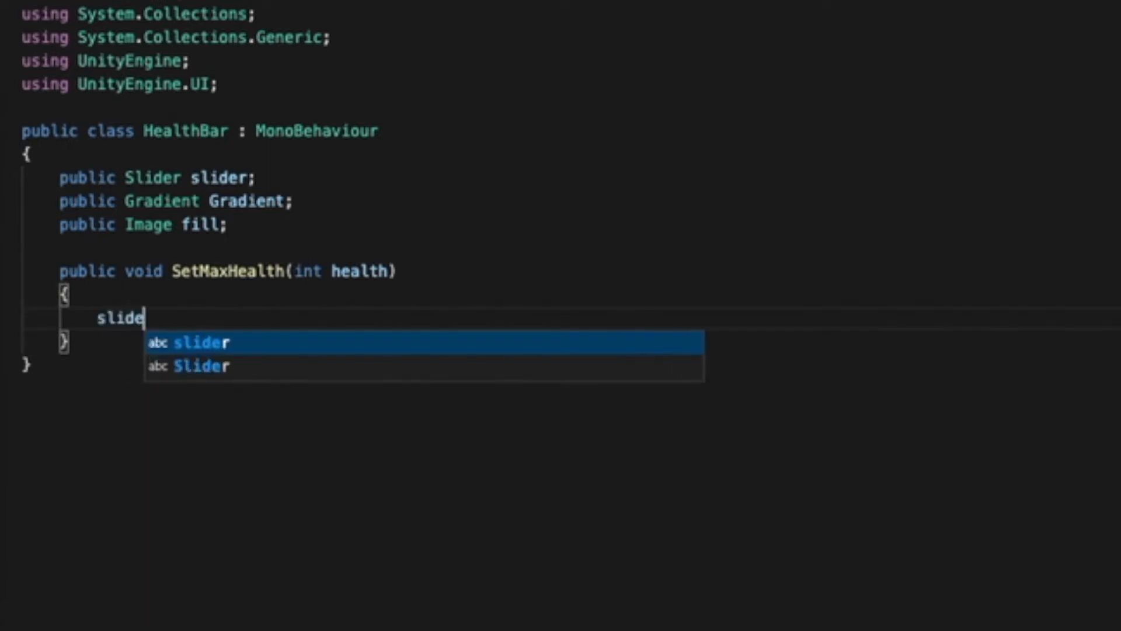
type("r.ma")
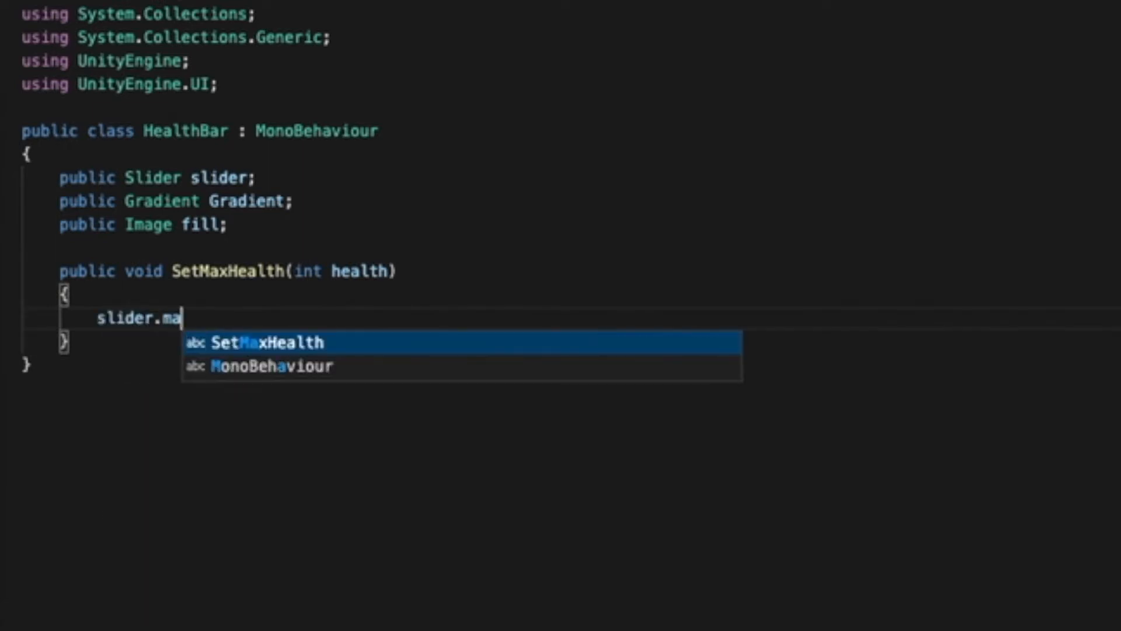
type("xValue")
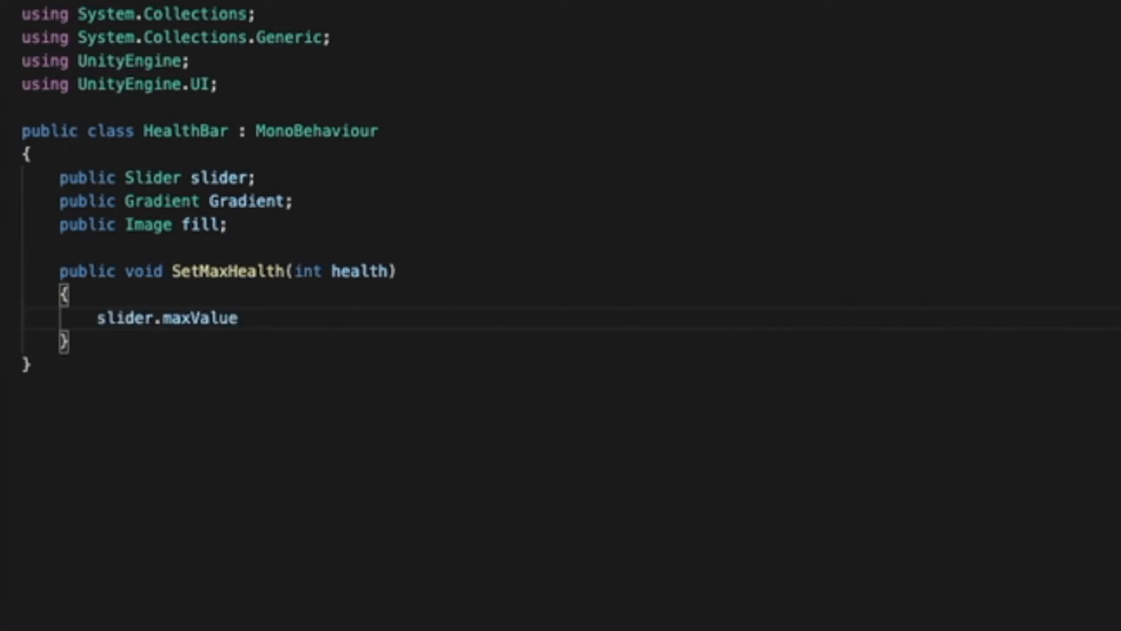
type("= health;")
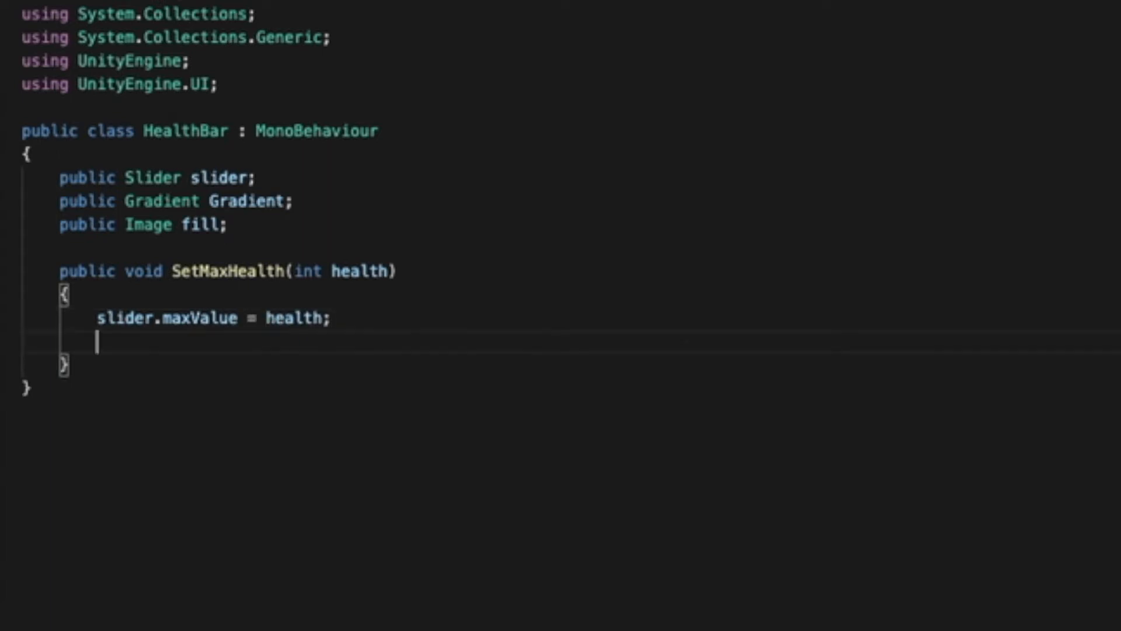
type("slider.")
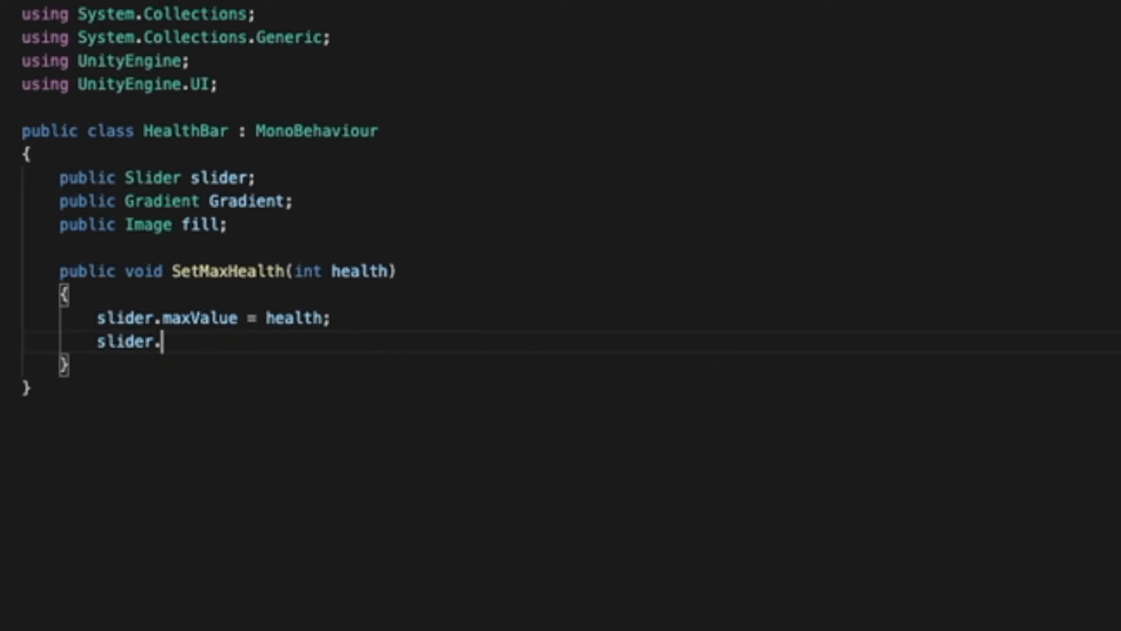
type("vsalue")
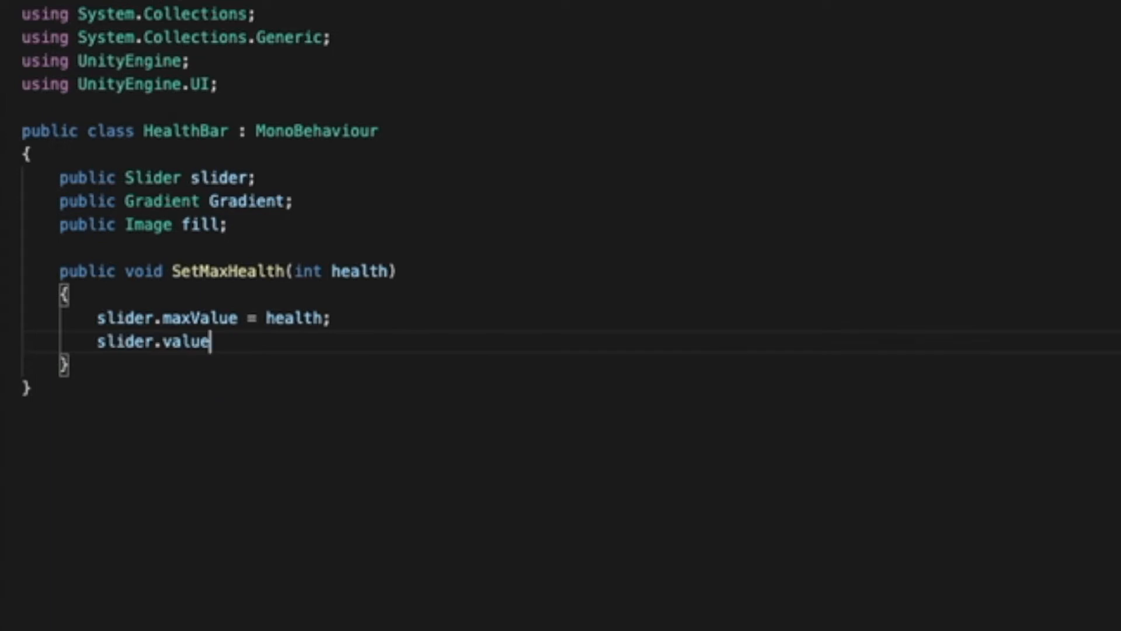
type("= health;")
type("fill.")
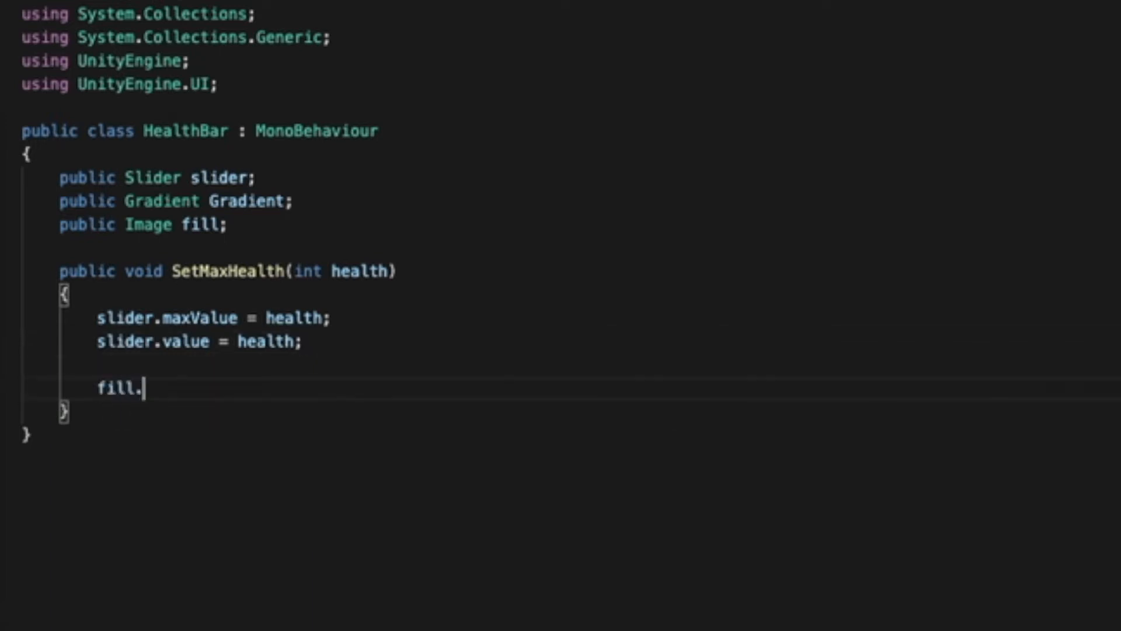
Add fill.color = Gradient.Evaluate(1f) inside SetMaxHealth.
type("color")
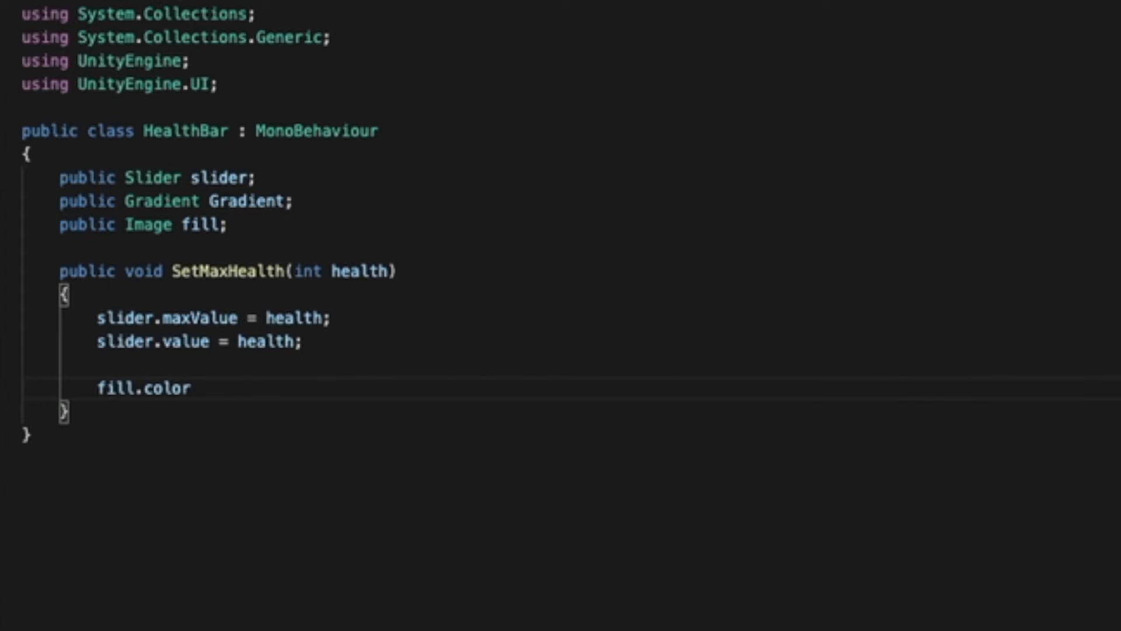
type("= Gradient")
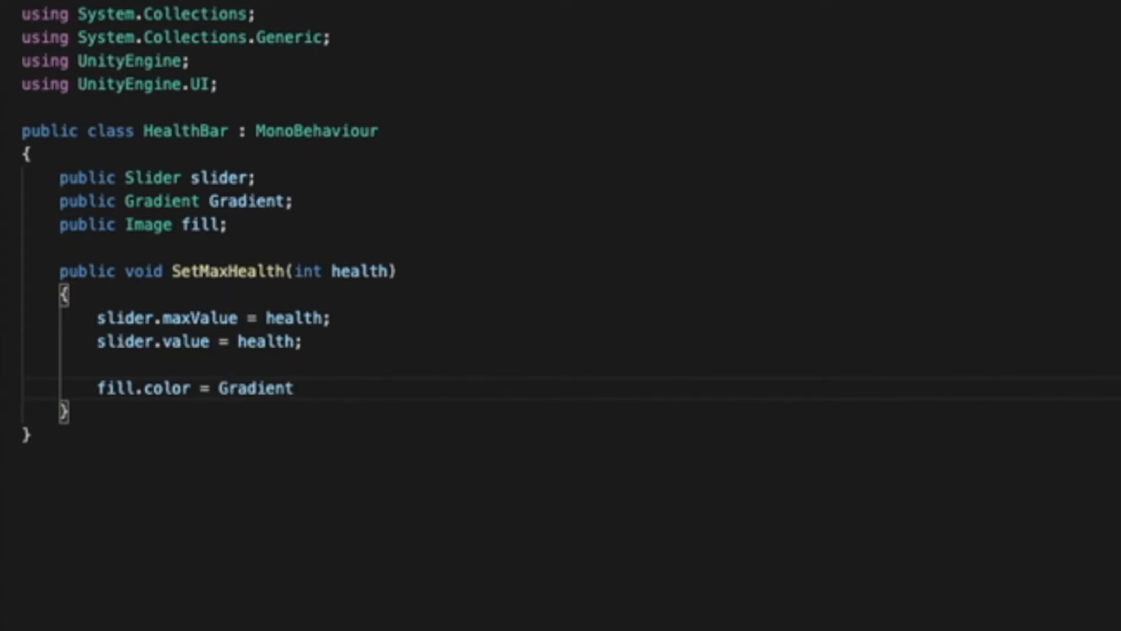
type(".Ev")
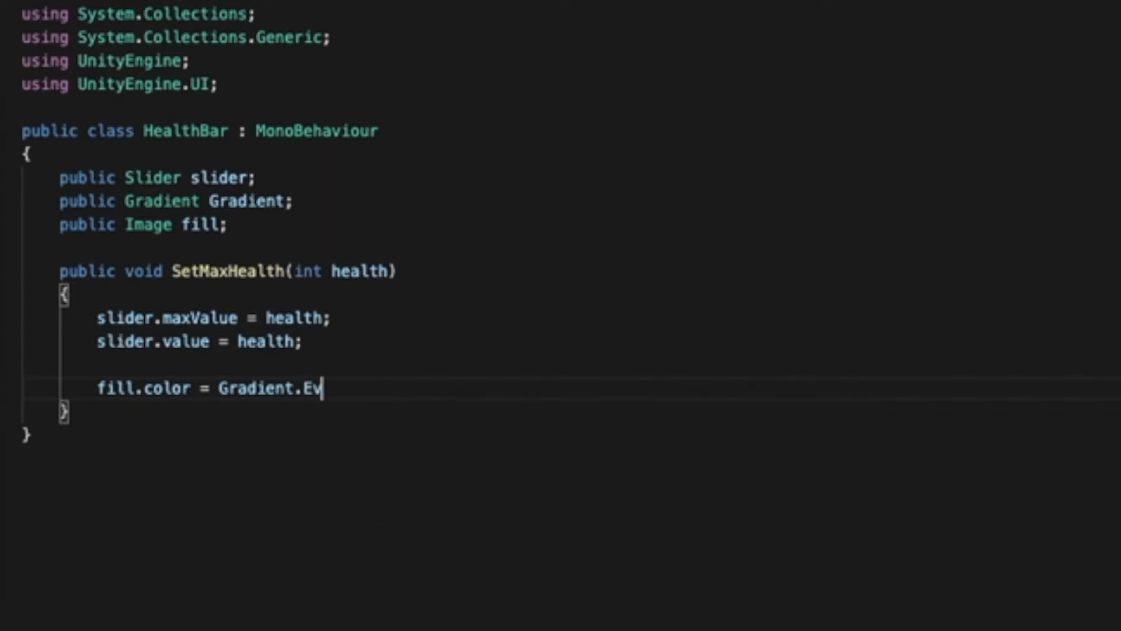
type("aluate")
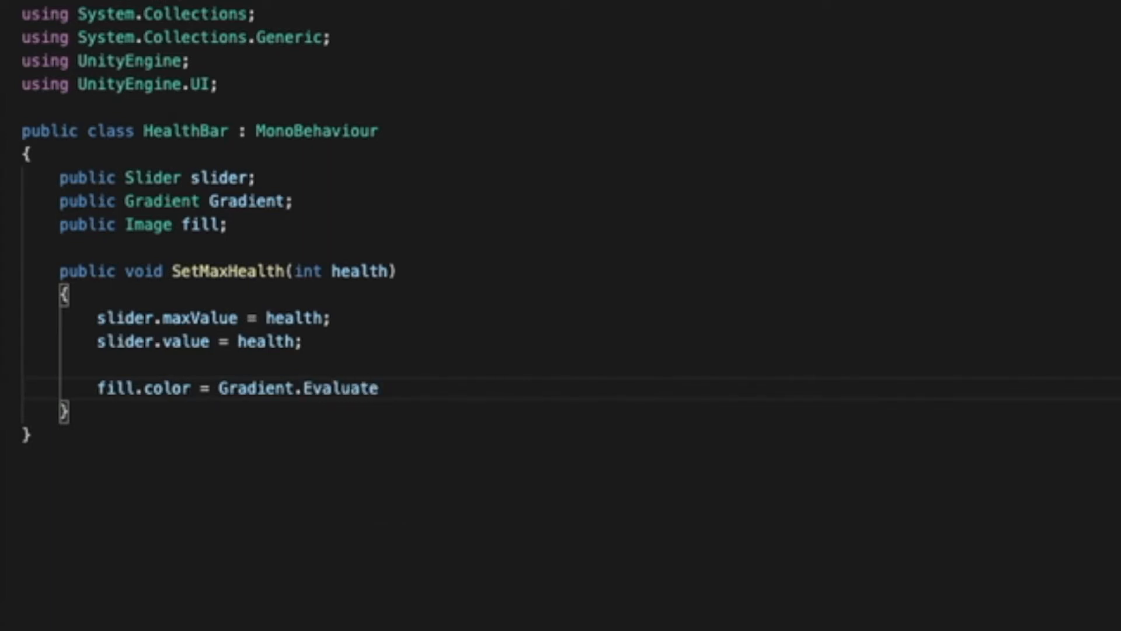
type("(1);")
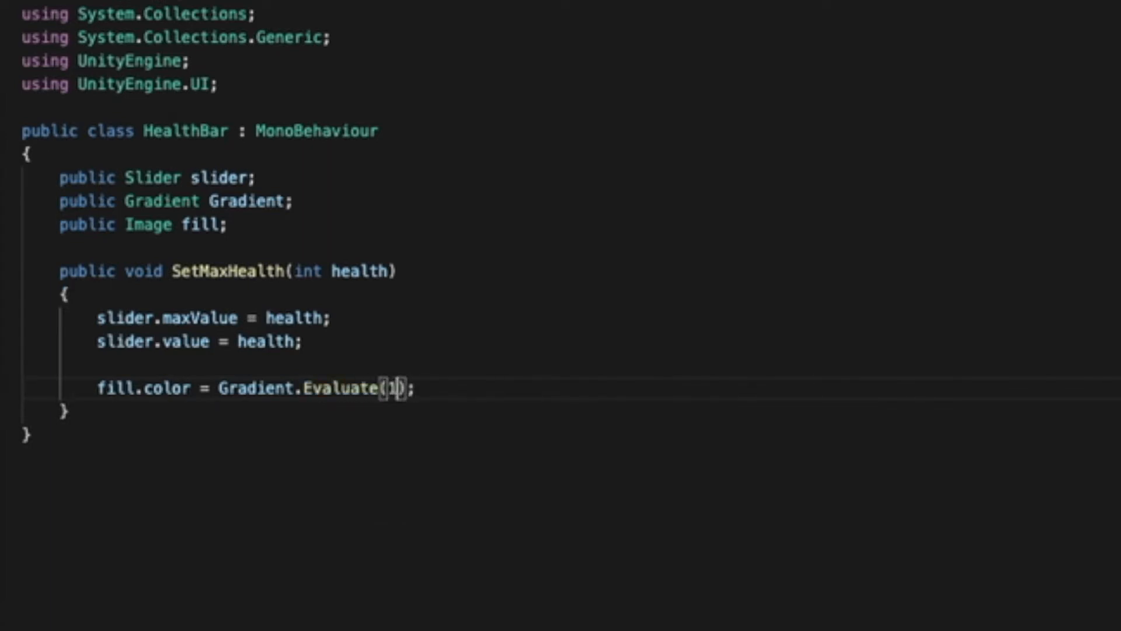
type("f")
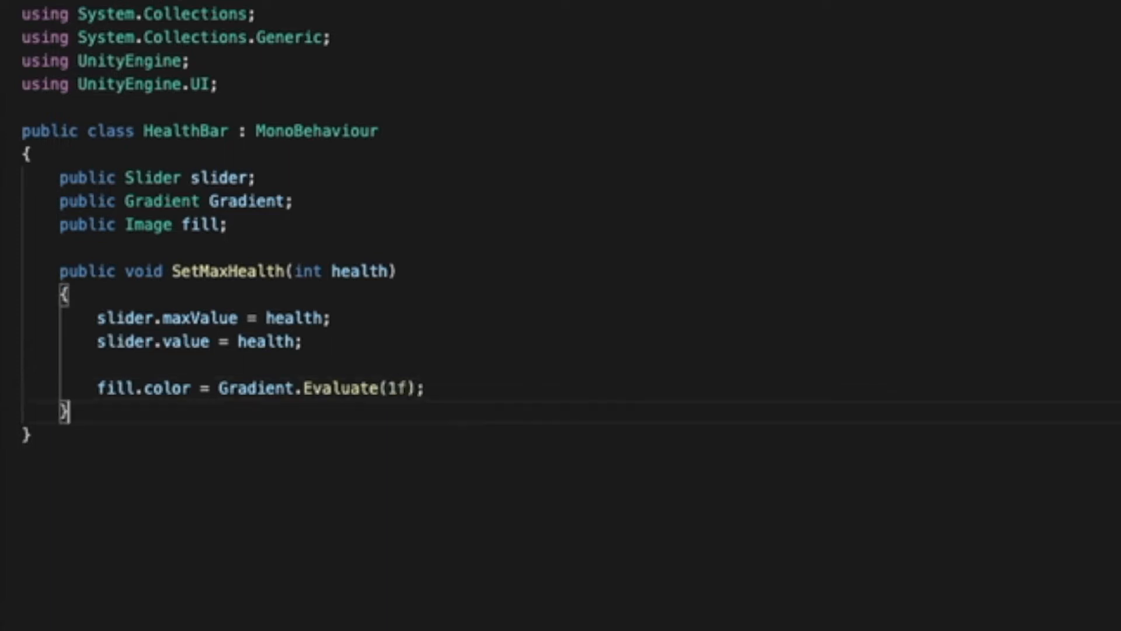
type("pub")
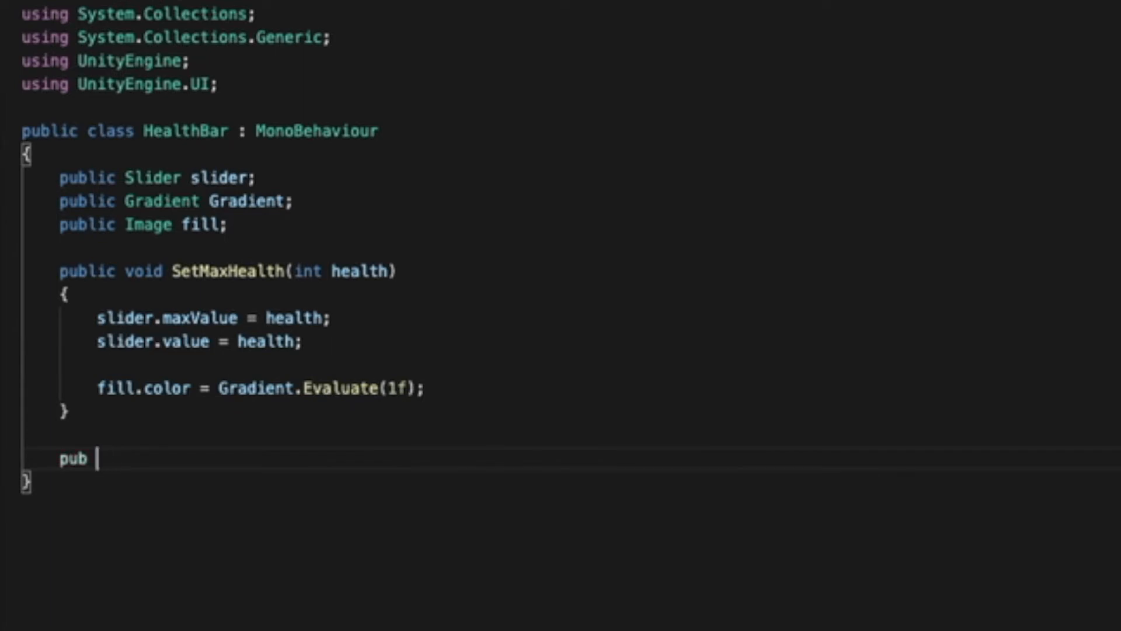
Declare SetHealth(float health) that sets slider.value to health.
type("lic voi")
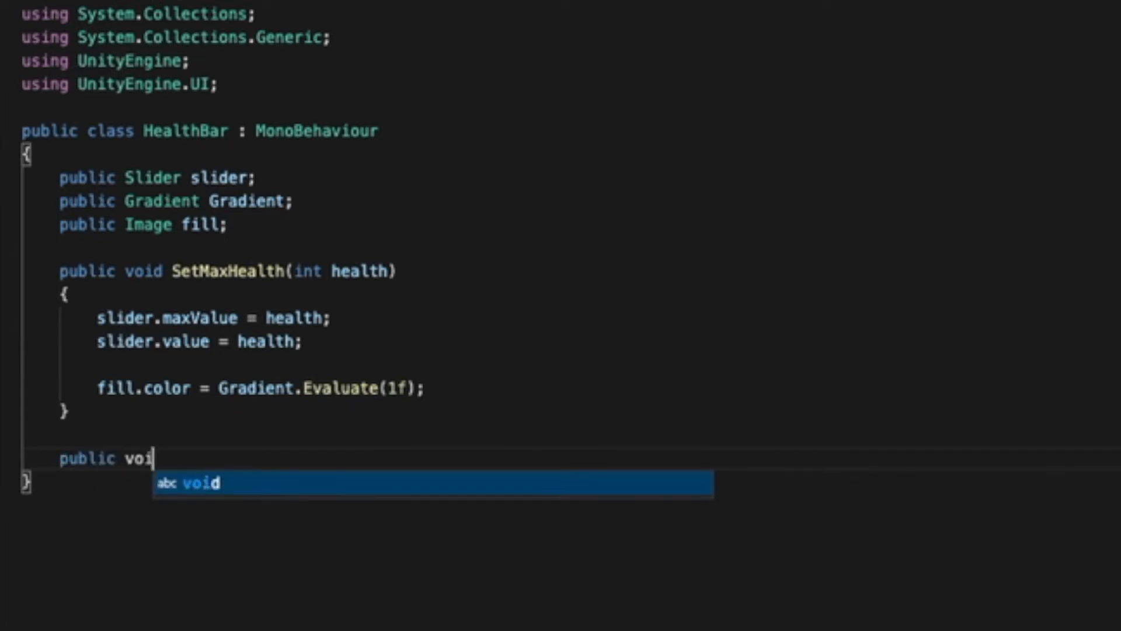
type("d Se")
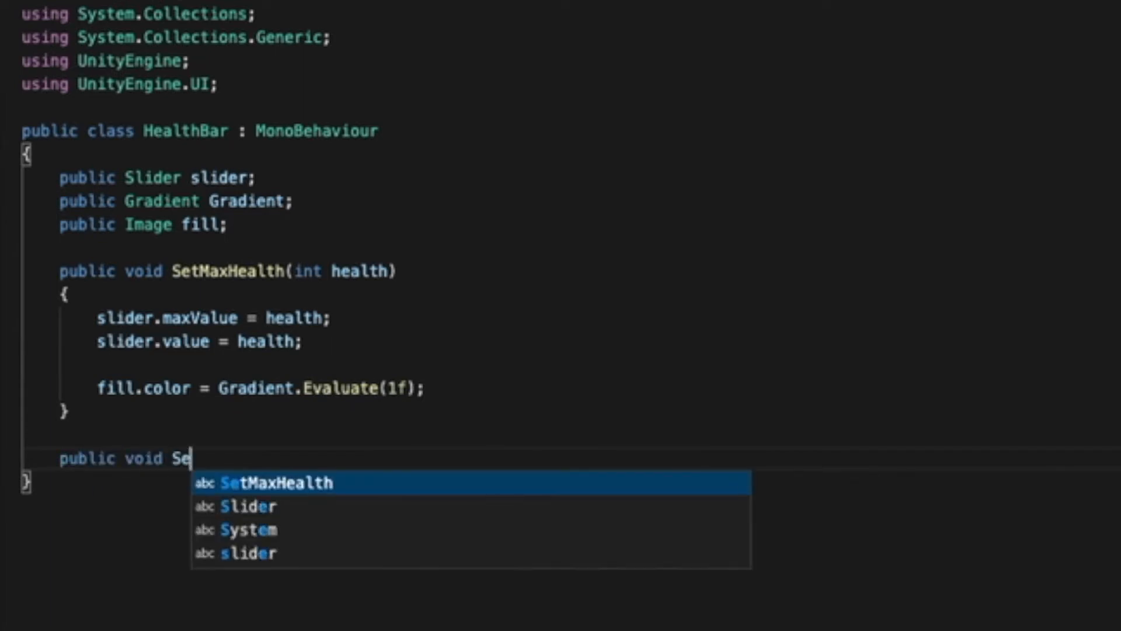
type("tHealth")
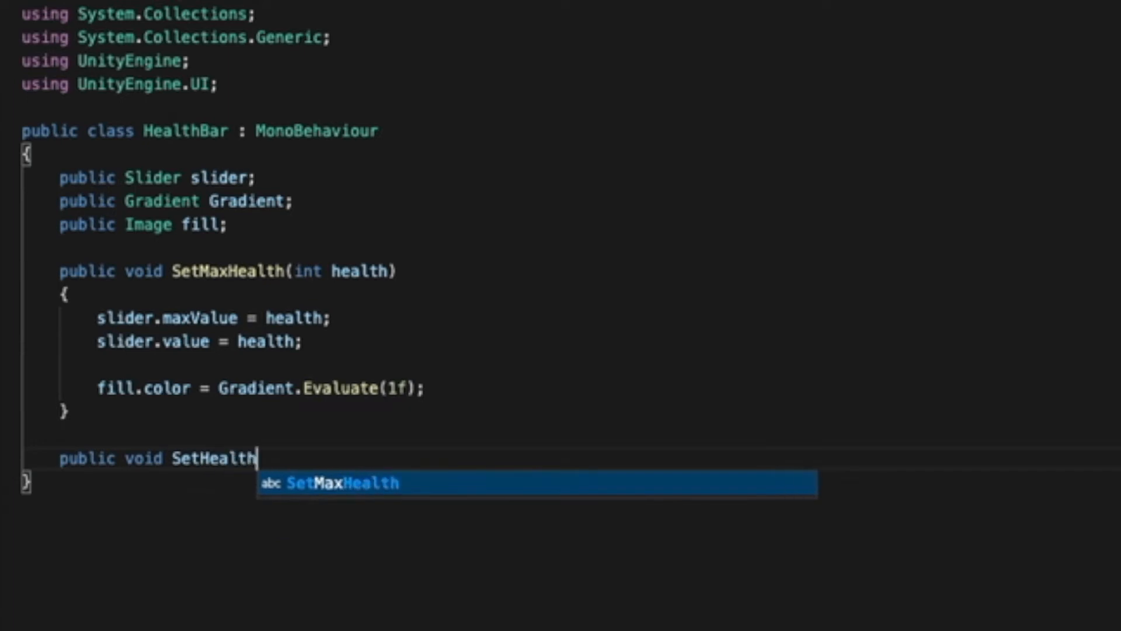
type("(")
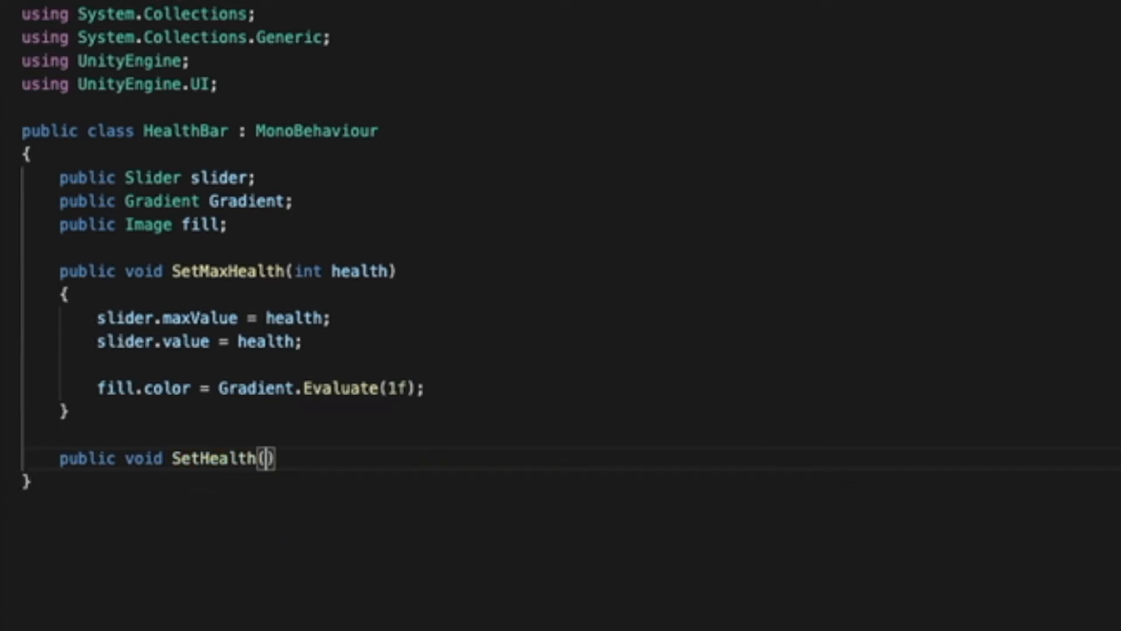
type("float")
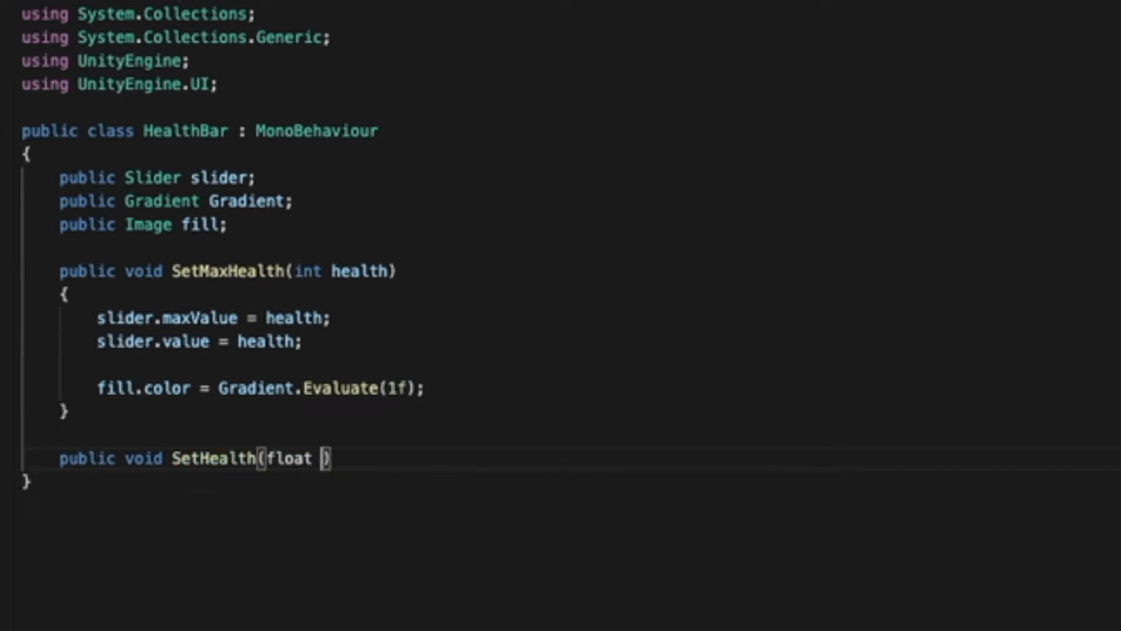
type("health")
type("{")
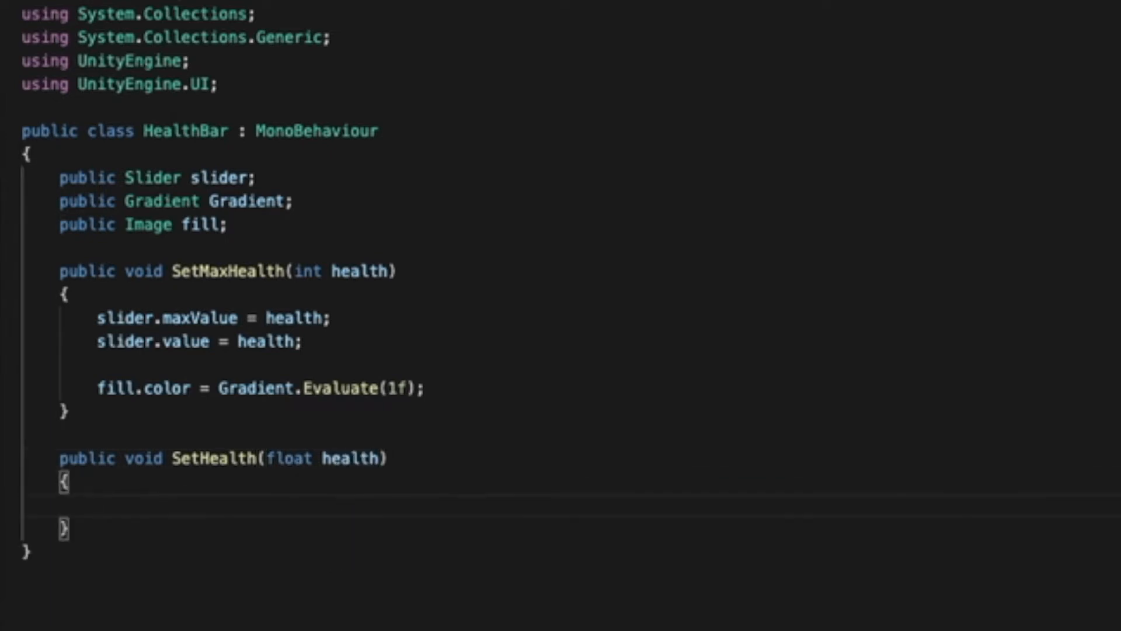
type("slider.value")
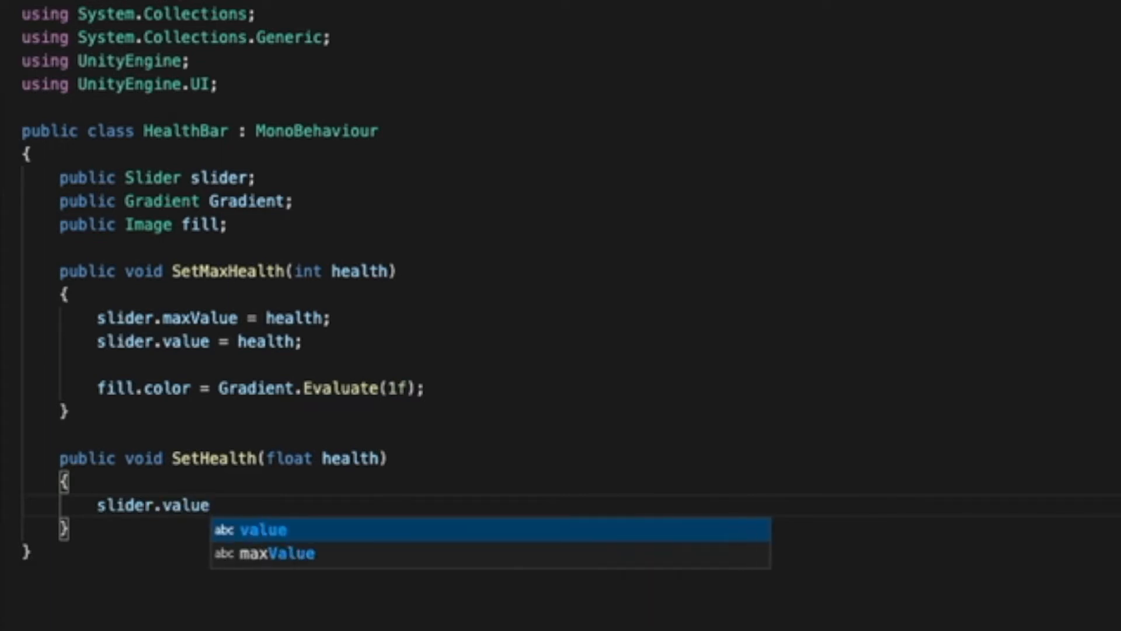
type("= health;")
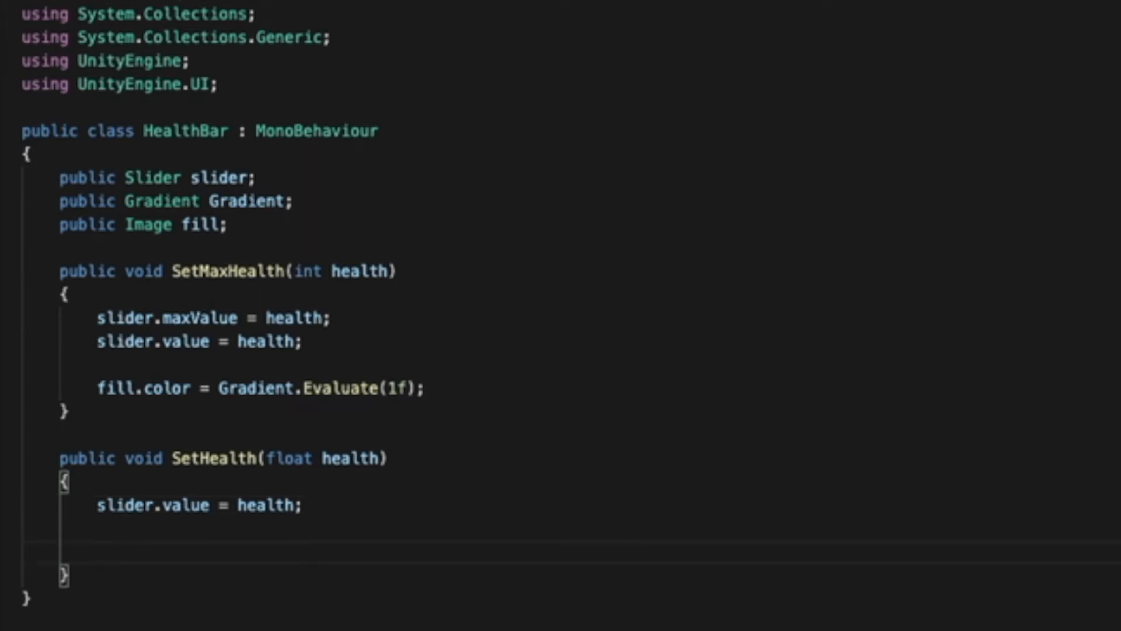
Set fill.color from Gradient.Evaluate(slider.normalizedValue) in SetHealth.
type("filld")
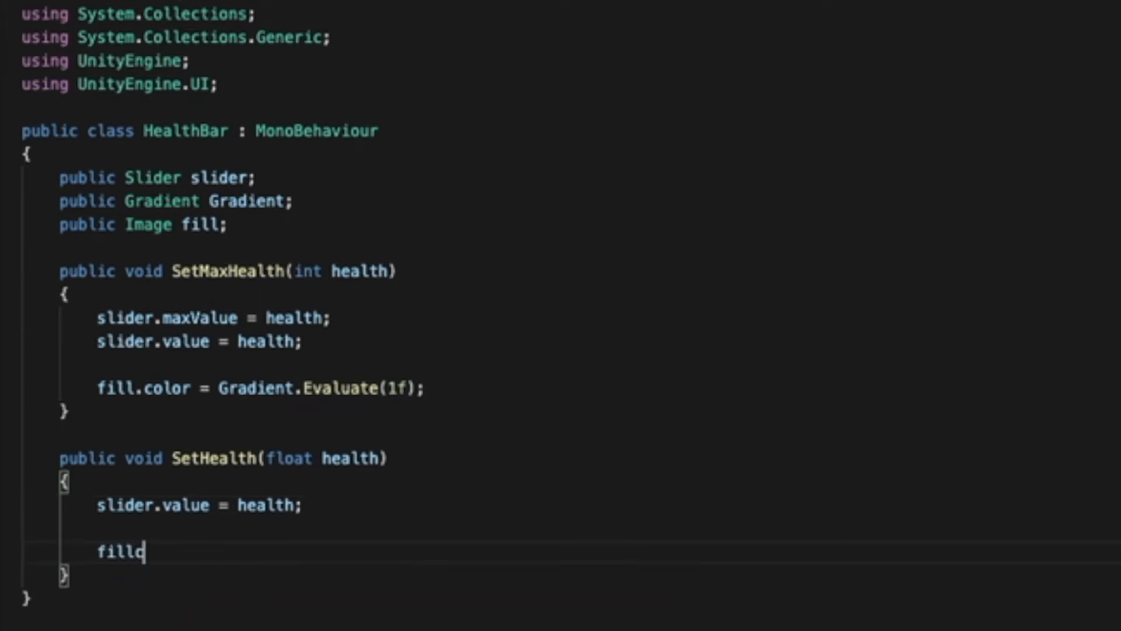
key("Backspace")
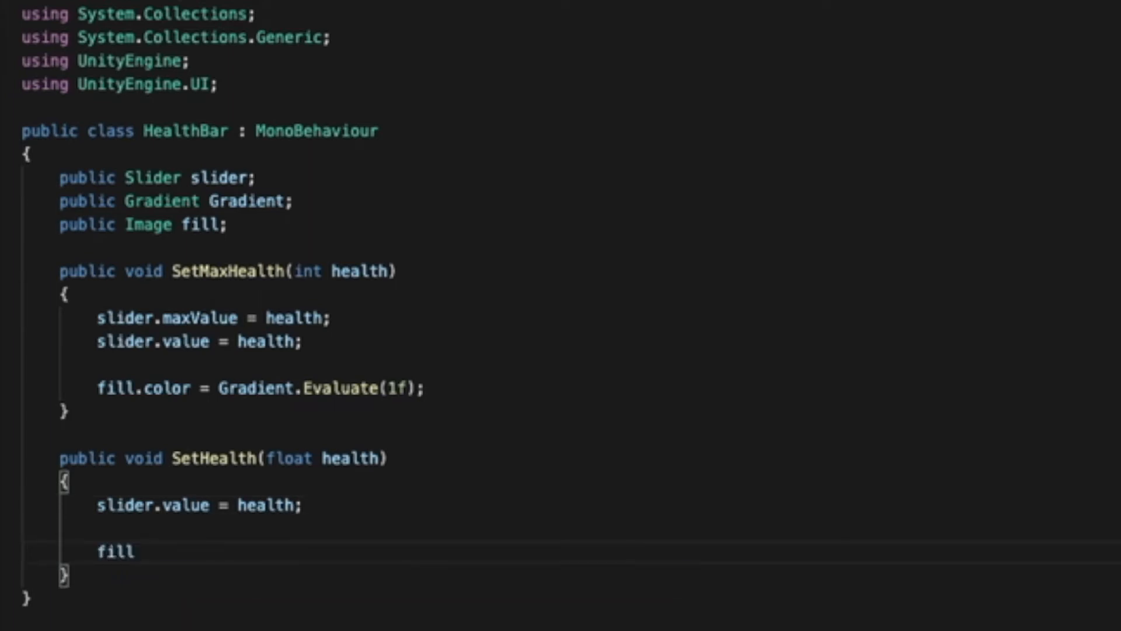
type(".color =")
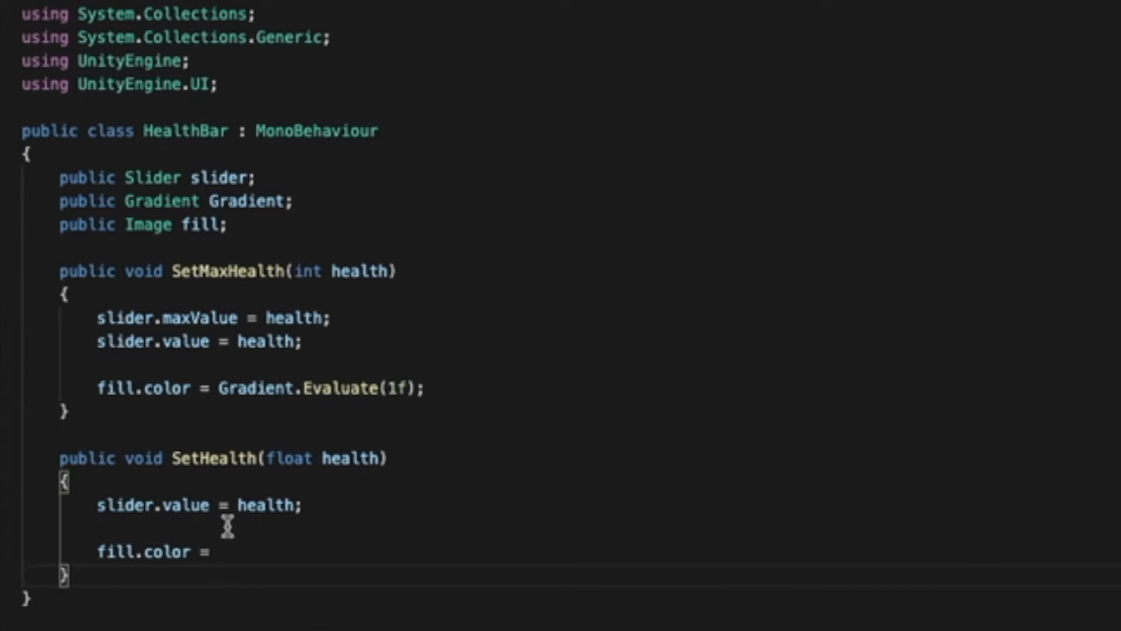
type("Gradient.Evaluate")
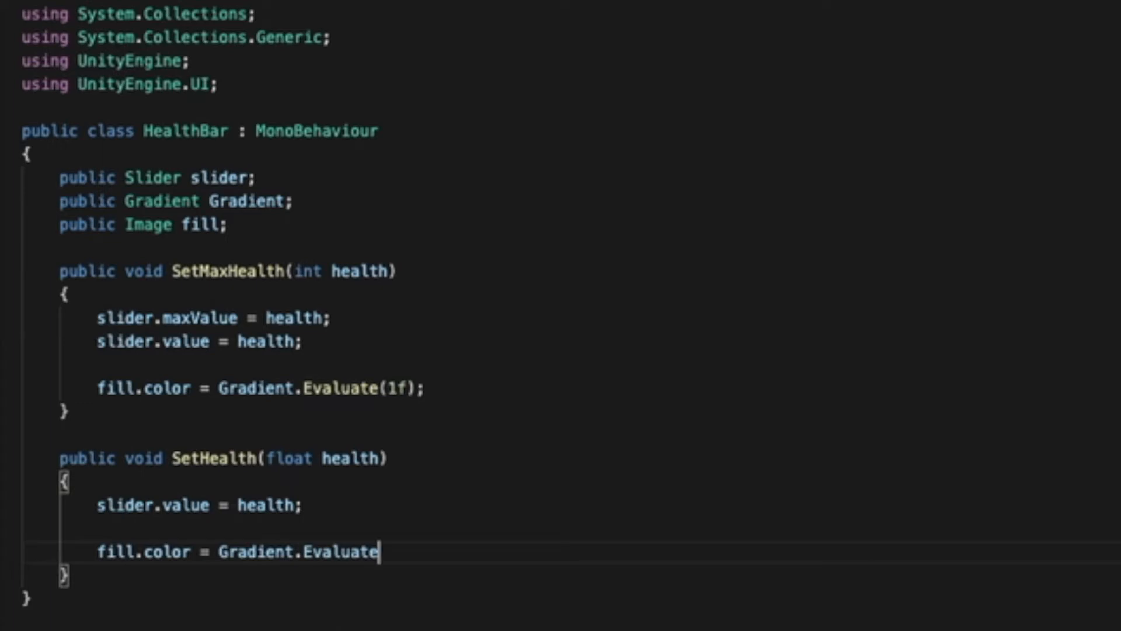
type("(slider")
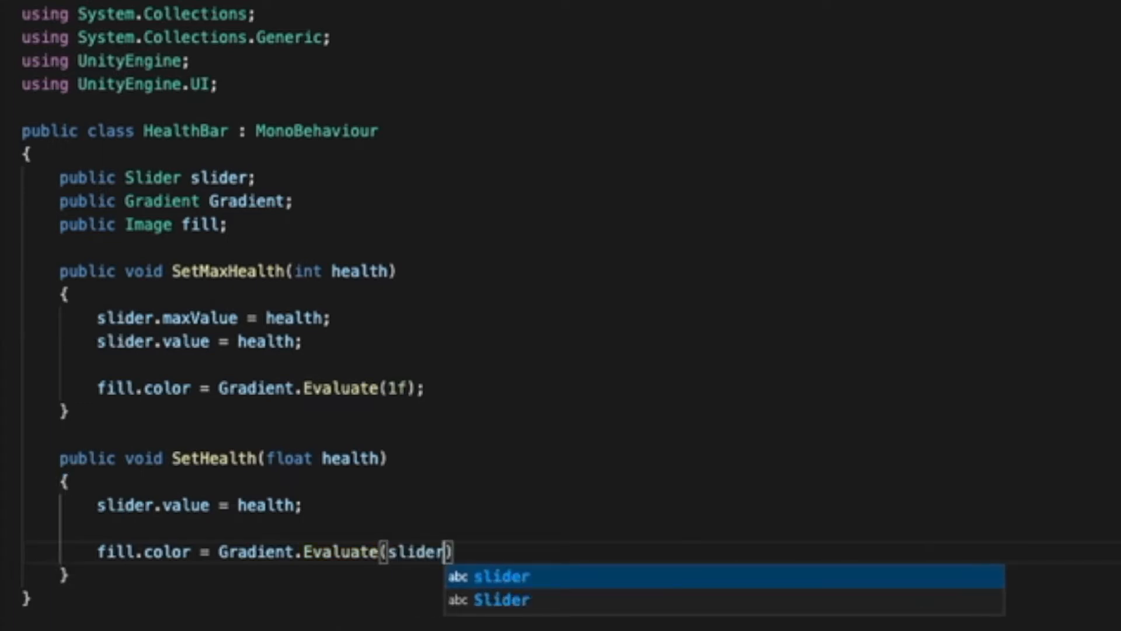
type(".normaliz")
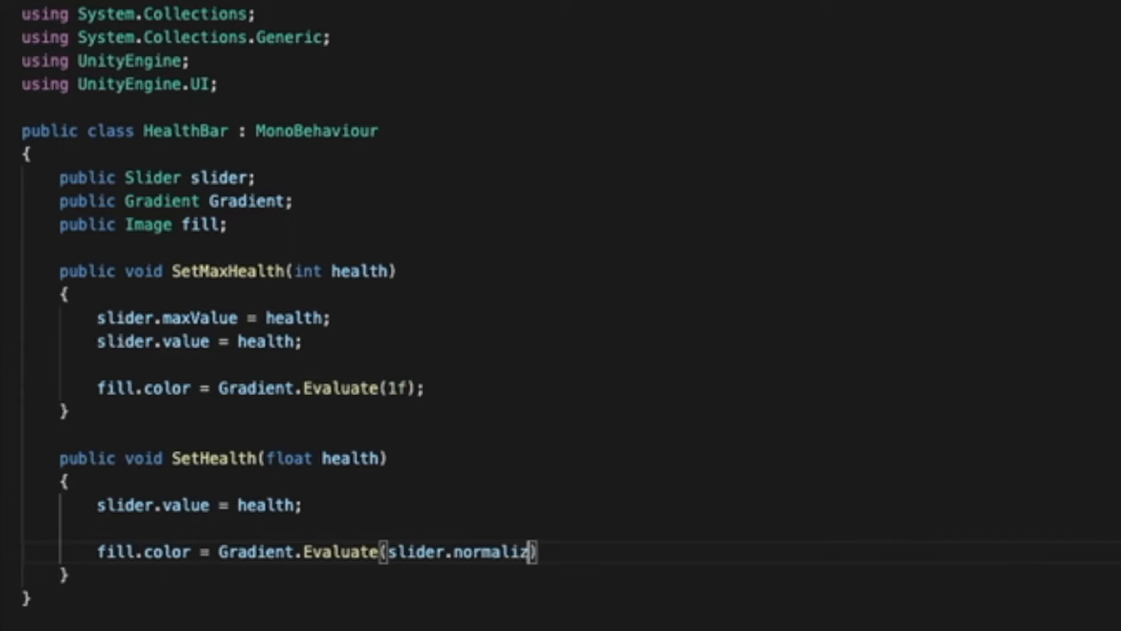
type("edValue")
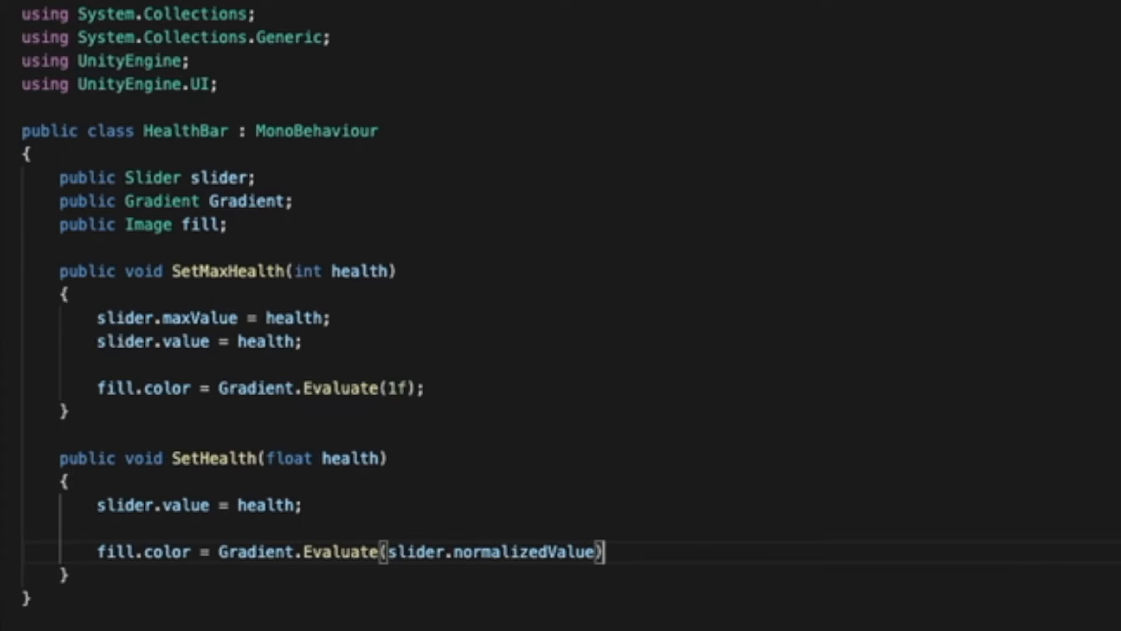
type(";")
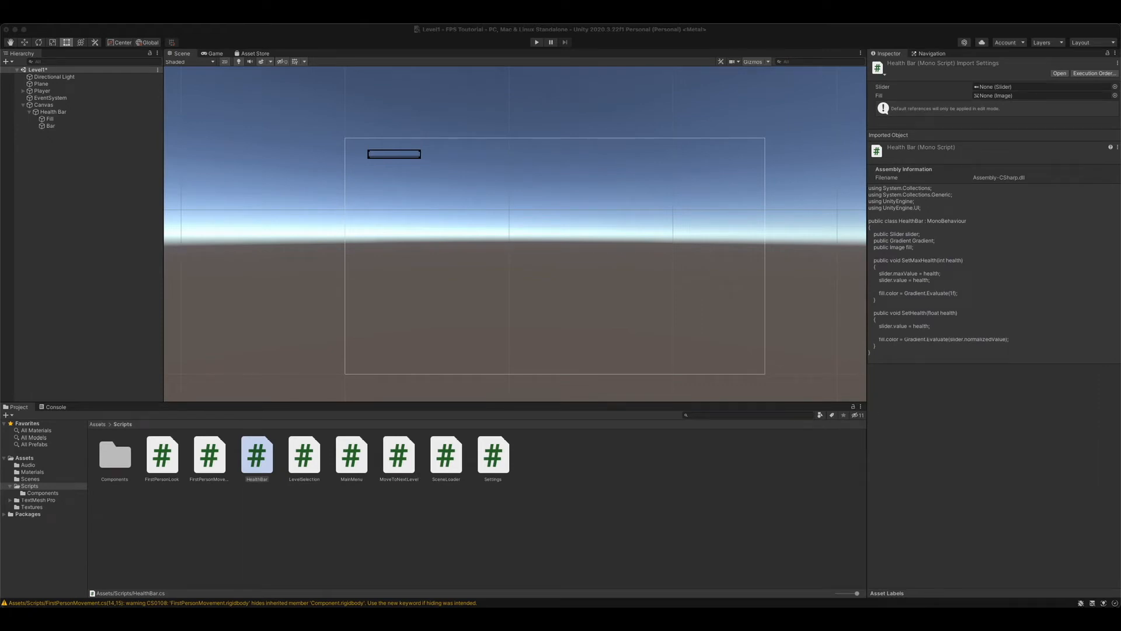
mouse_move(49, 115)
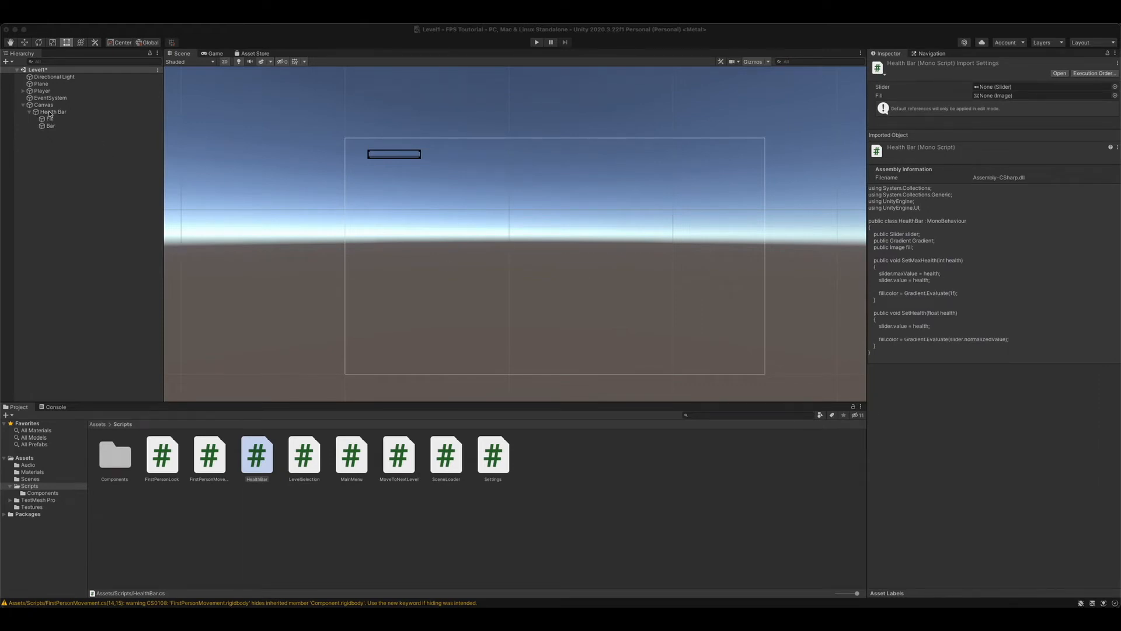
Attach the HealthBar script component to the Health Bar object.
left_click(53, 111)
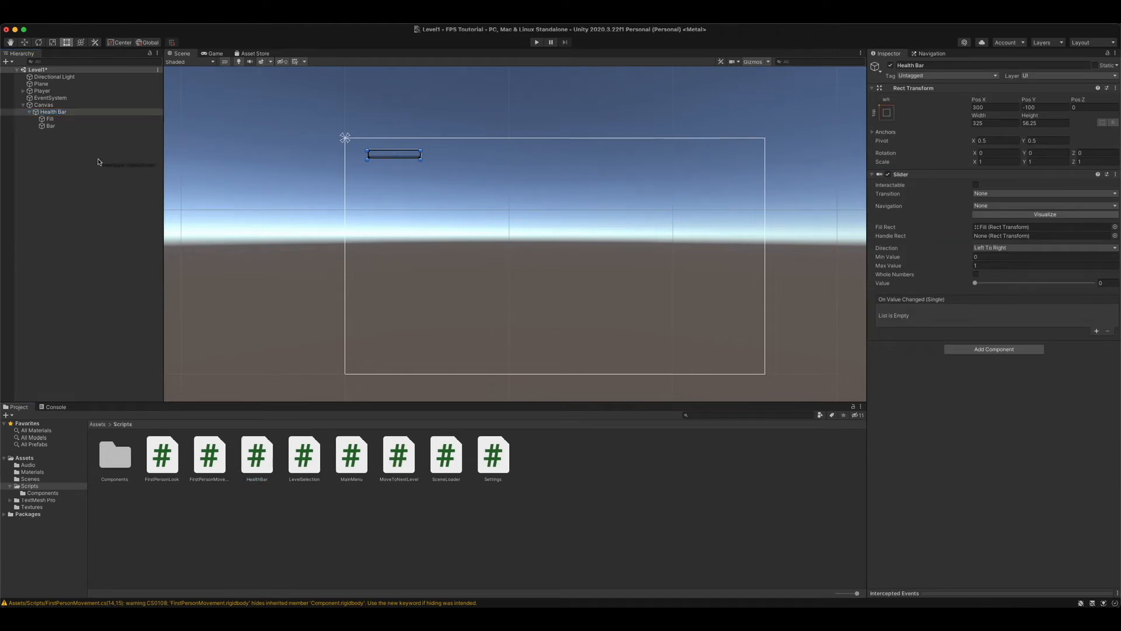
left_click(993, 349)
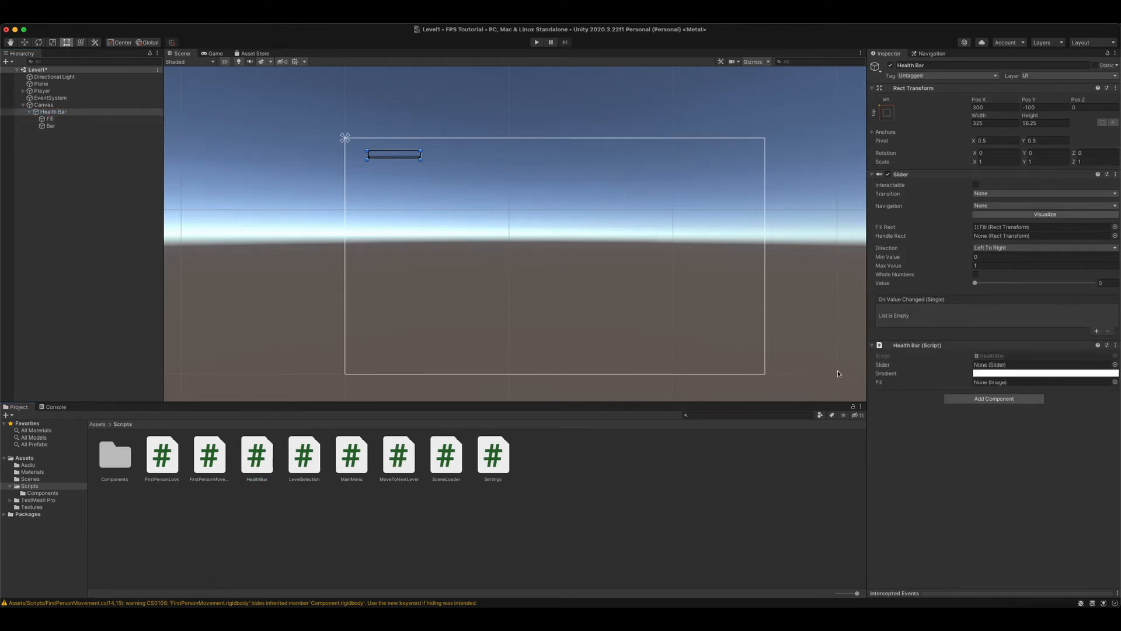
mouse_move(856, 385)
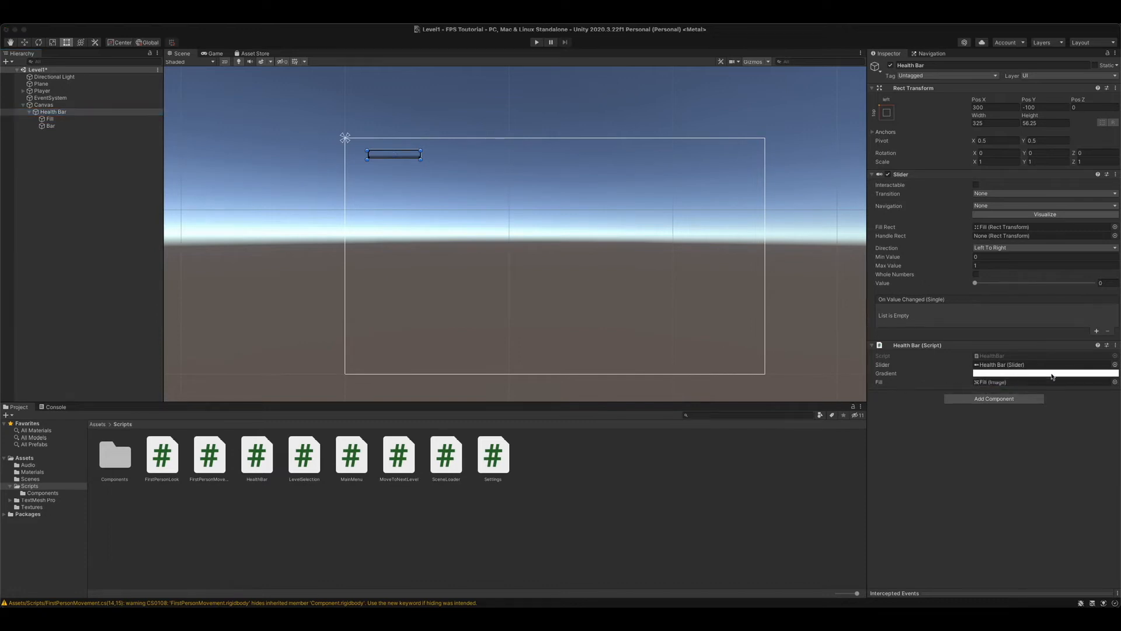
Open the Health Bar gradient and set its colour keys from red to green.
left_click(1045, 372)
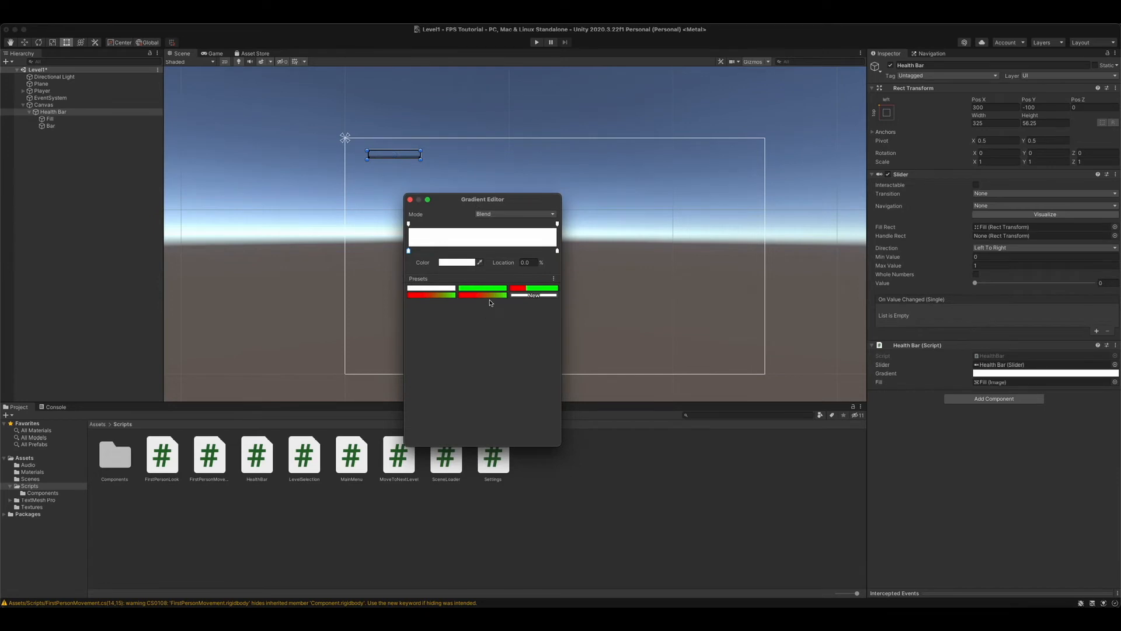
mouse_move(538, 251)
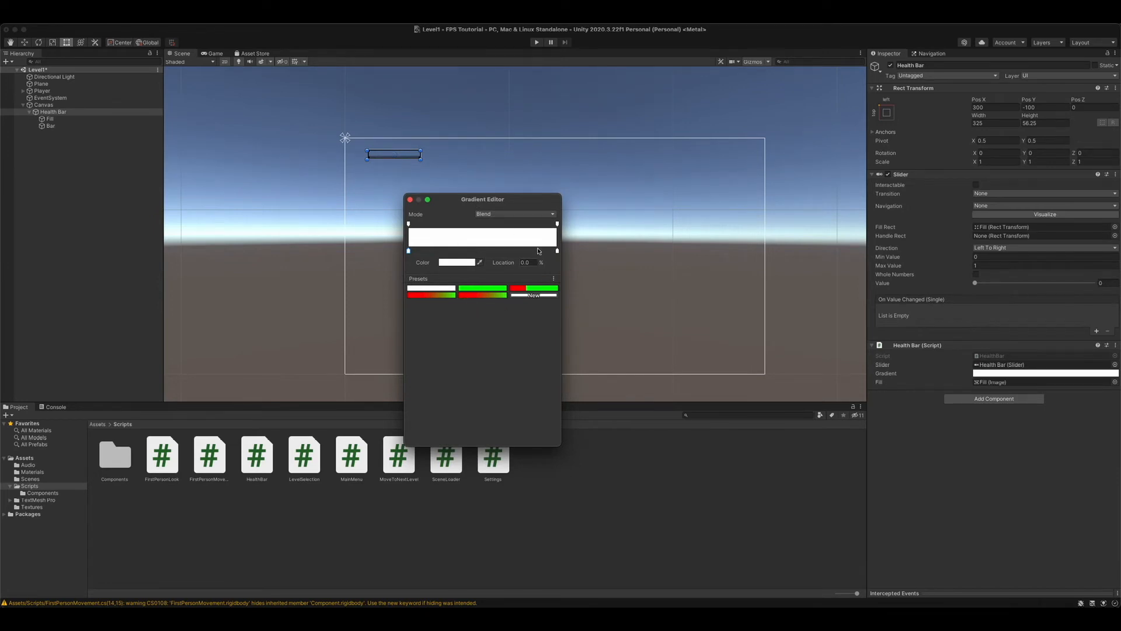
mouse_move(557, 252)
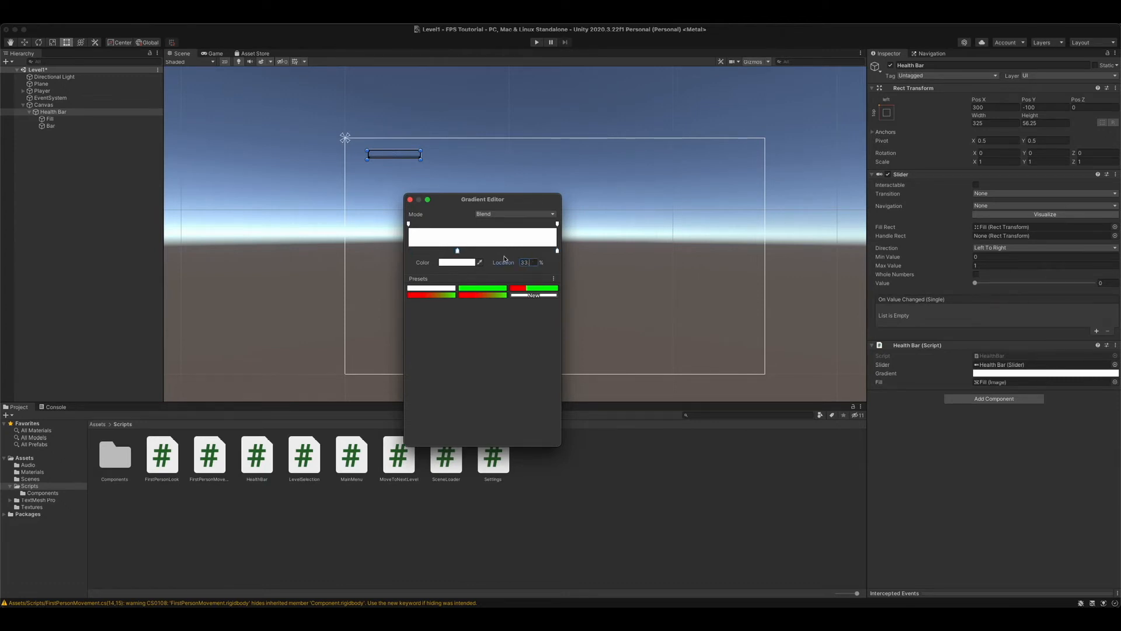
left_click(454, 261)
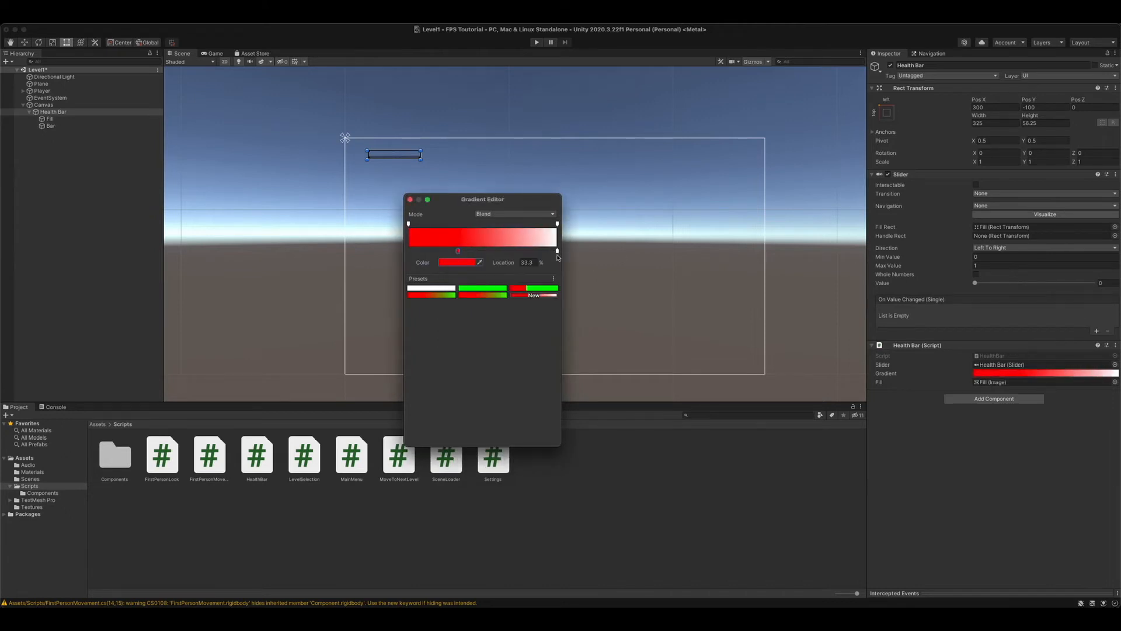
left_click(461, 263)
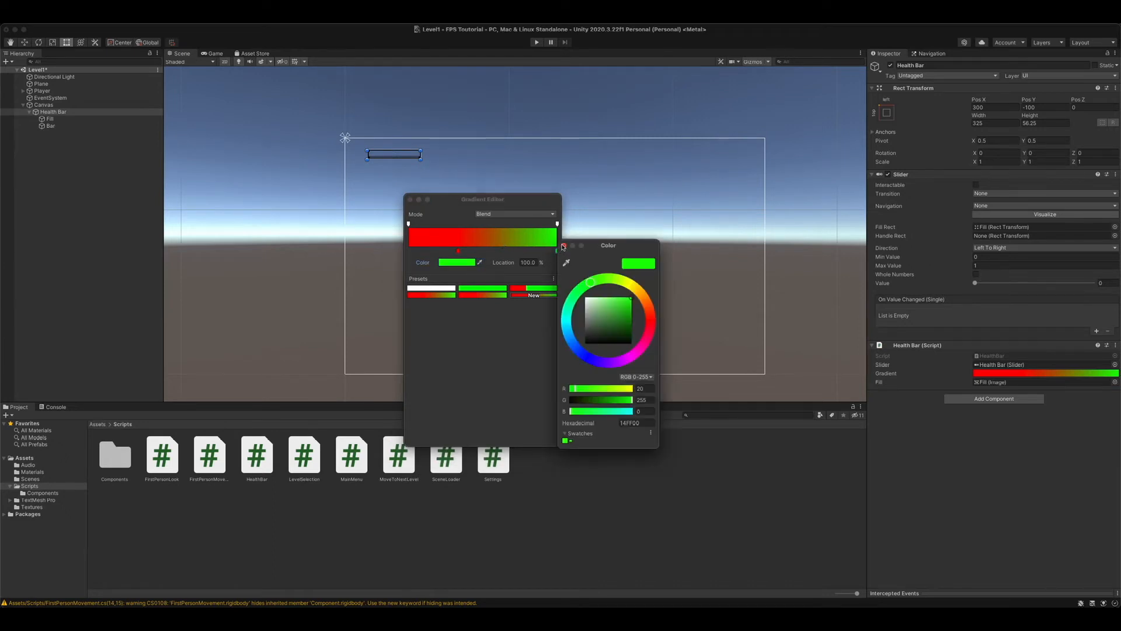
left_click(564, 245)
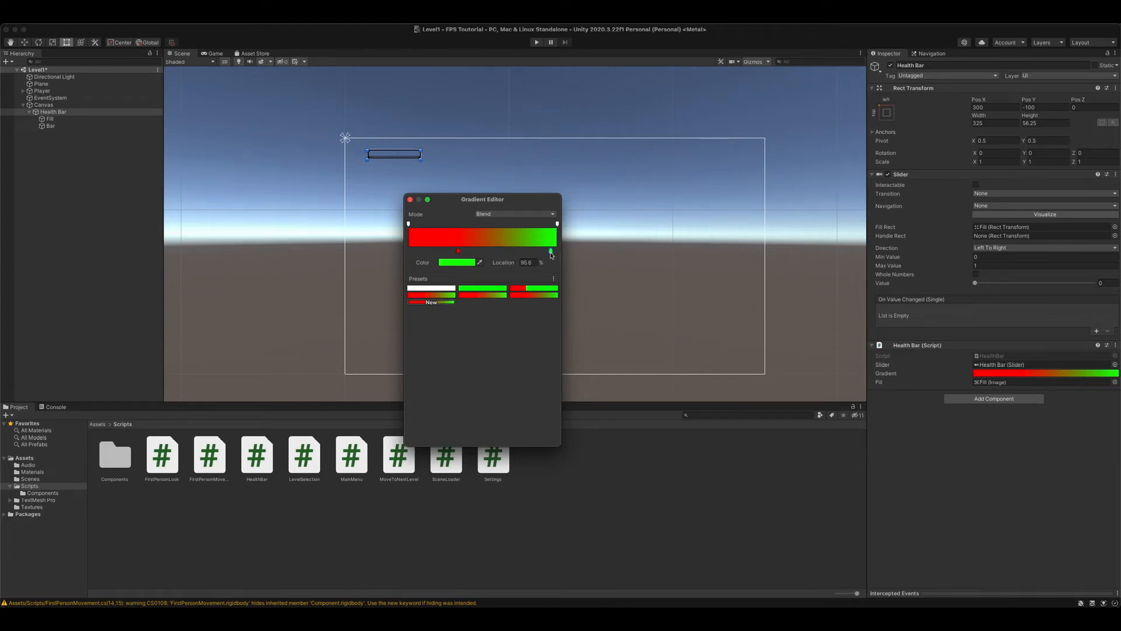
left_click(554, 223)
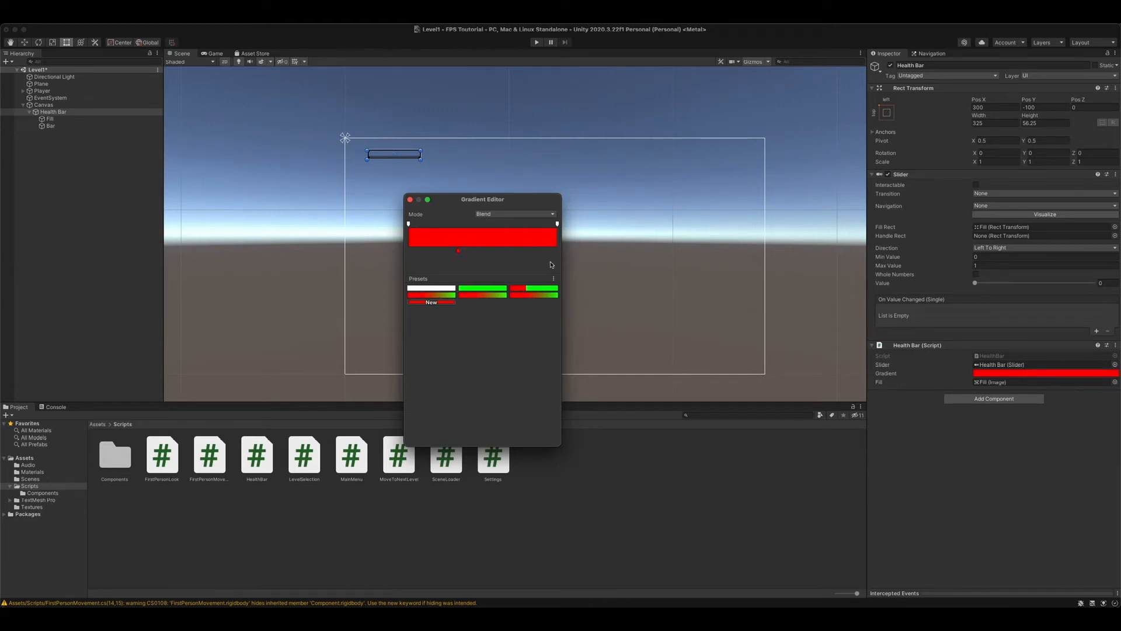
left_click(458, 250)
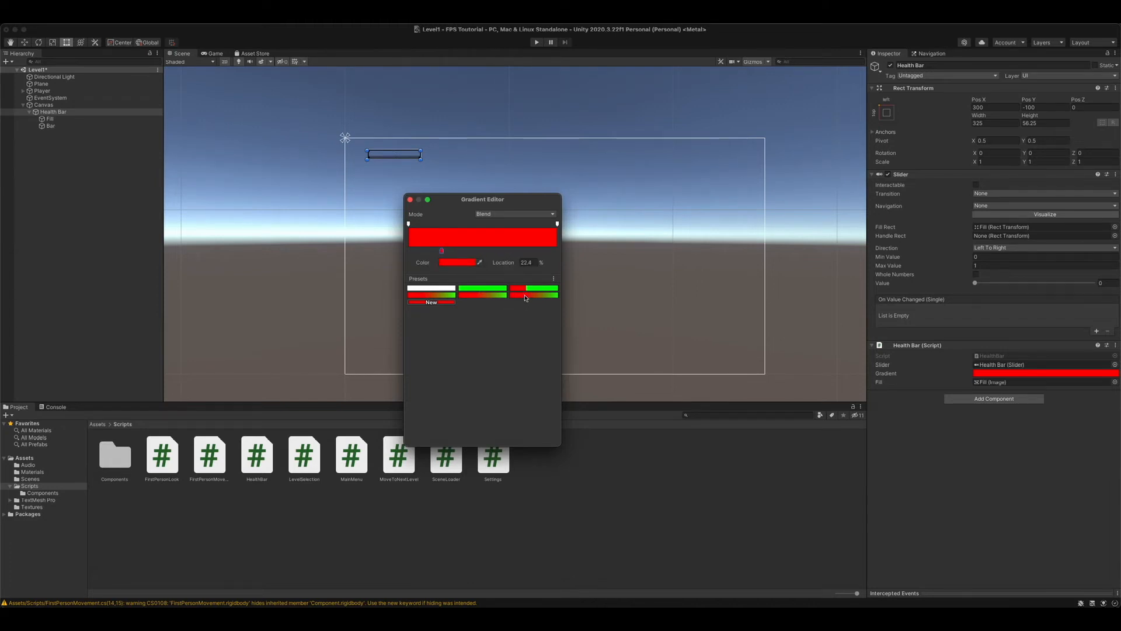
Set the gradient Mode to Fixed with the red key at 50% location.
left_click(430, 289)
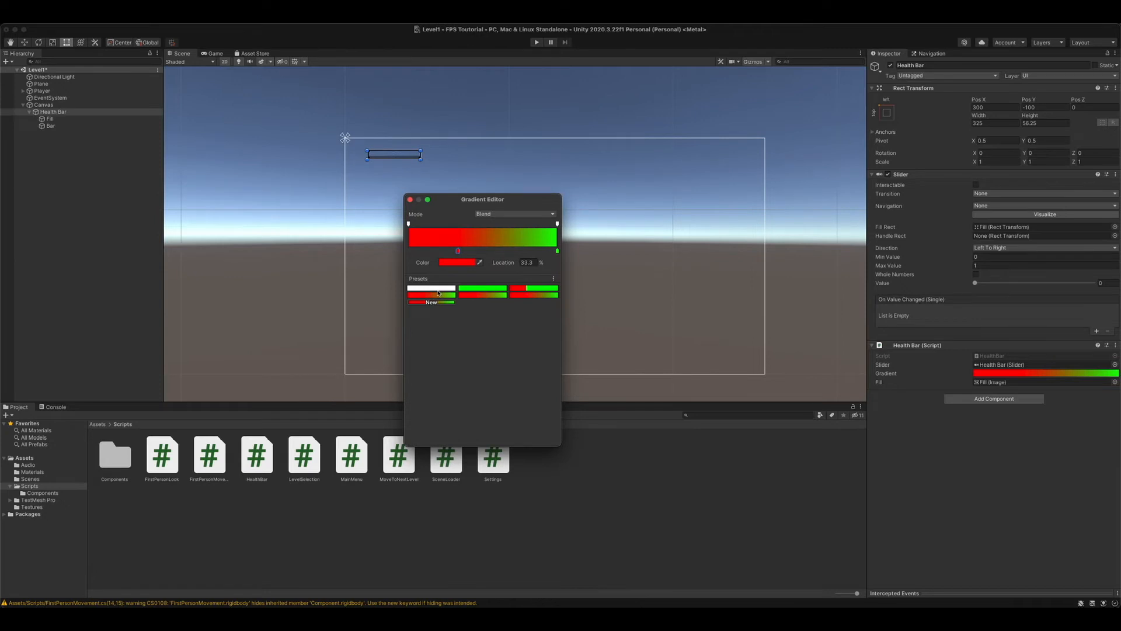
left_click(513, 214)
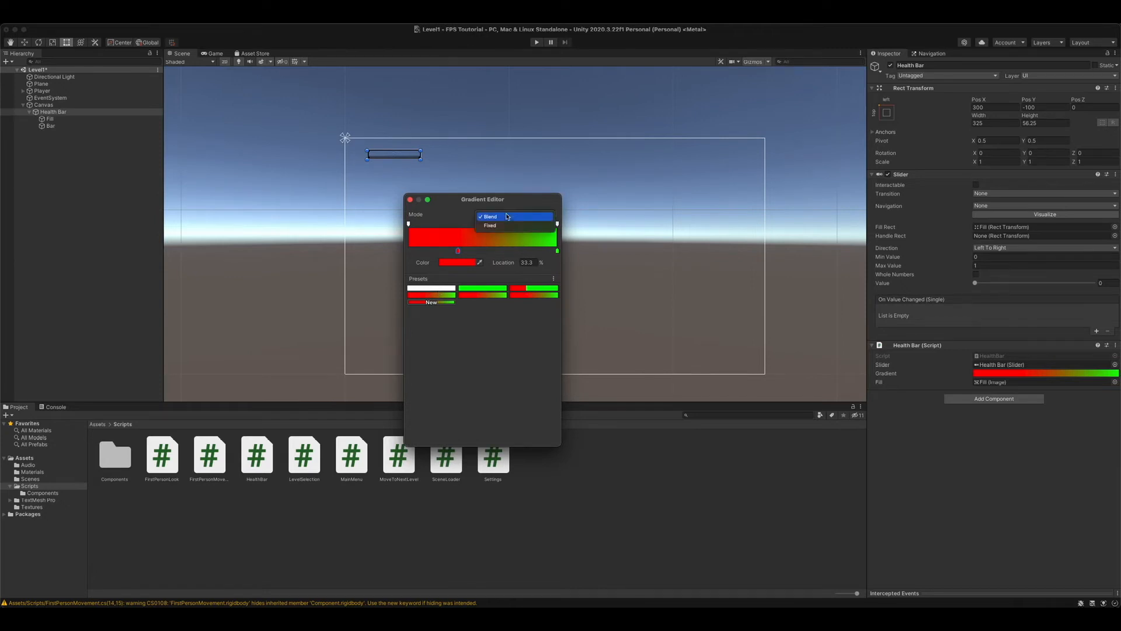
left_click(490, 226)
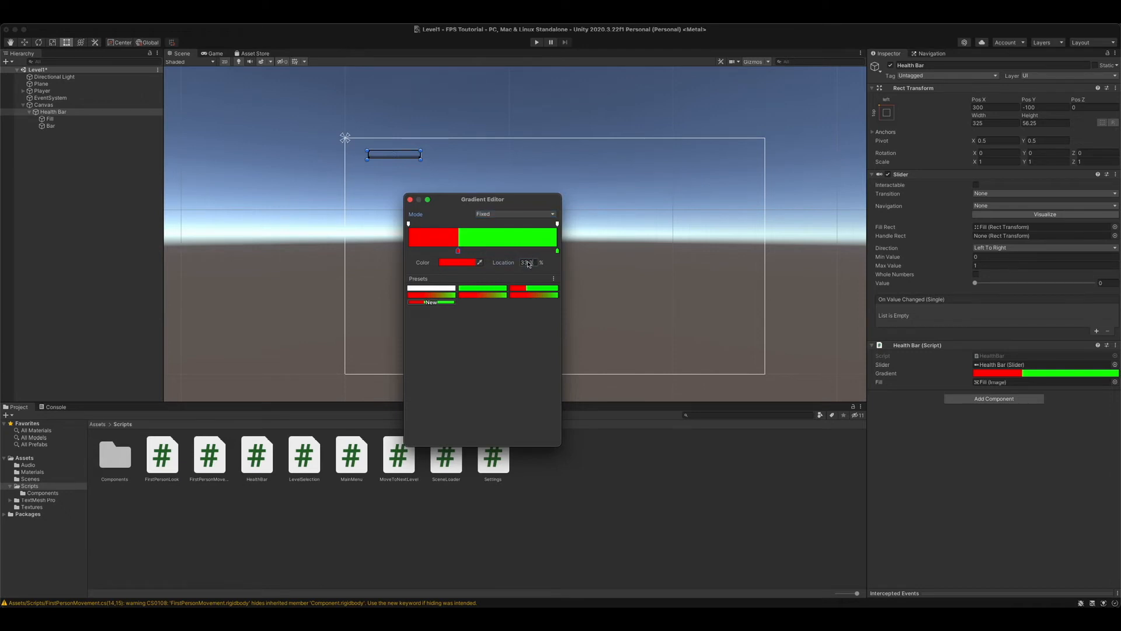
triple_click(526, 262)
type("50")
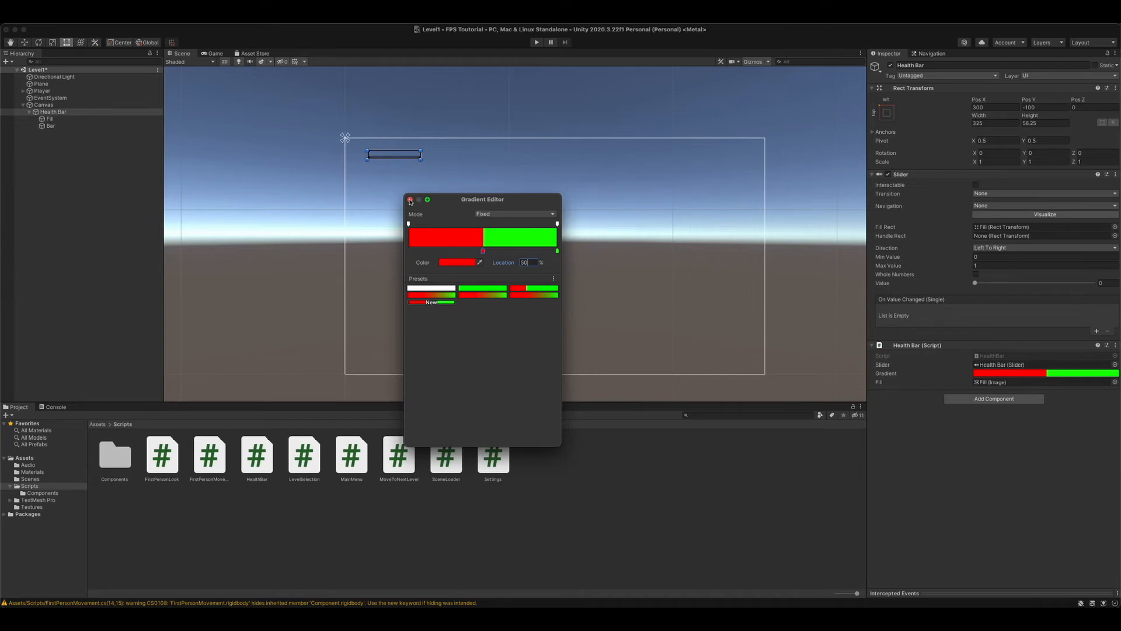
left_click(409, 200)
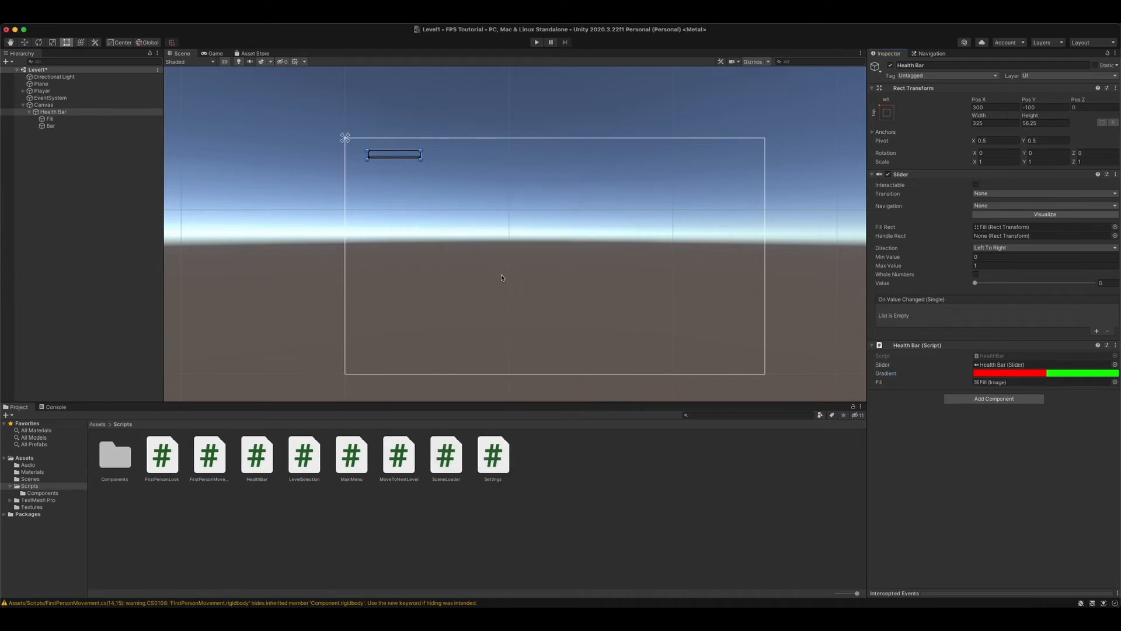
mouse_move(590, 304)
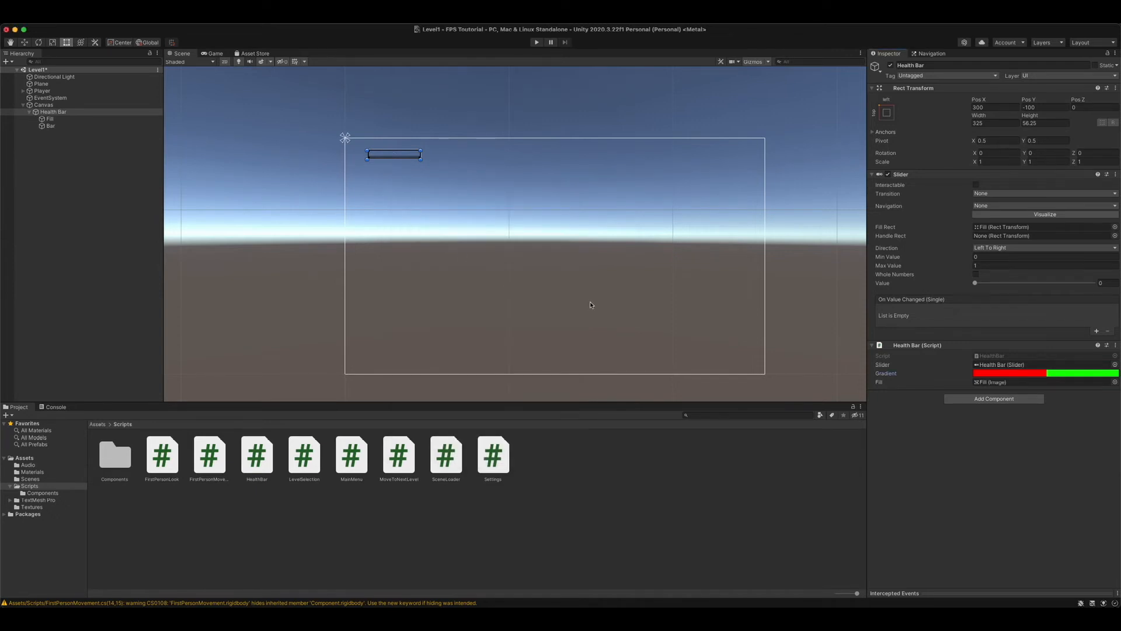
mouse_move(978, 491)
type("PlayerTakeDamage")
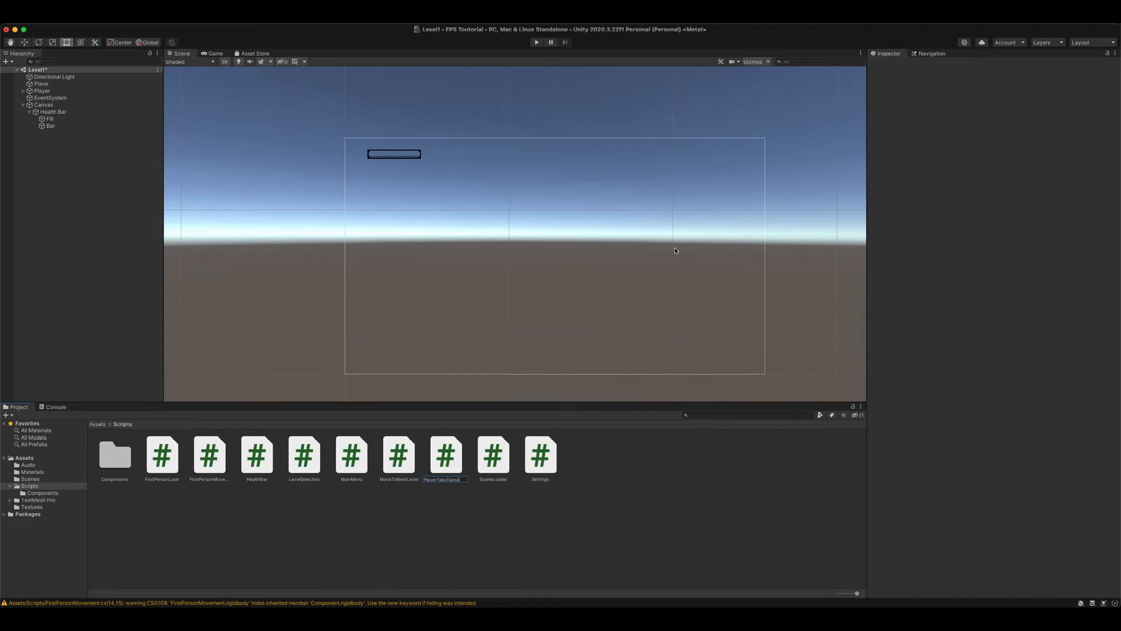
Name the new C# script in the Scripts folder PlayerTakeDamage.
left_click(445, 454)
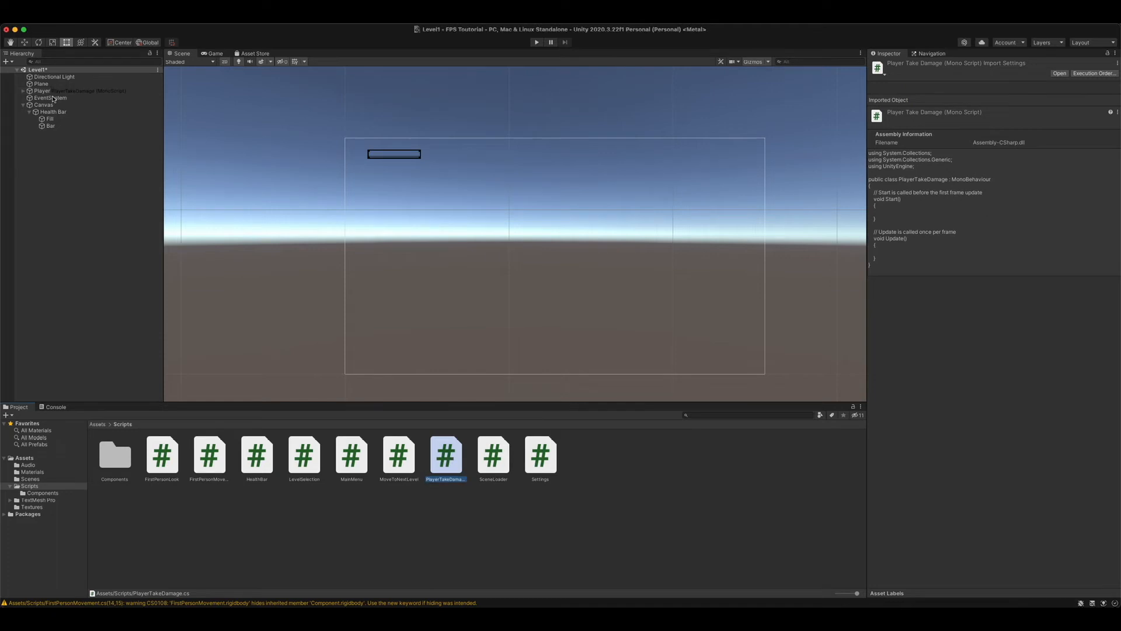
Remove the Player's duplicate Player Take Damage component and open the script for editing.
left_click(41, 90)
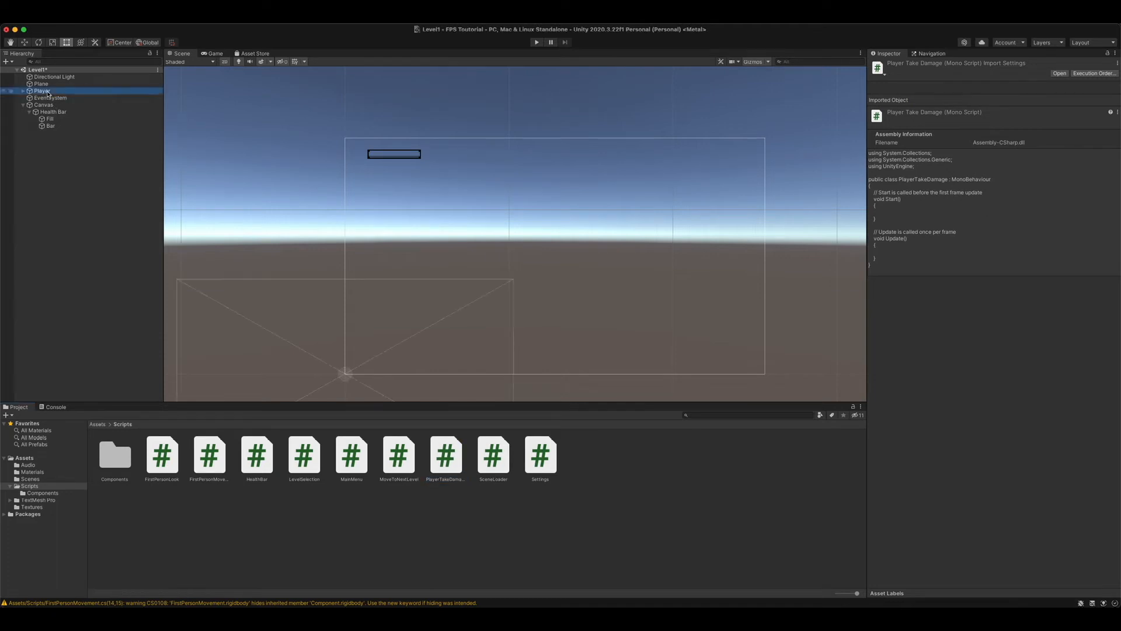
left_click(41, 91)
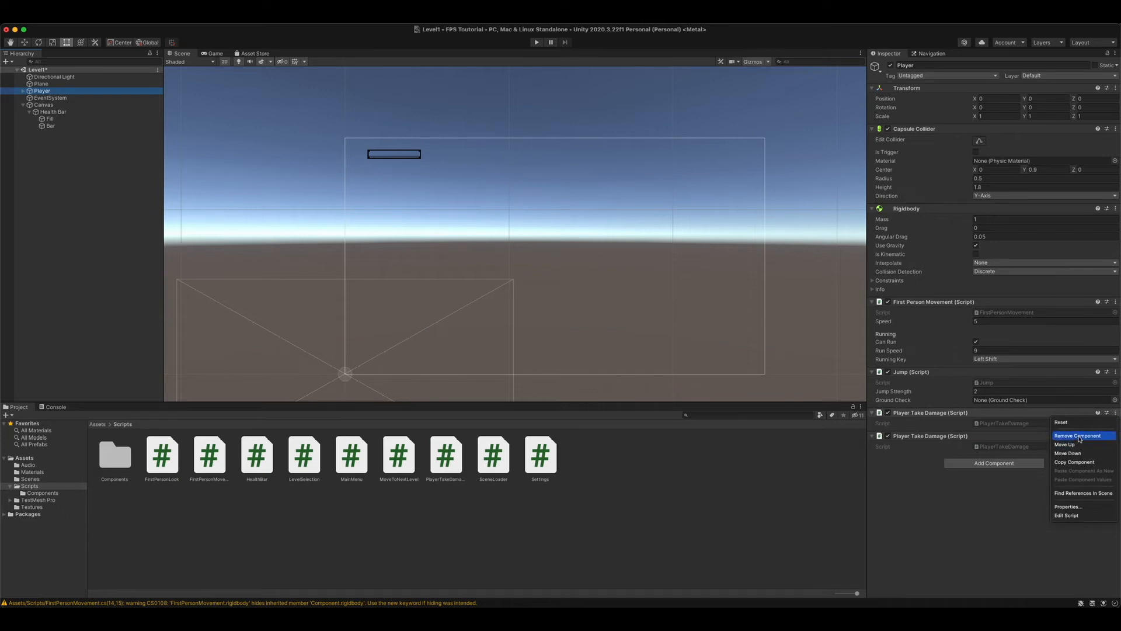
left_click(1071, 436)
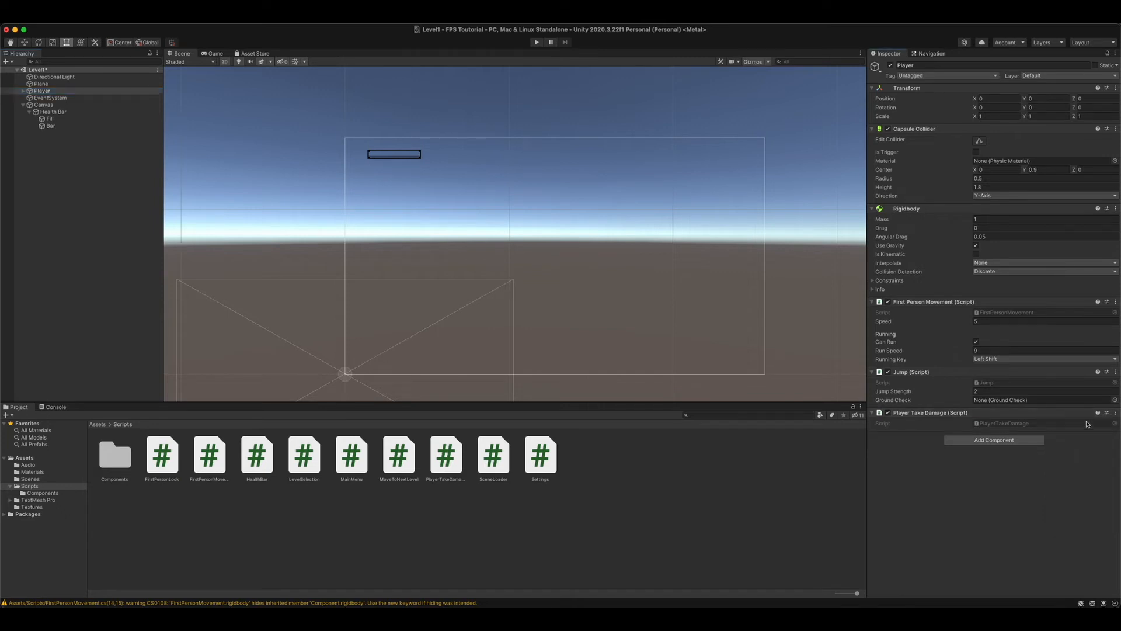
left_click(1114, 412)
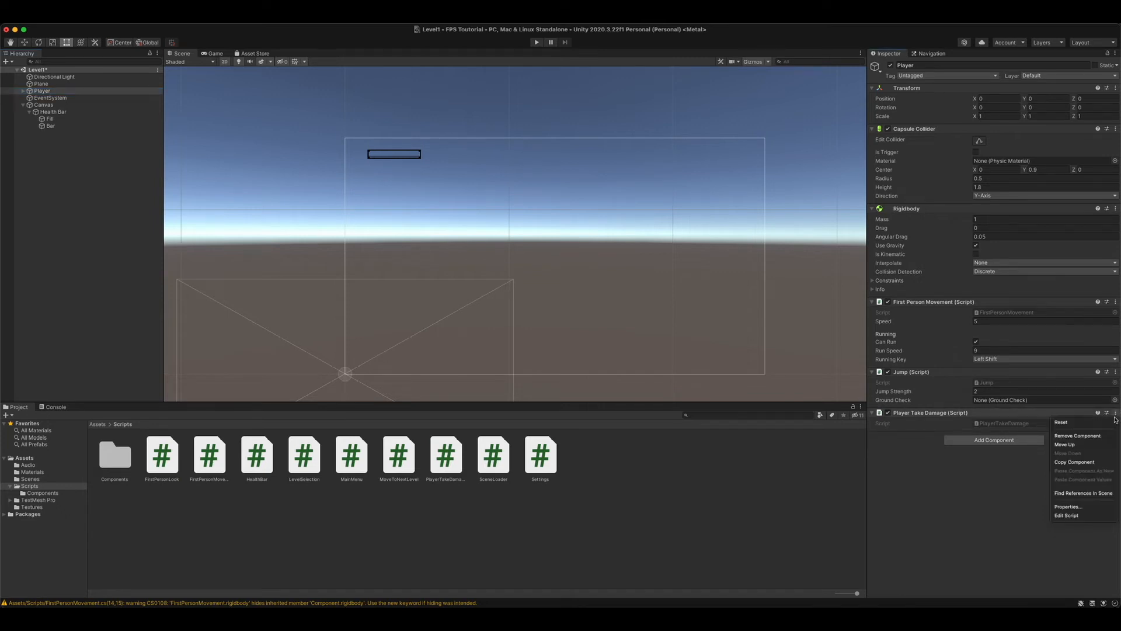
mouse_move(1074, 515)
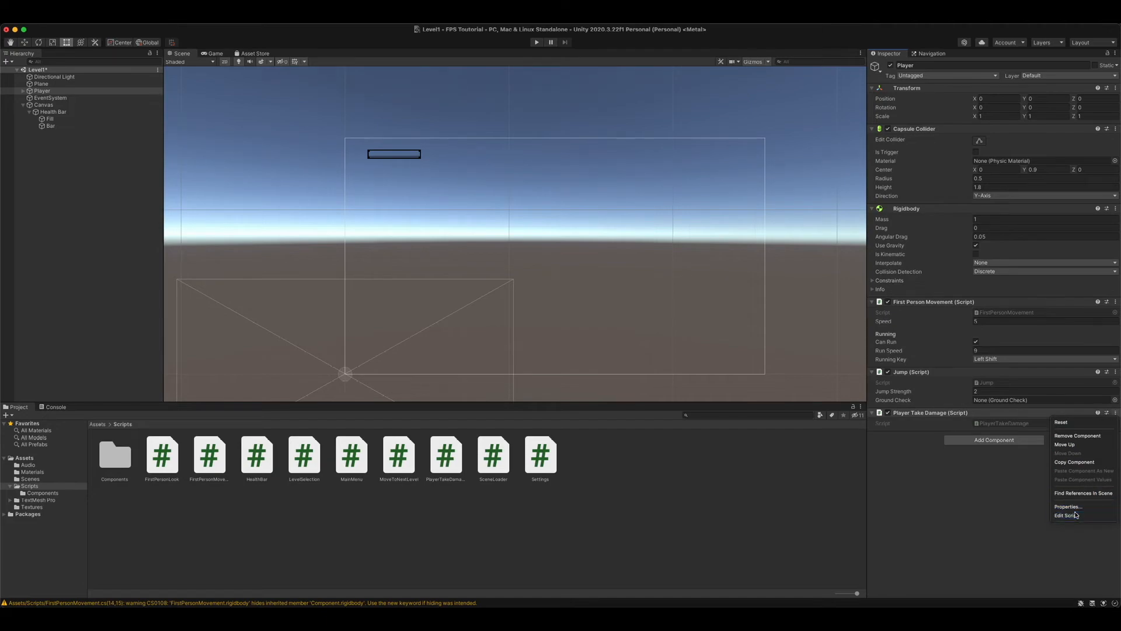
left_click(1068, 515)
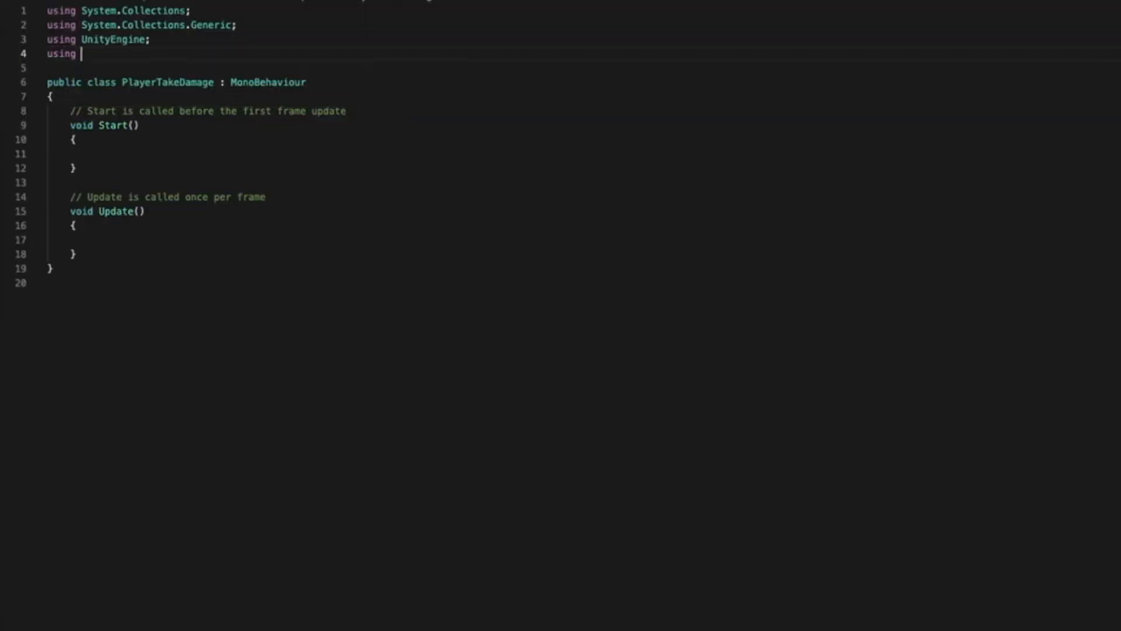
Add 'using UnityEngine.SceneManagement;' and delete the template comments above Start and Update.
type("UnityEngine.")
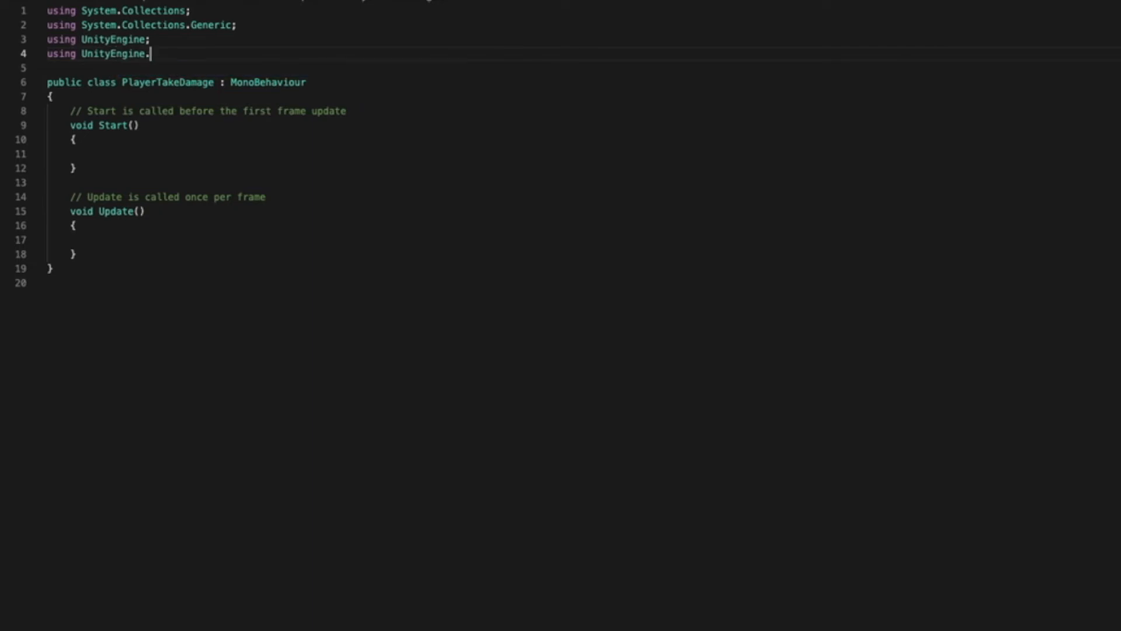
type("SceneManagem")
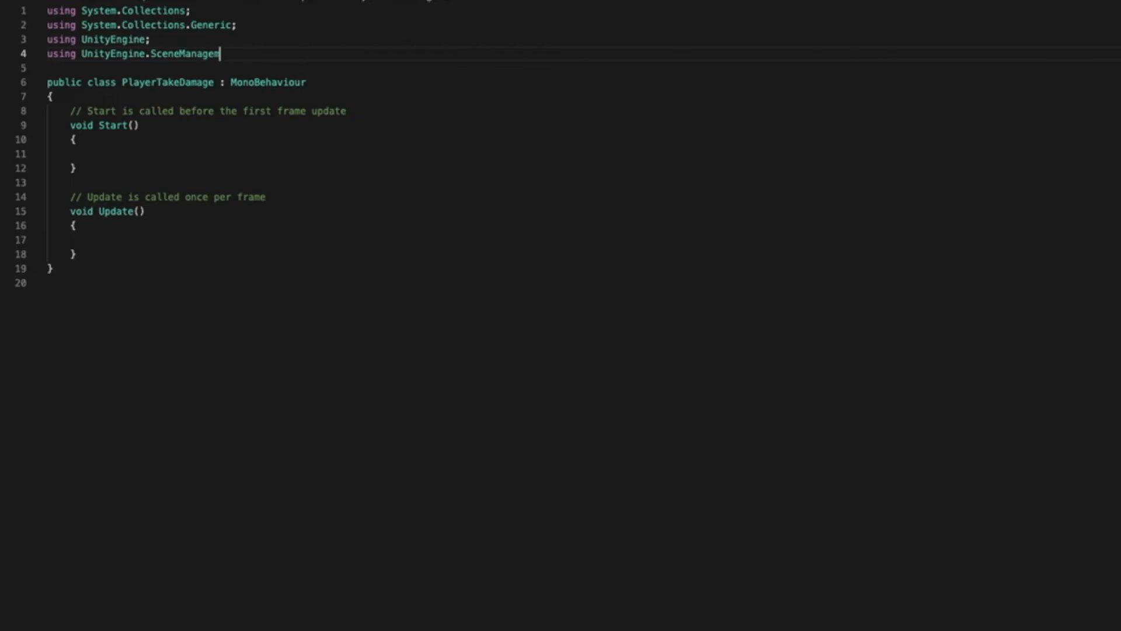
type("ent;")
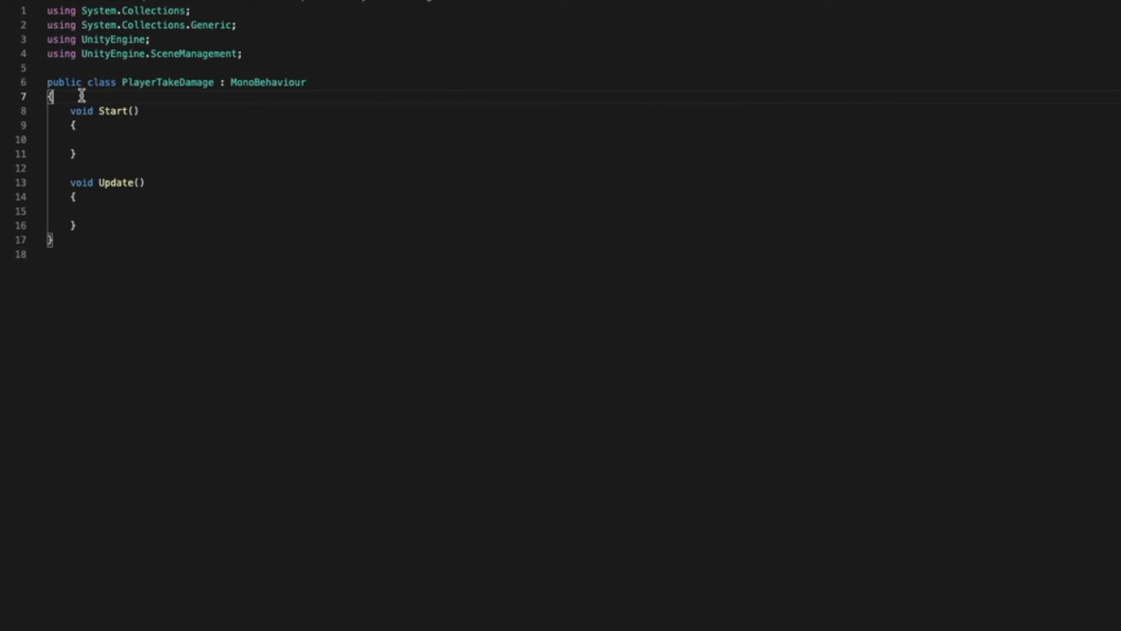
Declare public int maxHealth = 100 and public int currentHealth.
key("Enter")
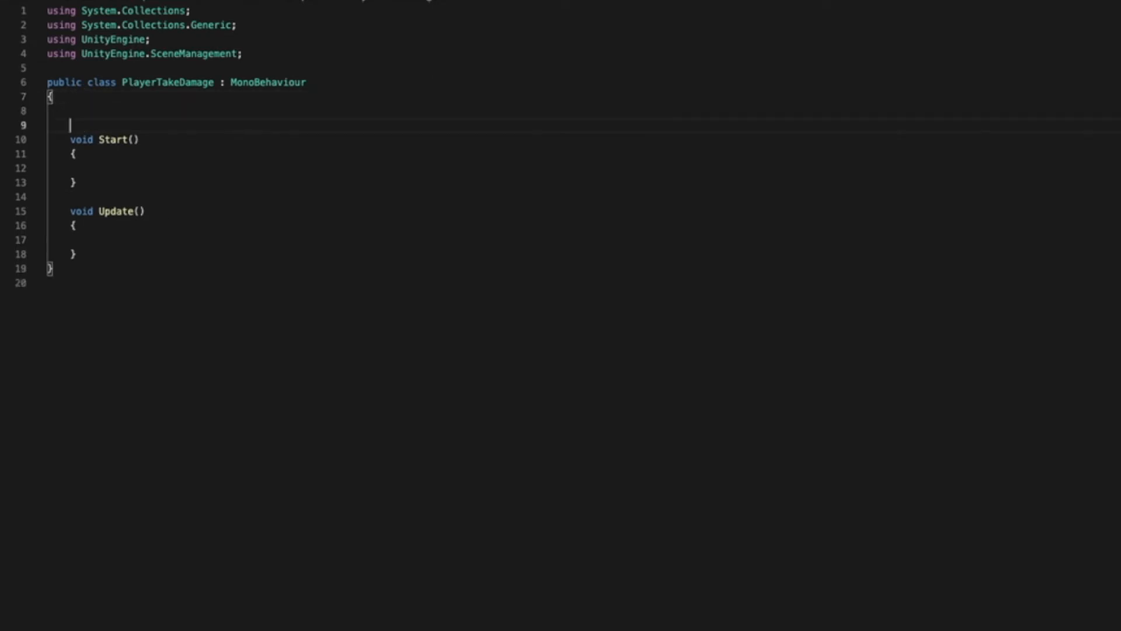
type("public int")
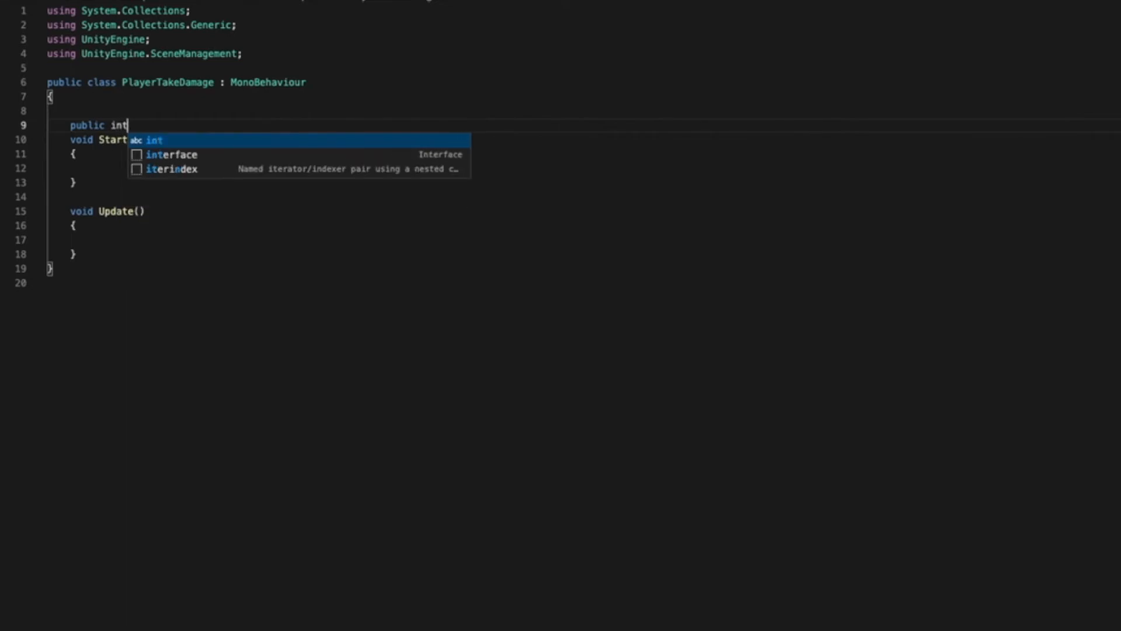
type("maxHea")
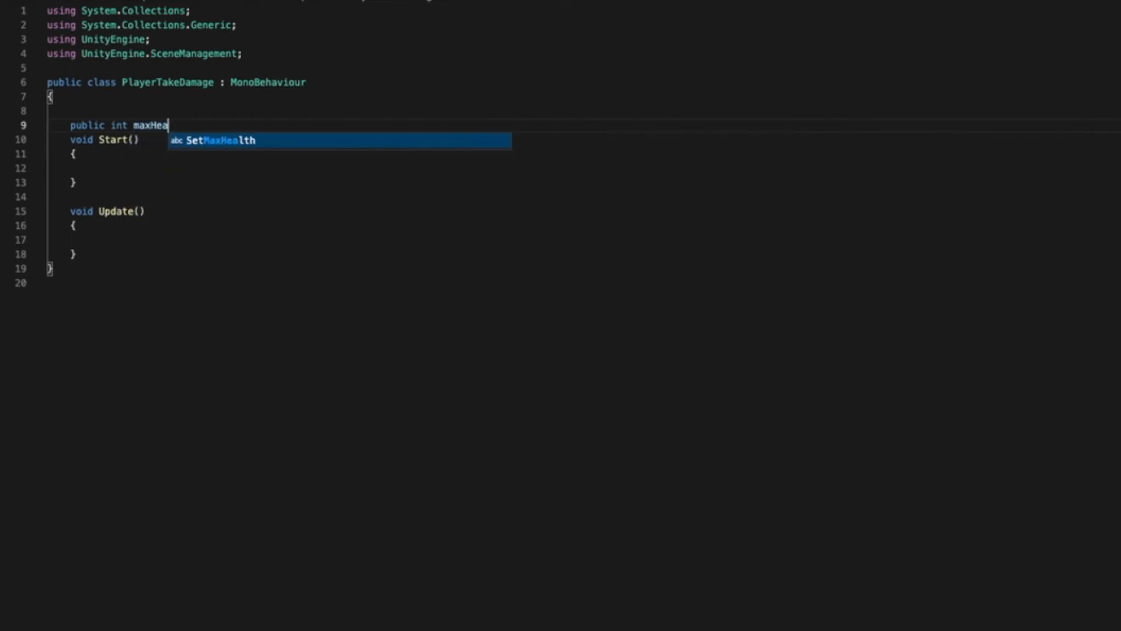
type("lth = 100;")
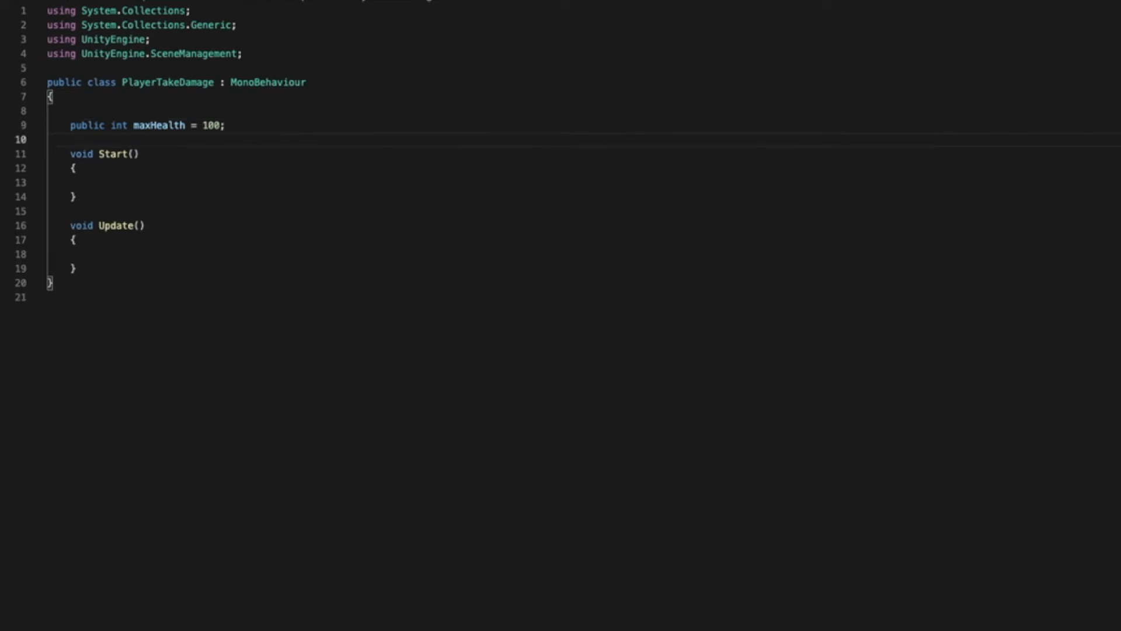
type("public int")
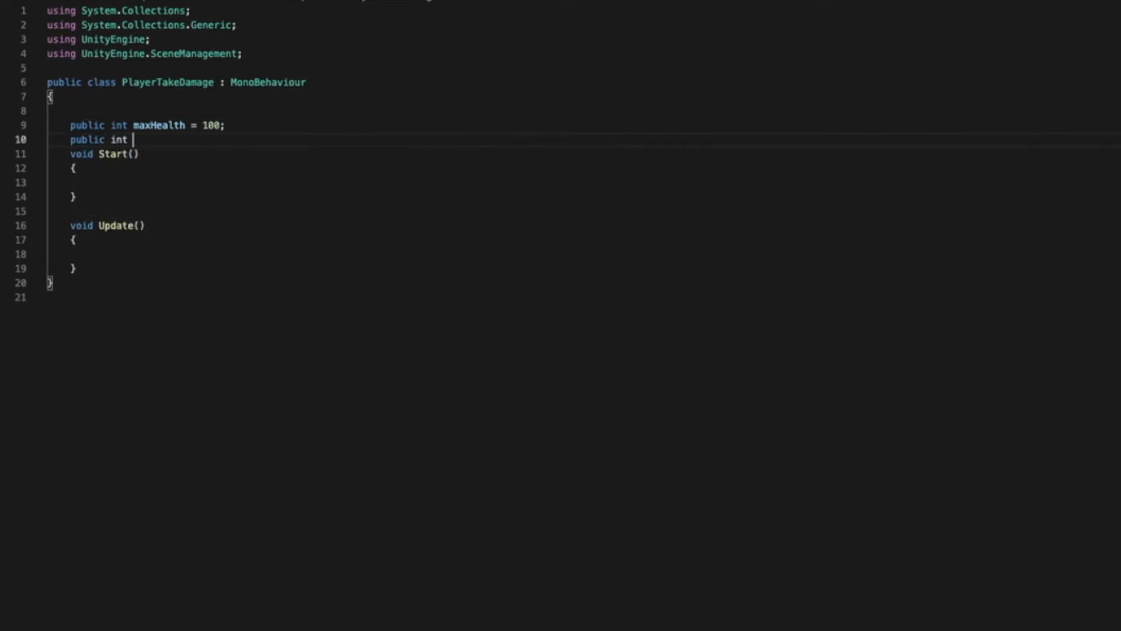
type("curren")
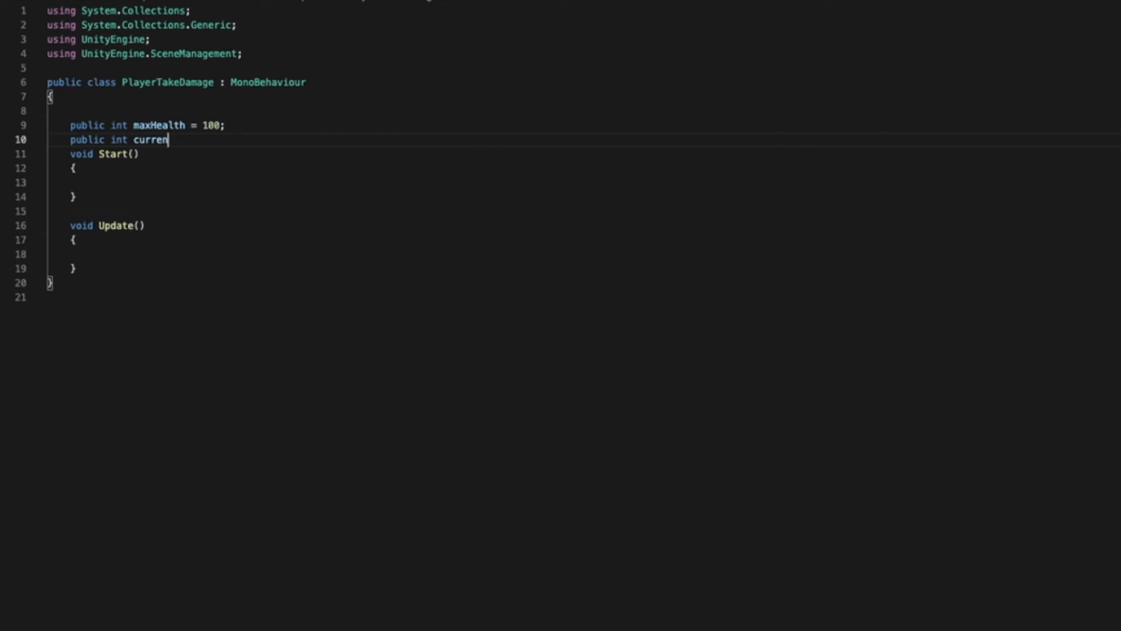
type("tHe")
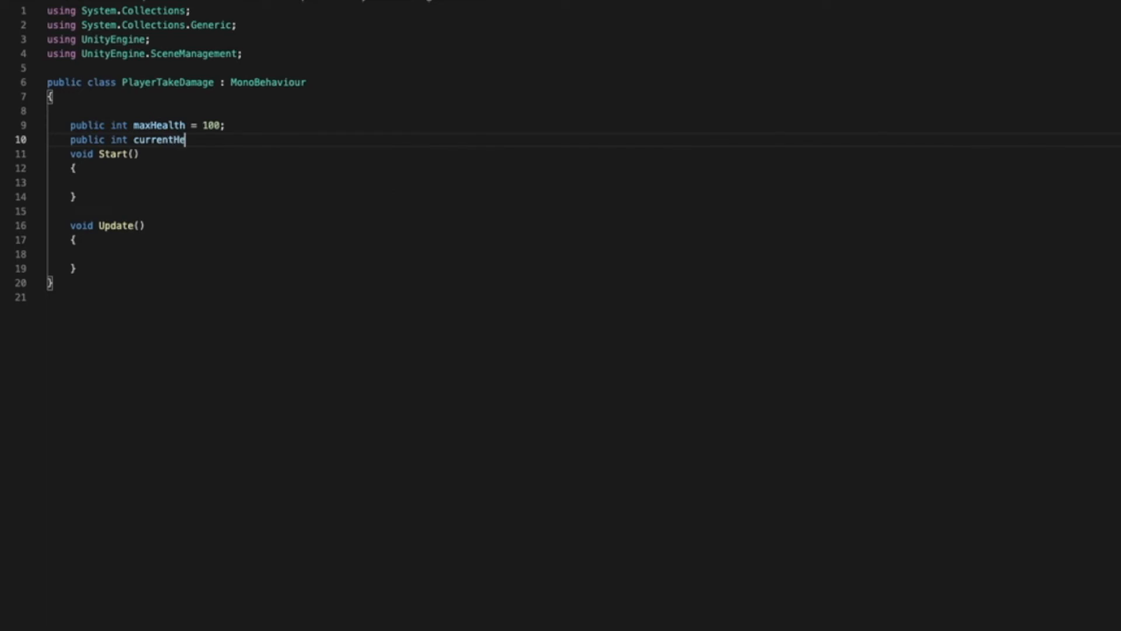
type("lth")
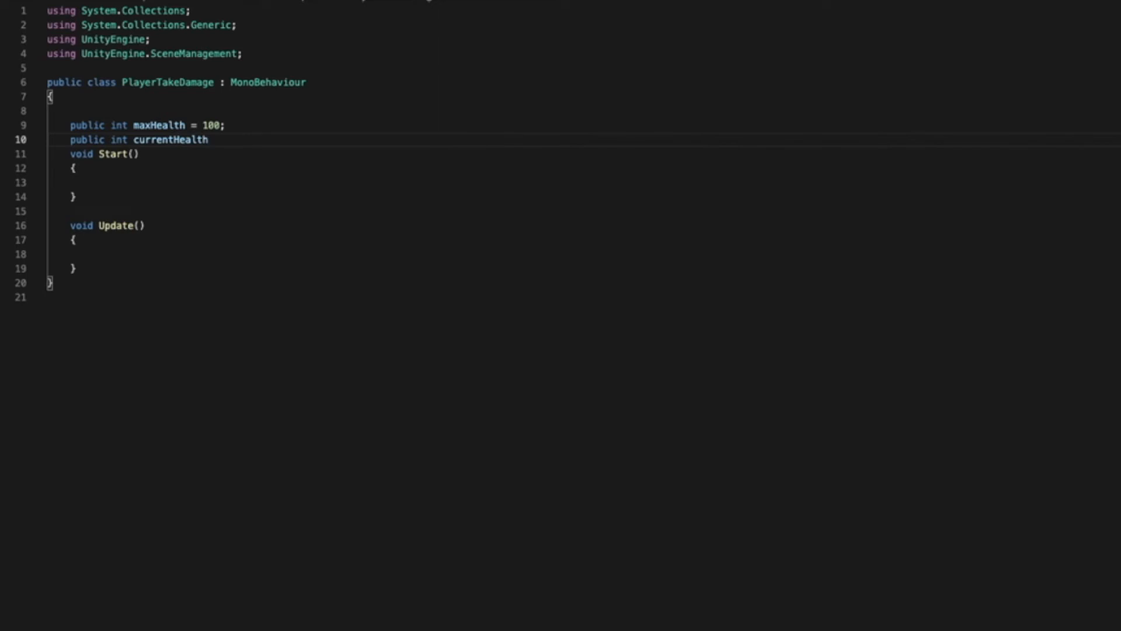
type(";")
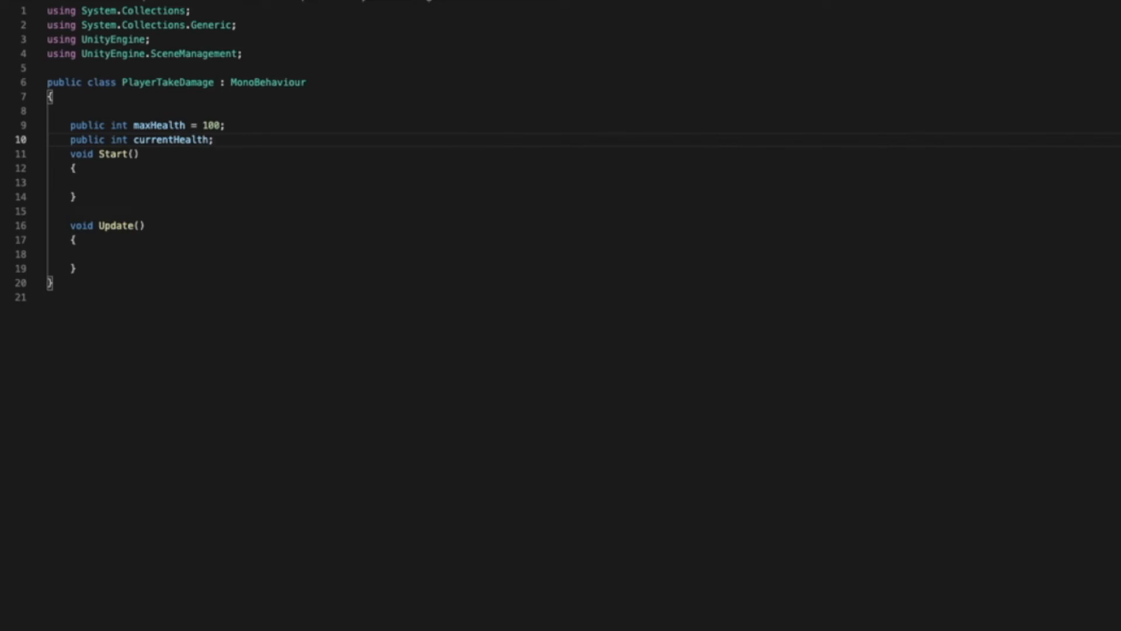
Add a public Level string field and a public HealthBar field.
key("Enter")
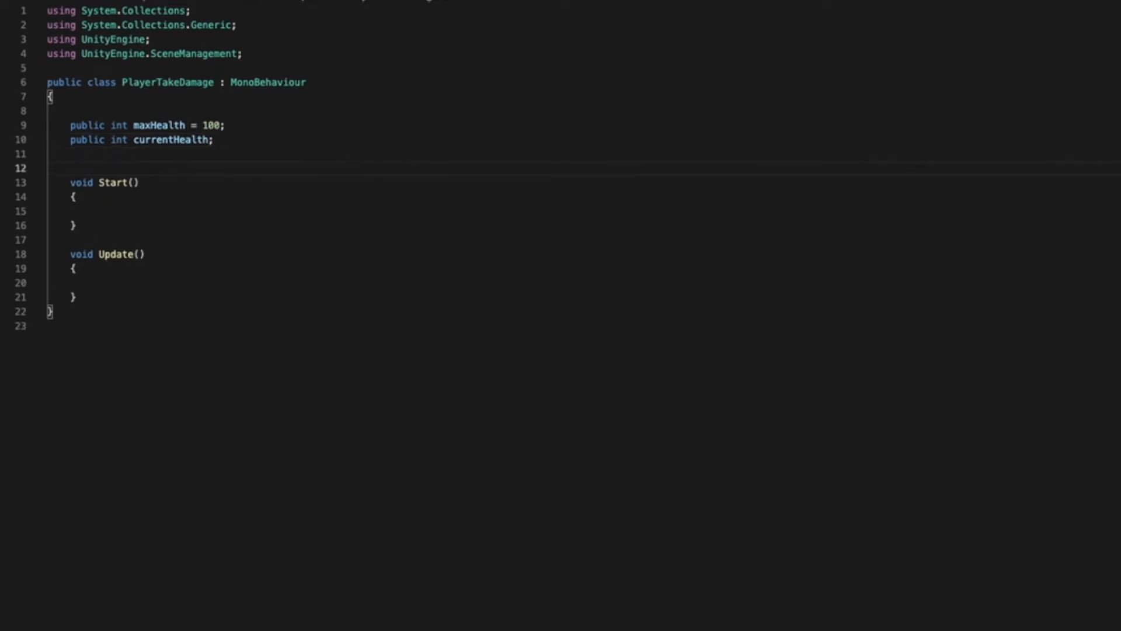
type("public string")
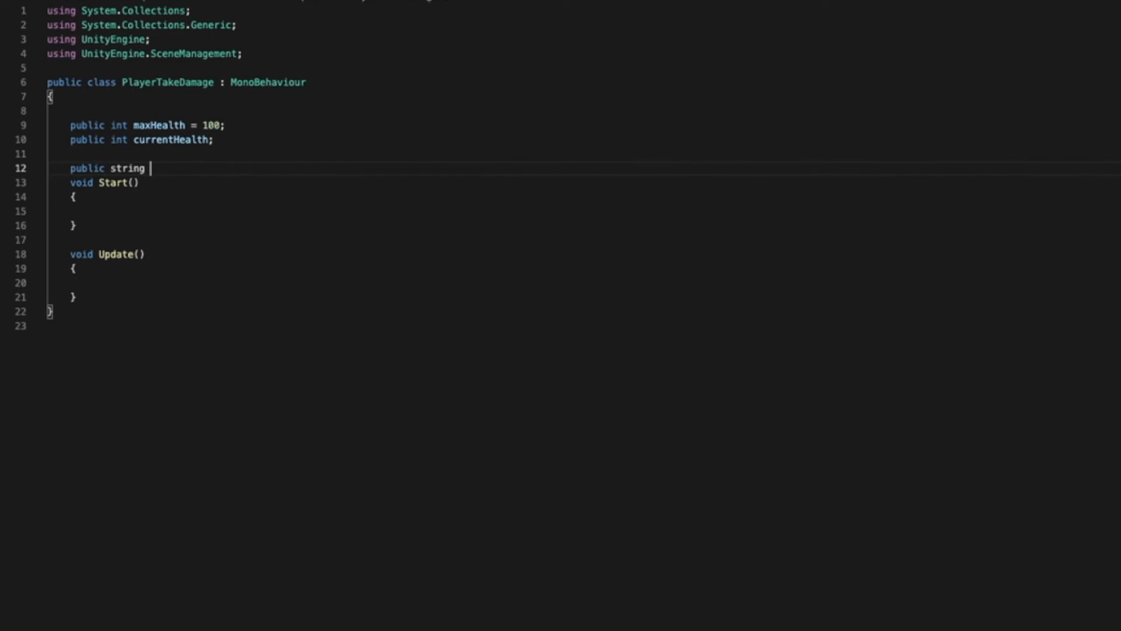
type("Level;")
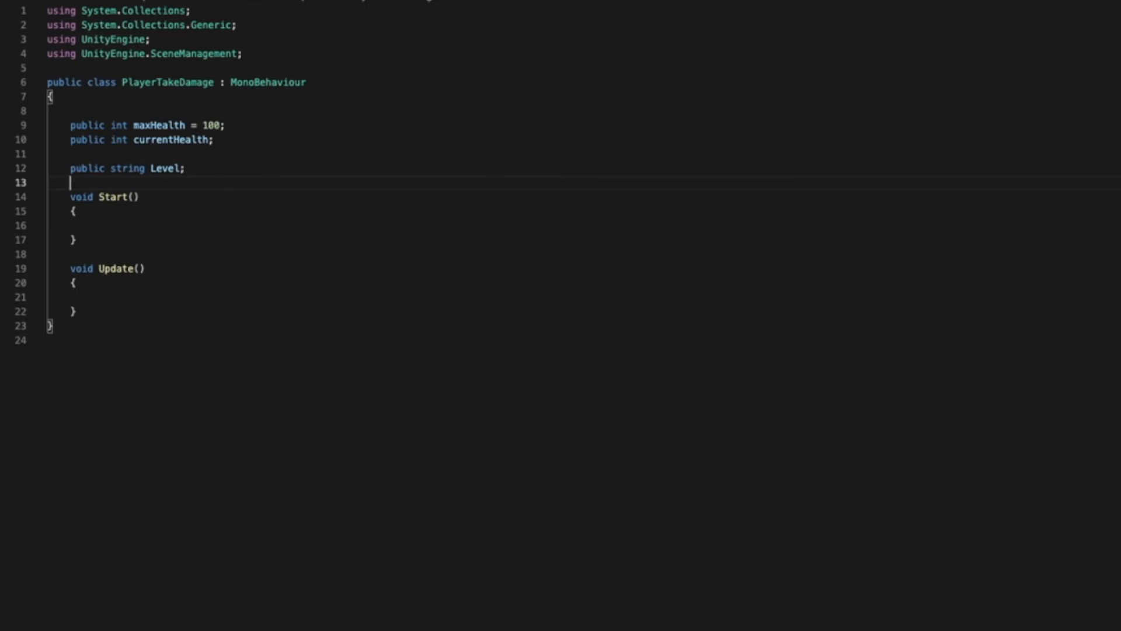
key("Return")
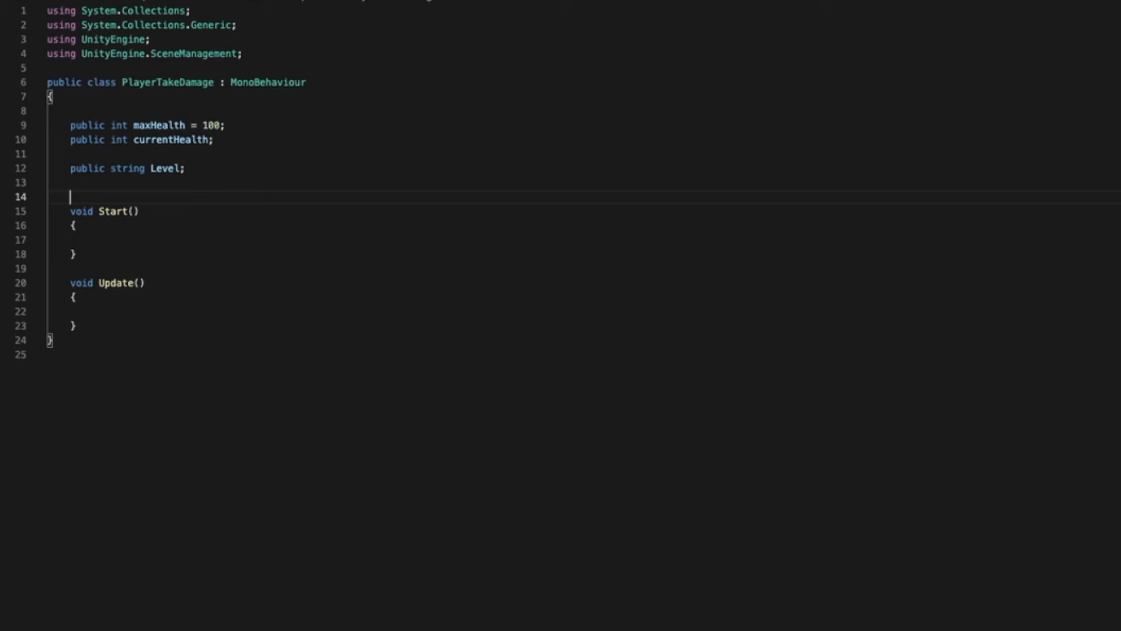
type("public")
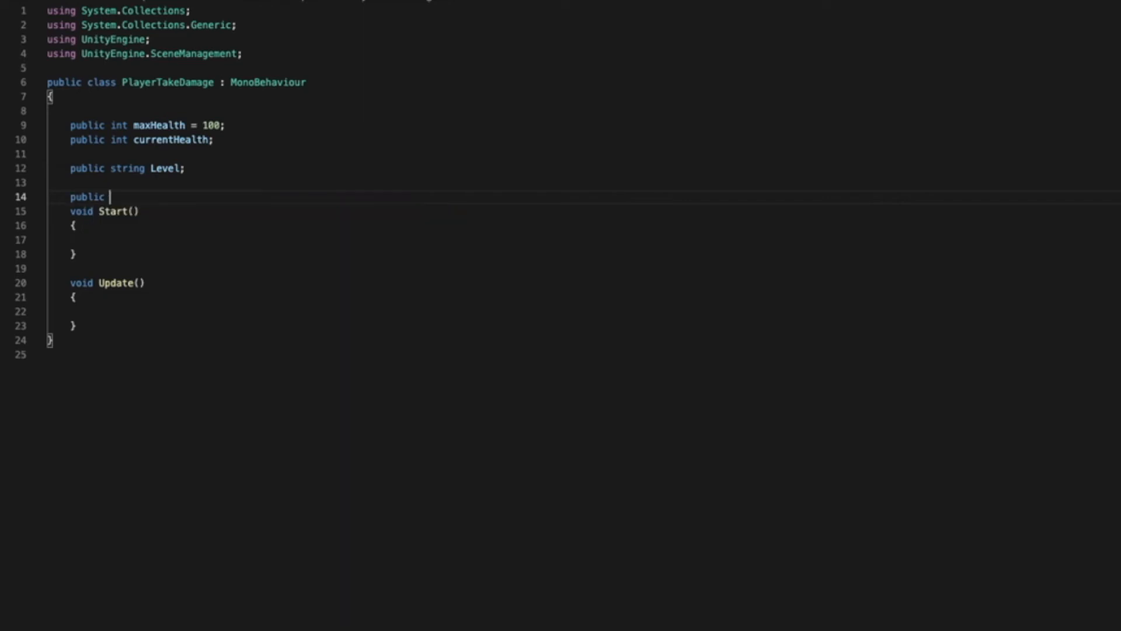
type("HealthBar")
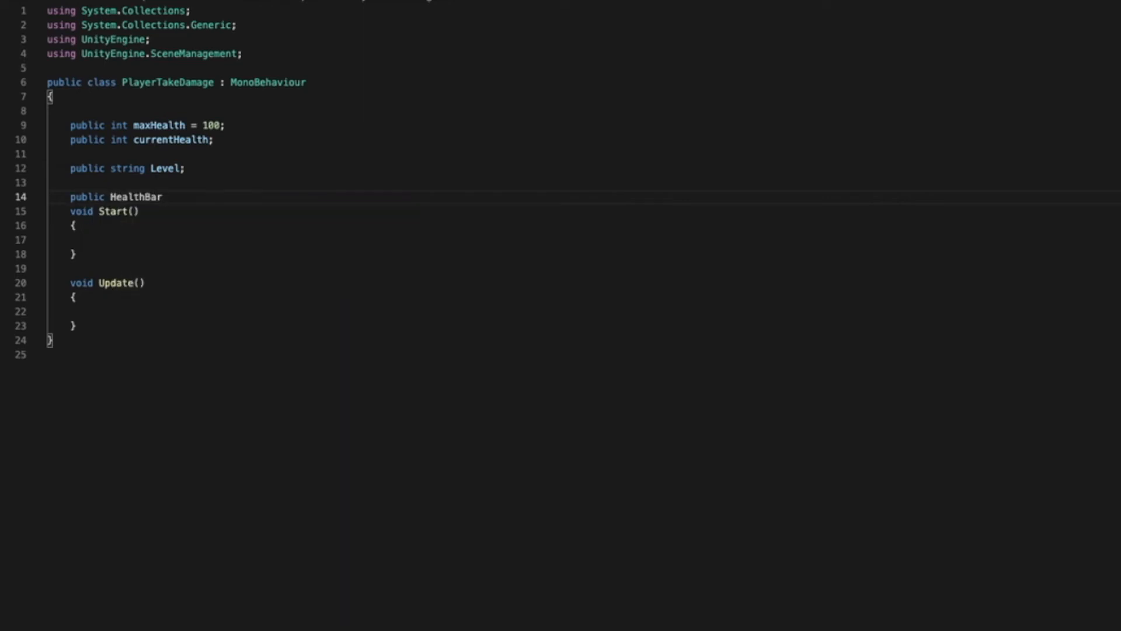
type("hea")
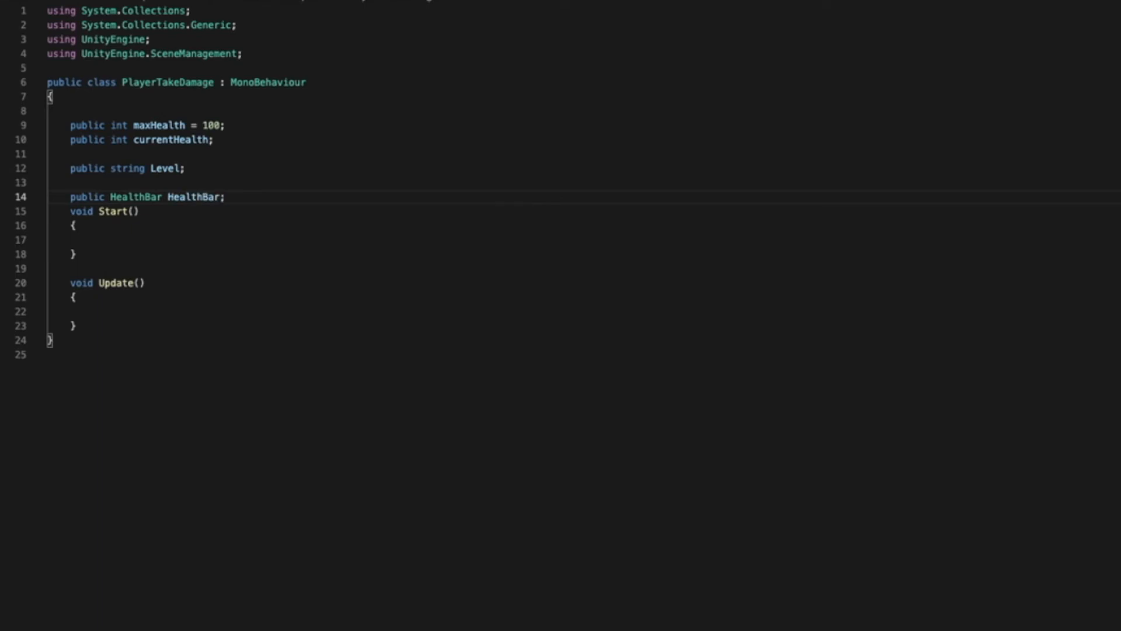
key("enter")
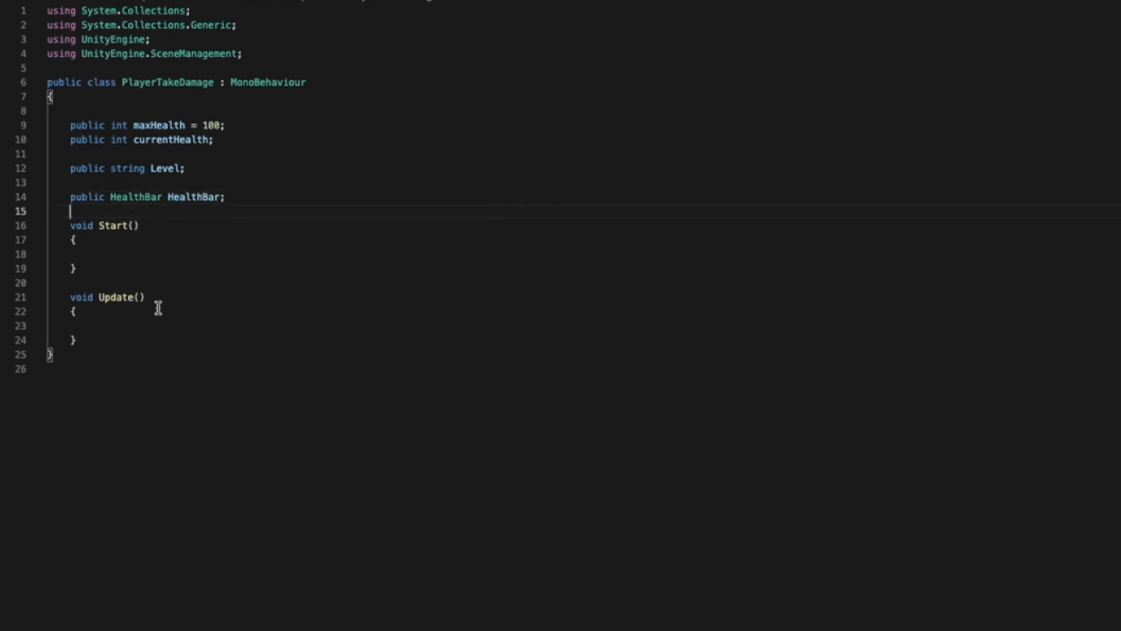
left_click(92, 254)
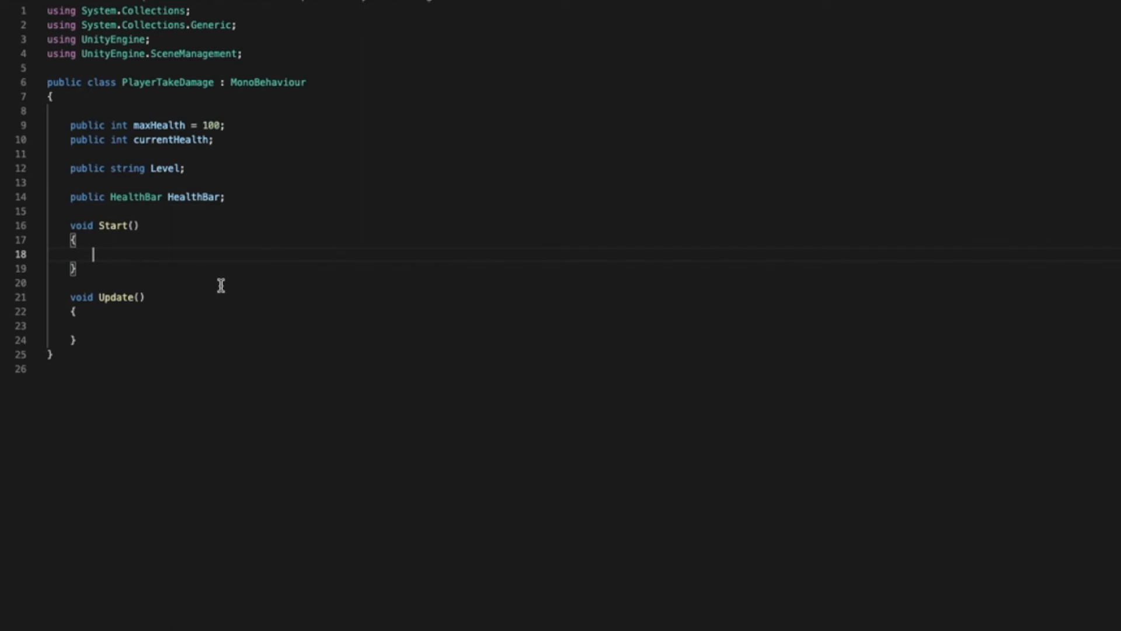
In Start, set currentHealth = maxHealth and call HealthBar.SetMaxHealth(maxHealth).
type("currentHealth")
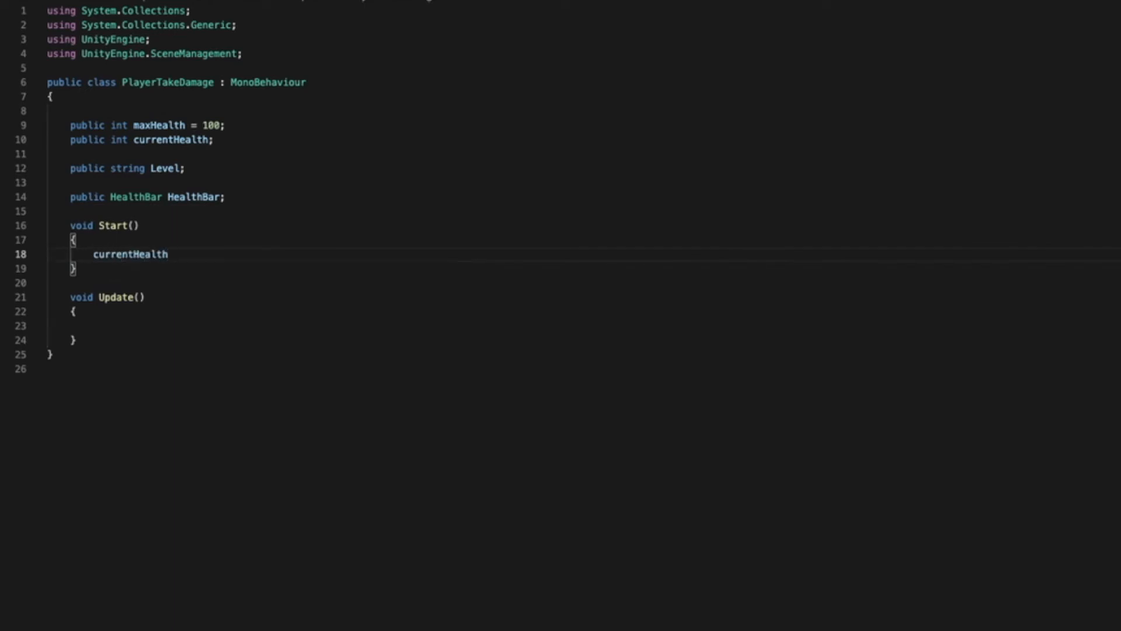
type("= maxHealth")
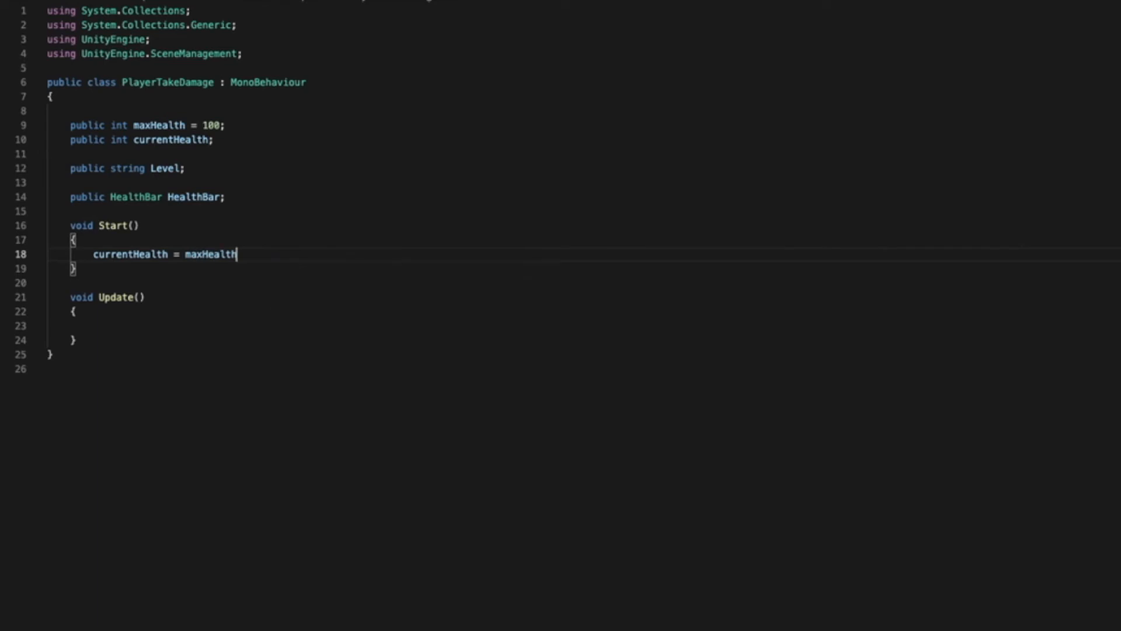
type(";")
type("HealthBar")
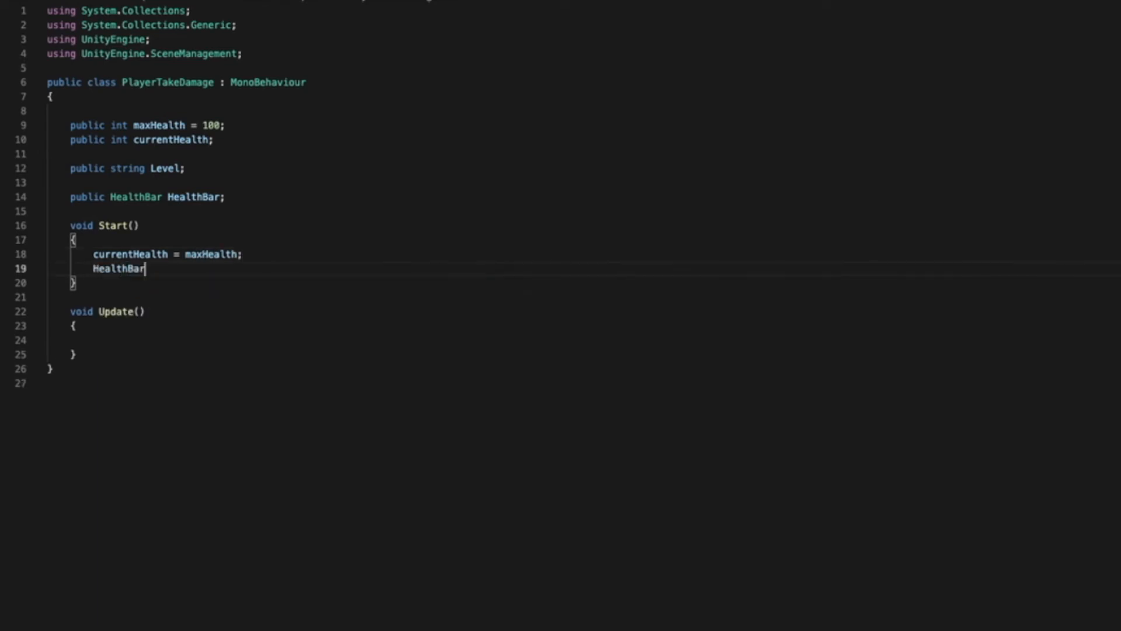
type(".")
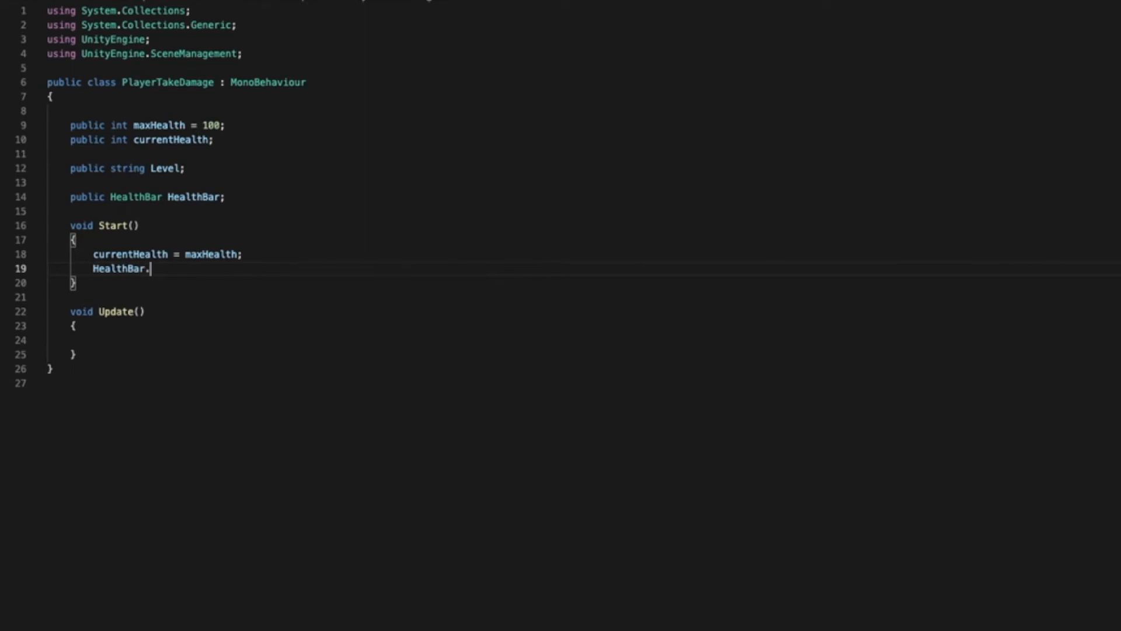
type("SetMaxHealth")
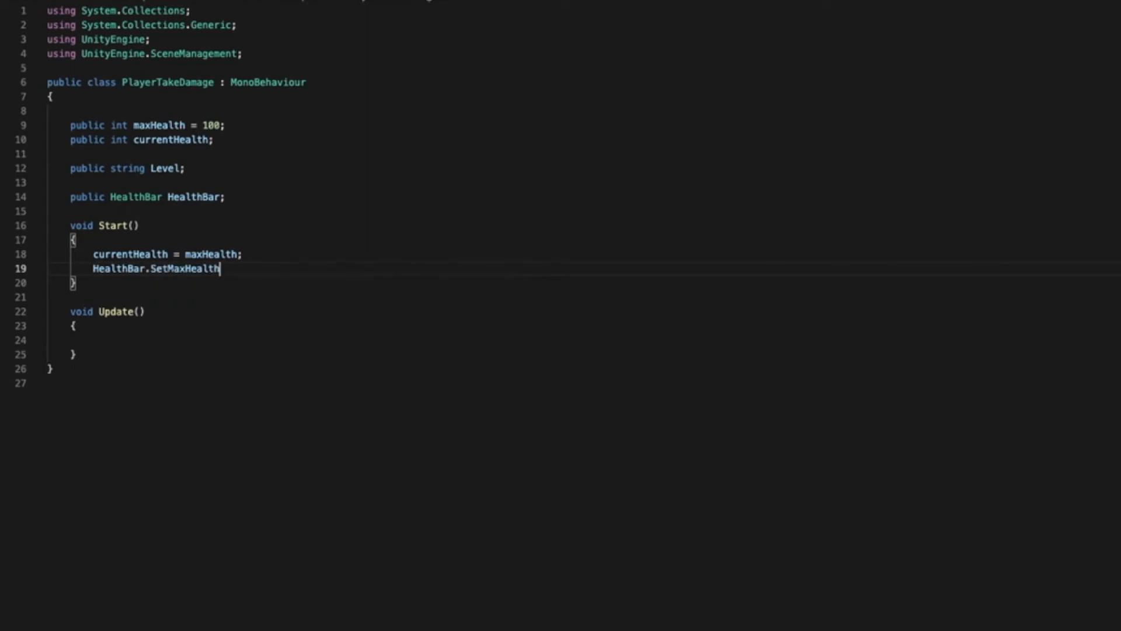
type("()")
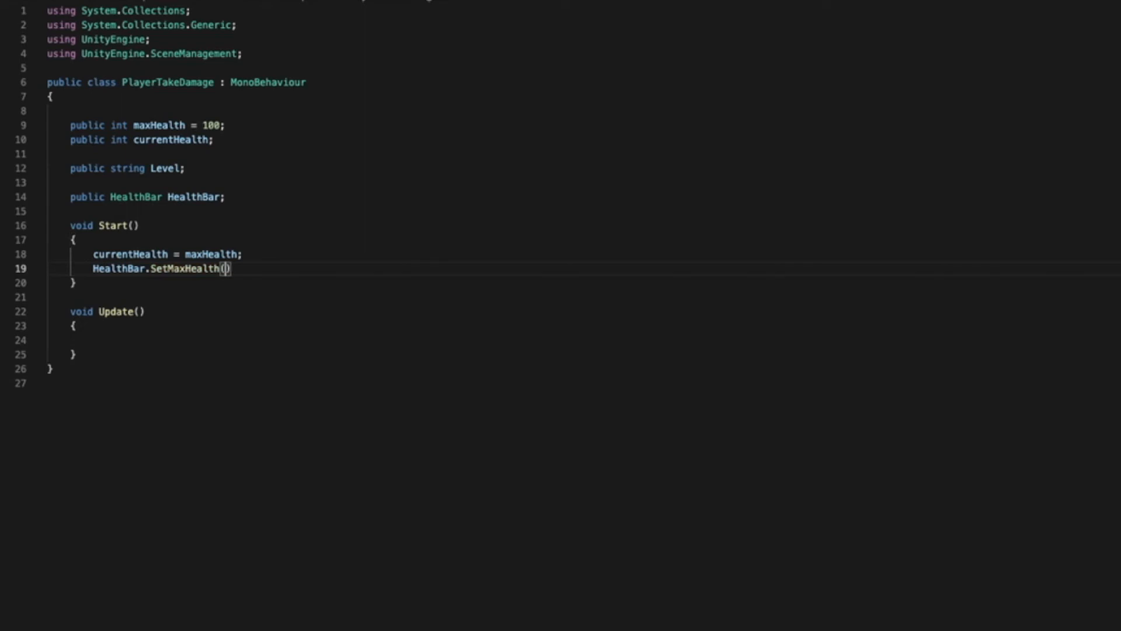
type("maxHealth")
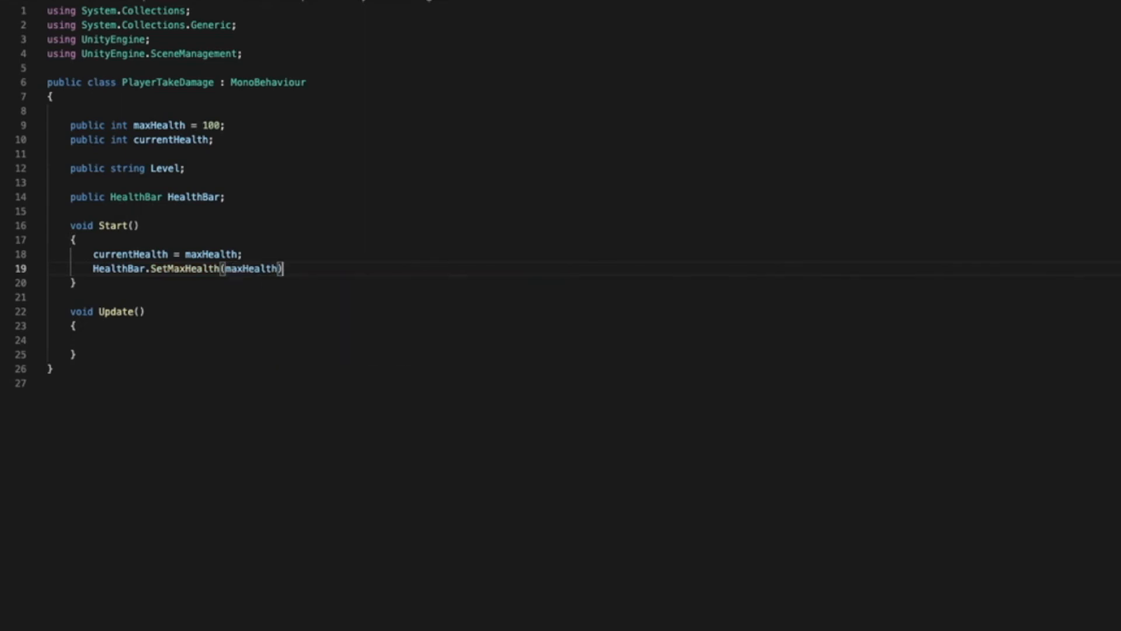
type(";")
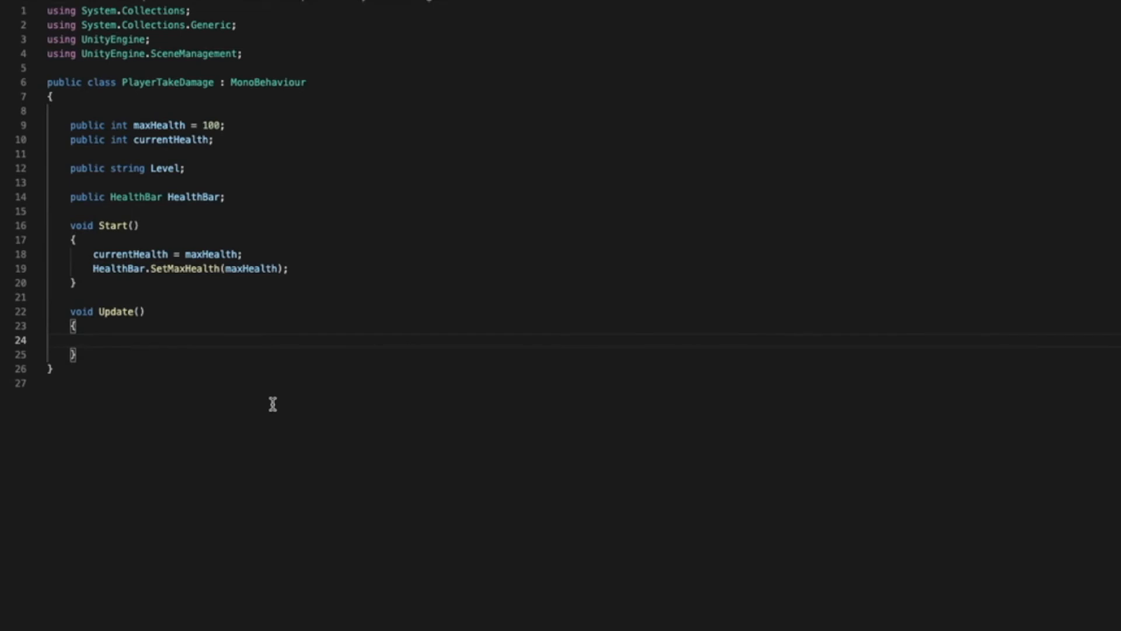
In Update, call SceneManager.LoadScene(Level) when currentHealth <= 0.
type("if(")
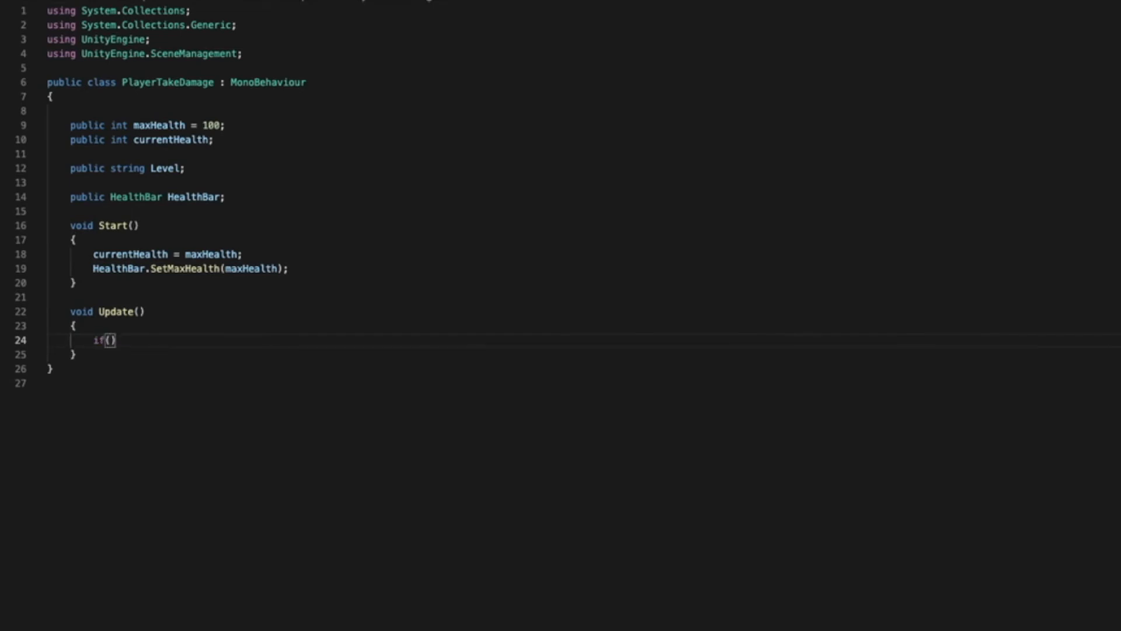
type("currentHealth")
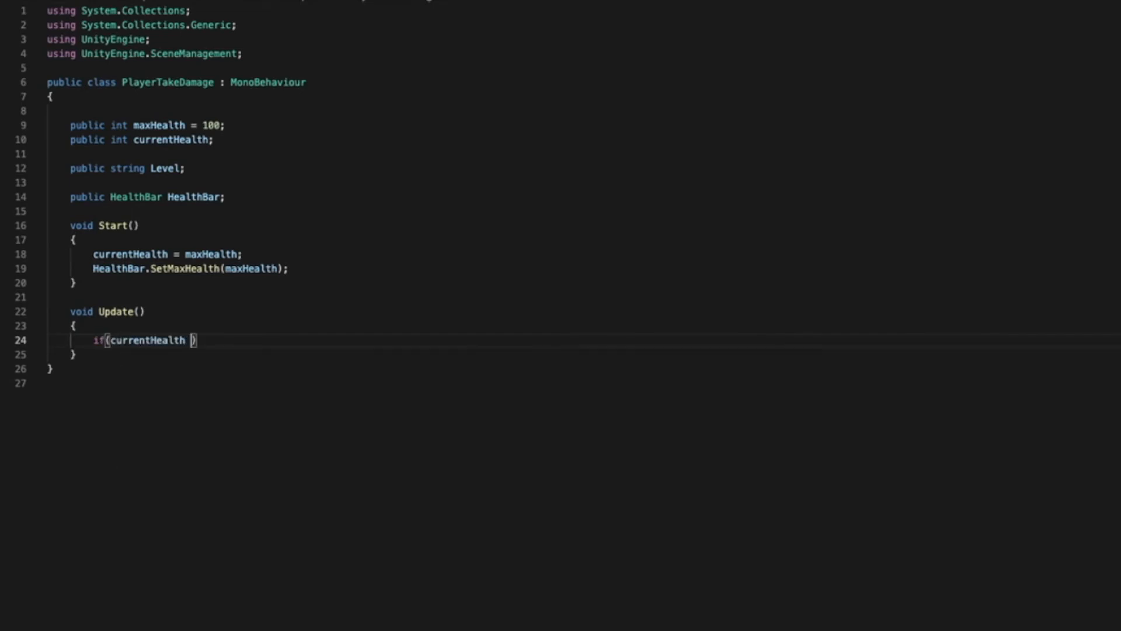
type("<= 0")
type("{")
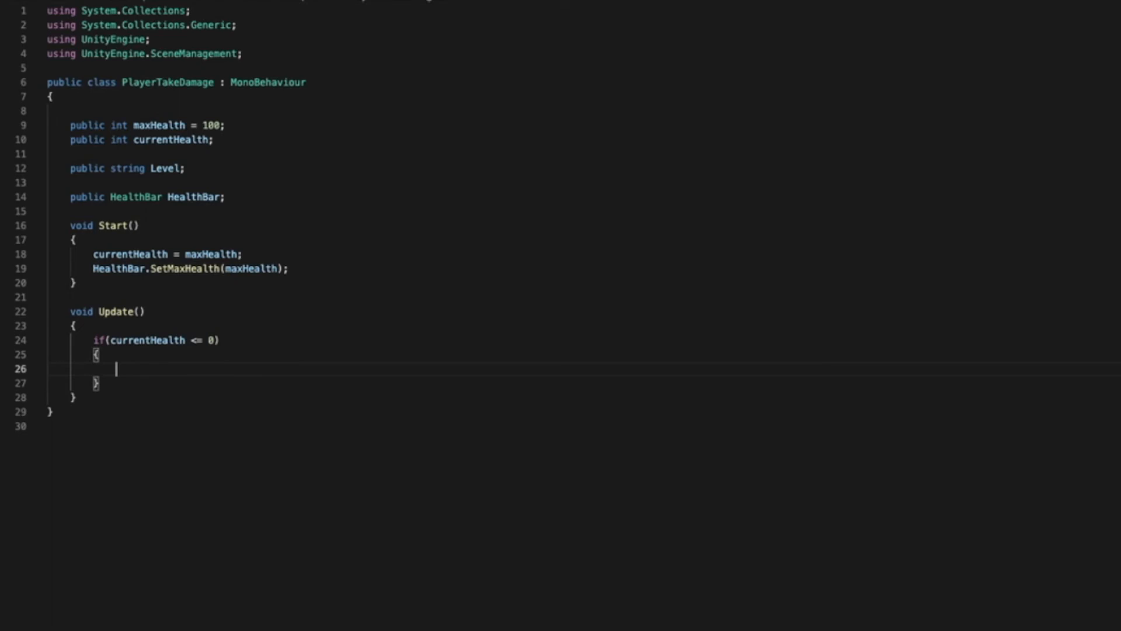
type("SceneManager.Load")
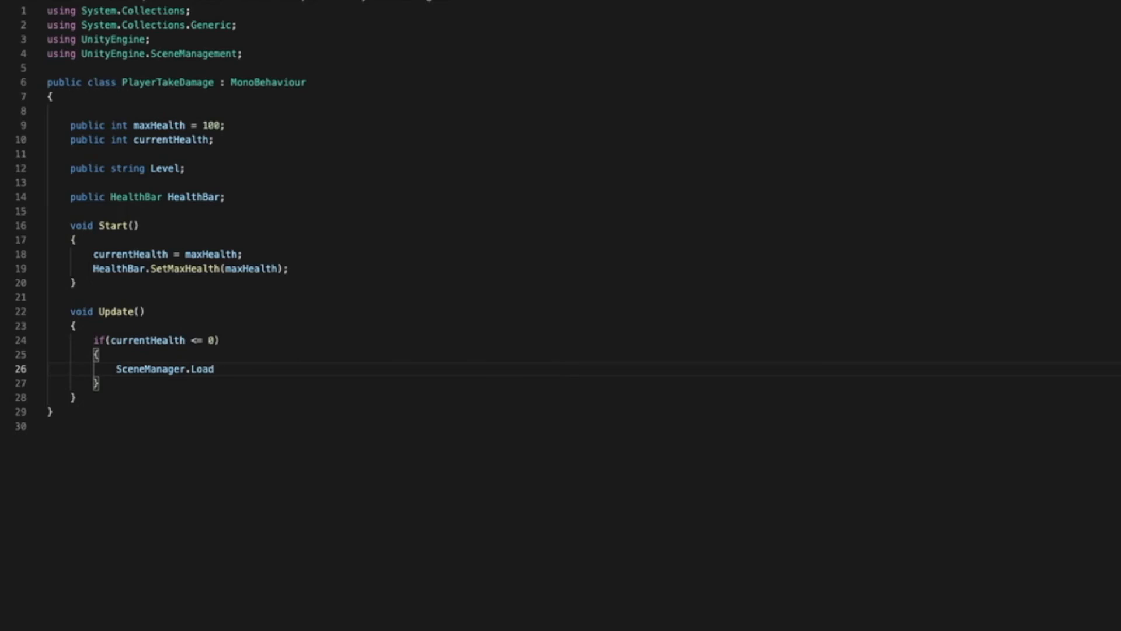
type("Scene()")
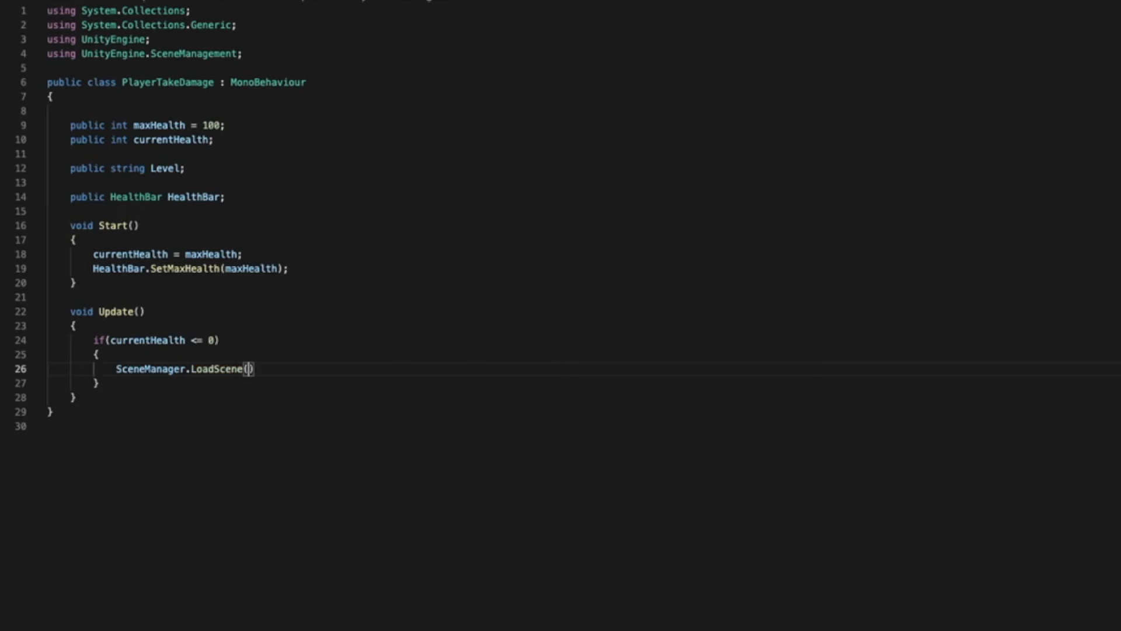
type("Level")
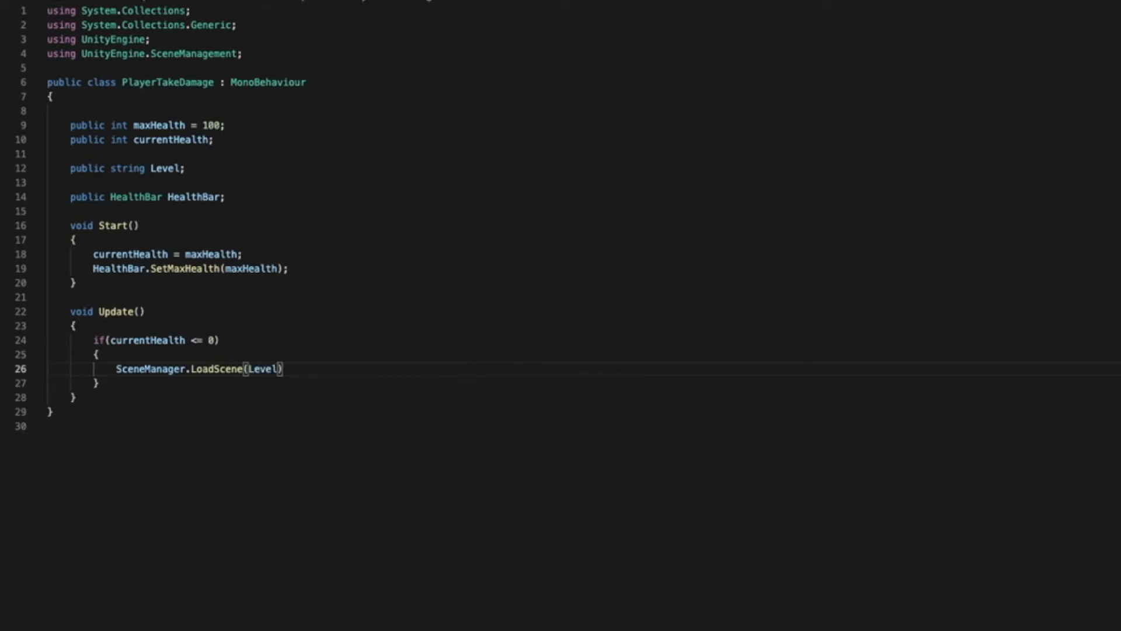
type(";")
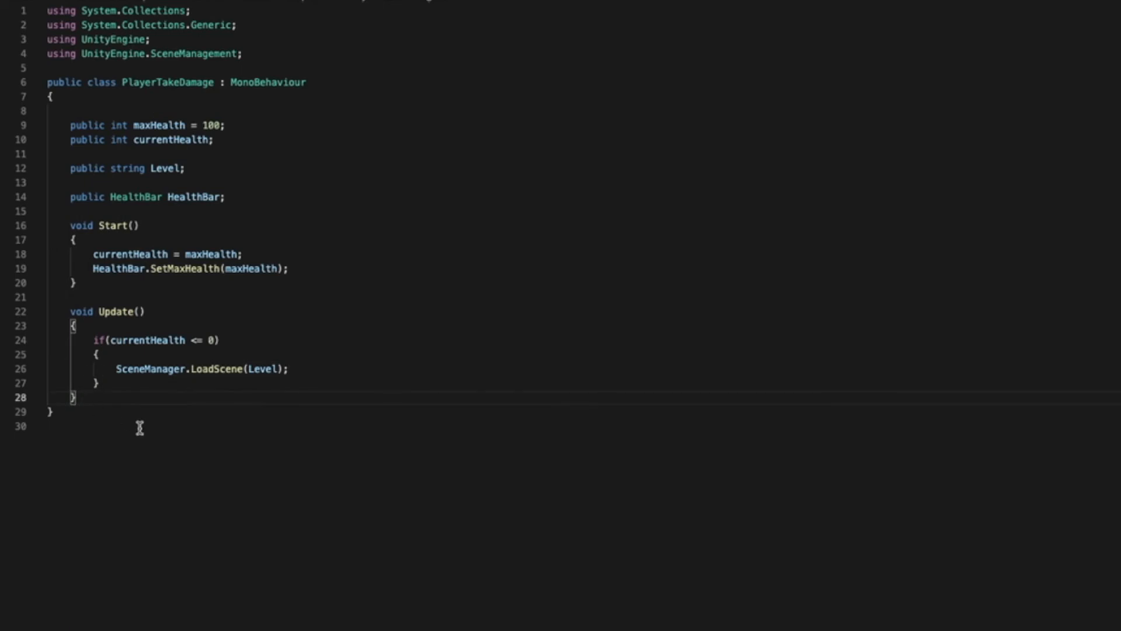
Declare the method public void TakeDamage(int damage).
type("pub")
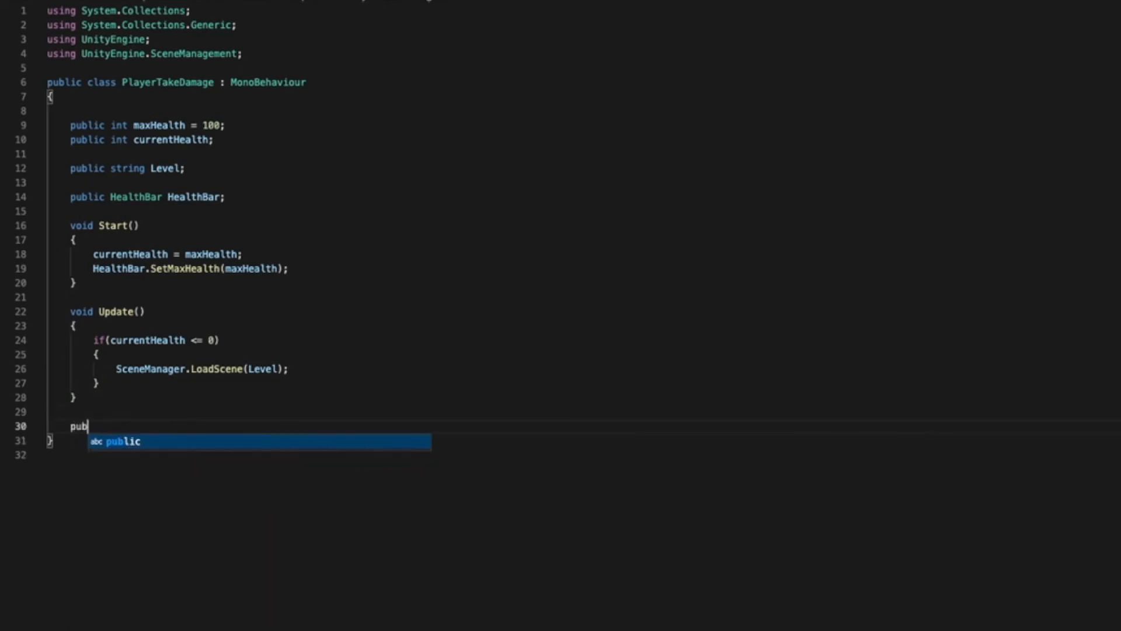
type("void")
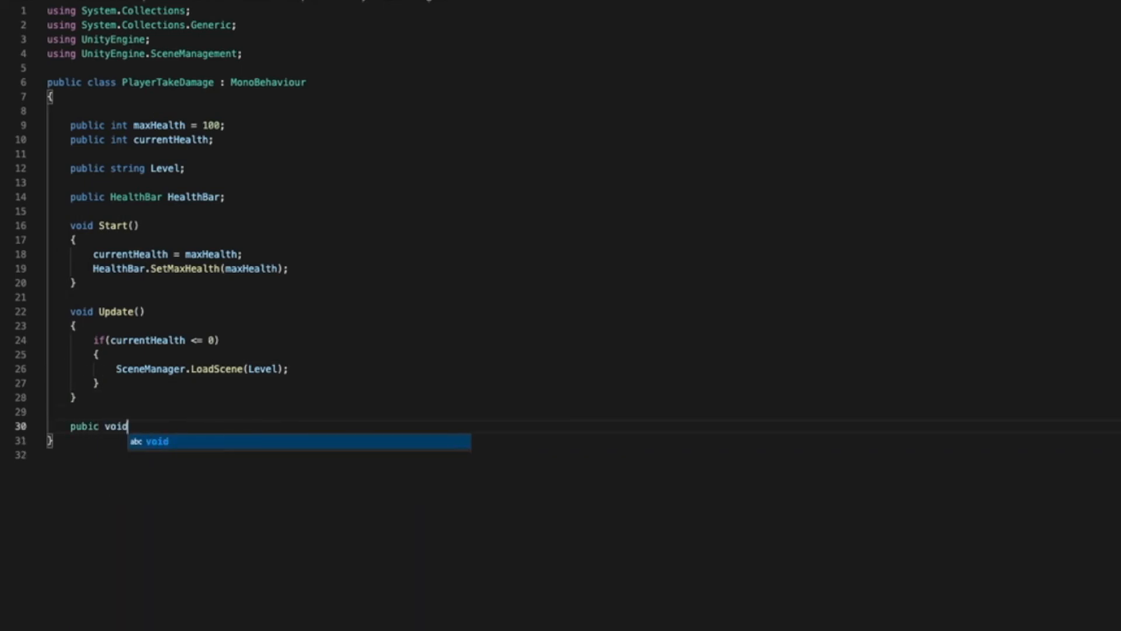
key("Escape")
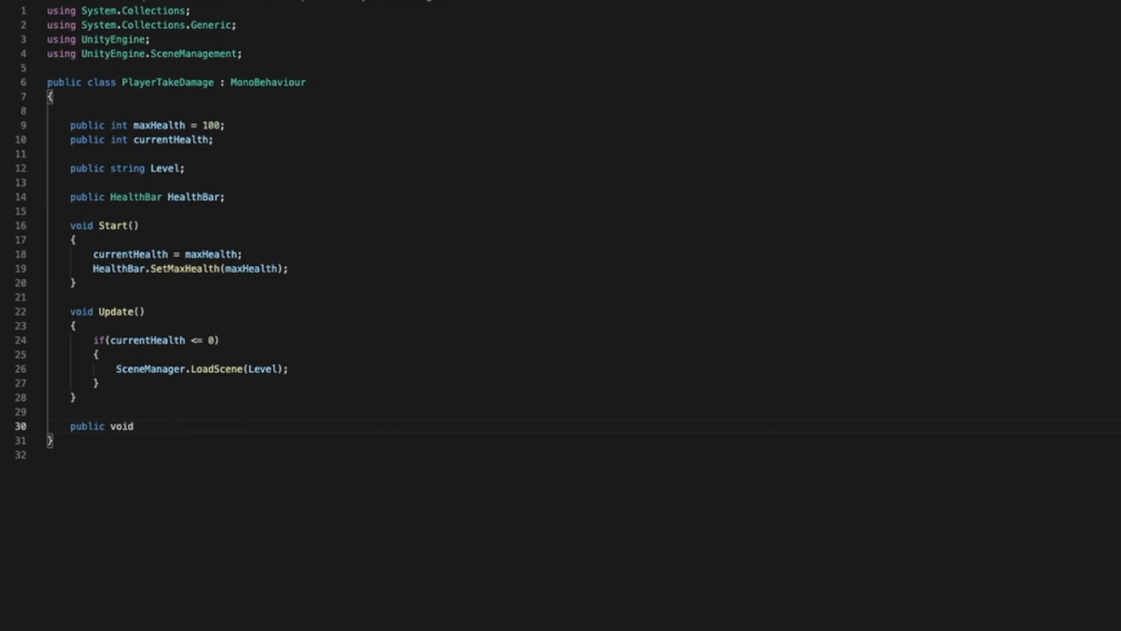
type("TakeDama")
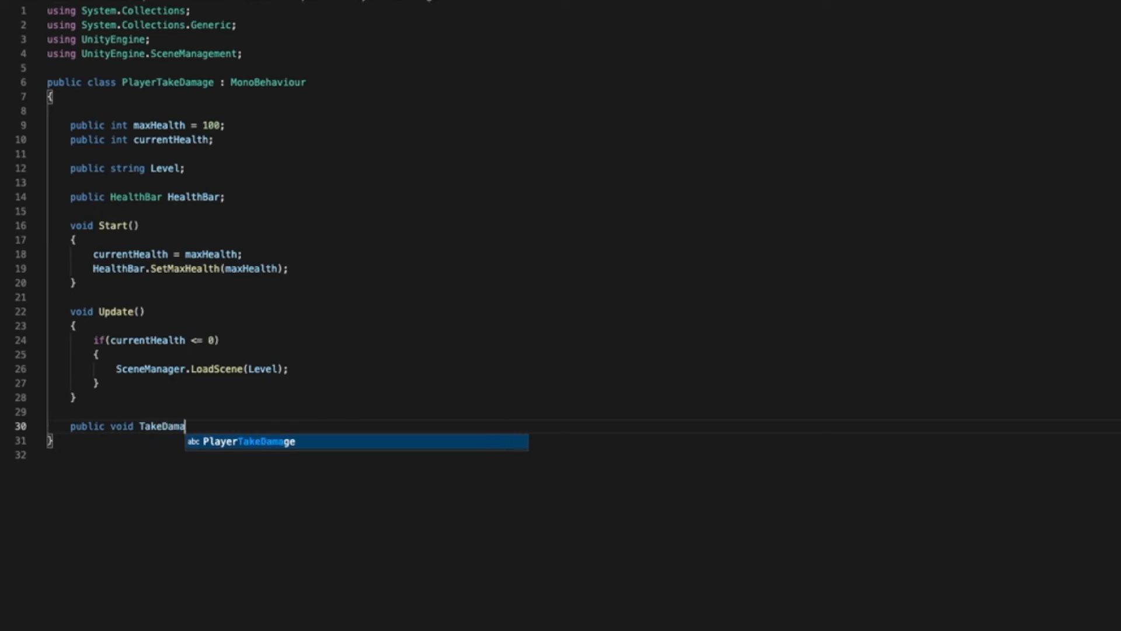
type("ge")
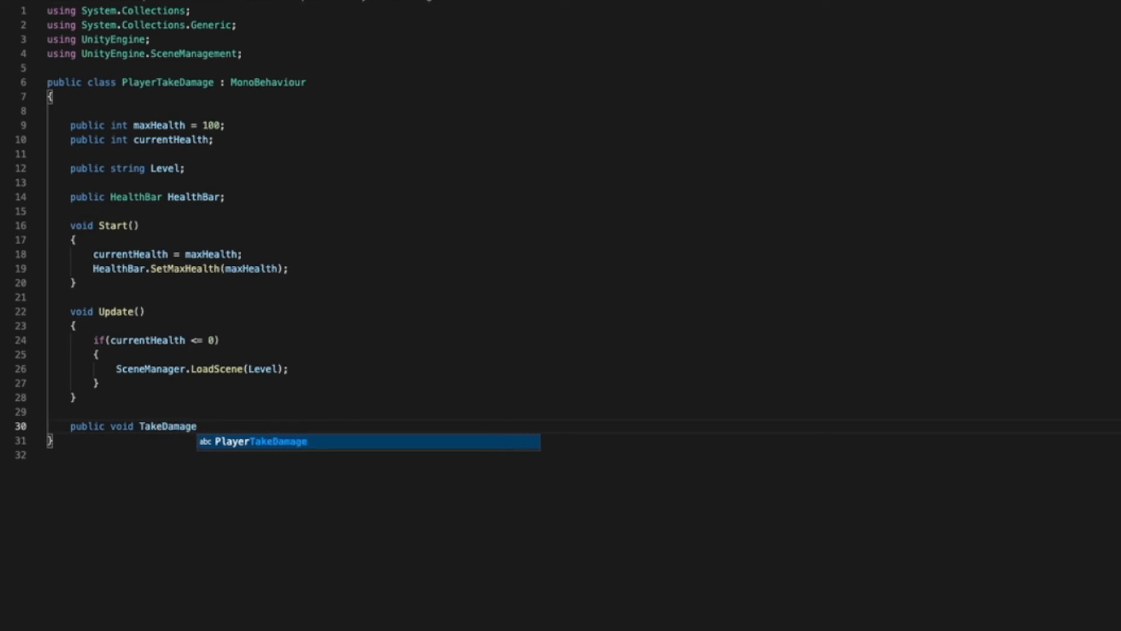
type("(it D")
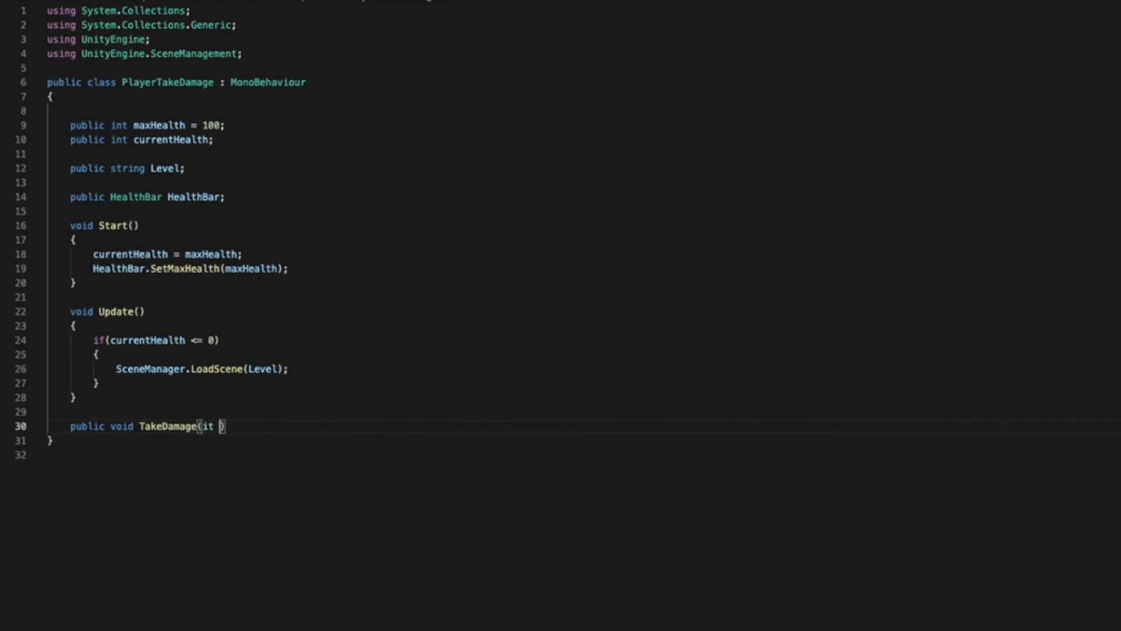
type("d")
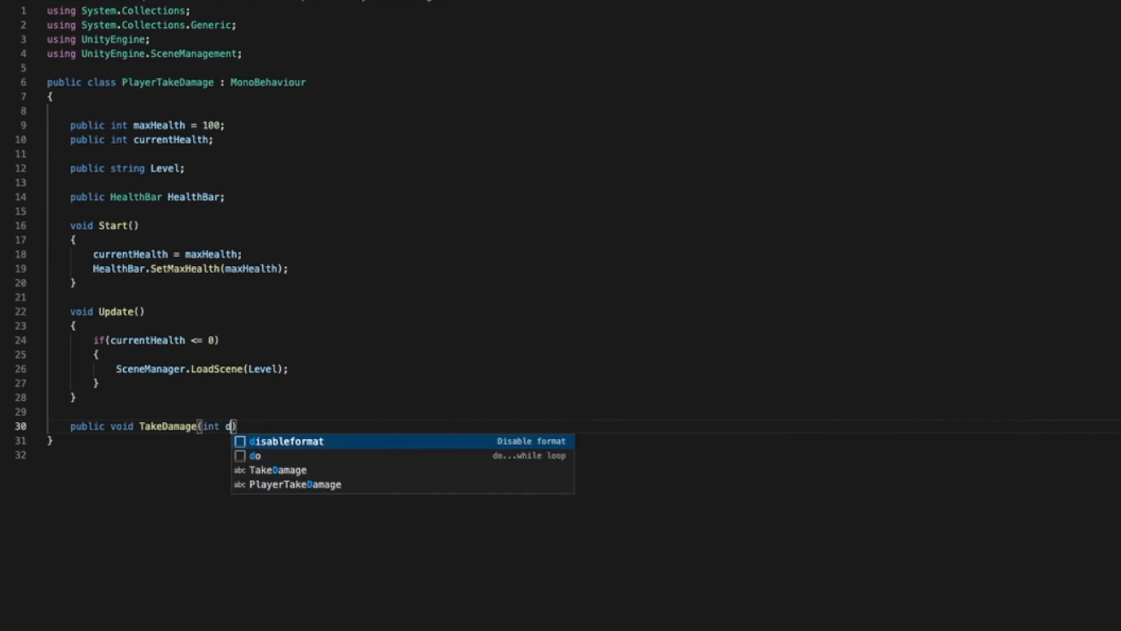
type("amage")
type("{")
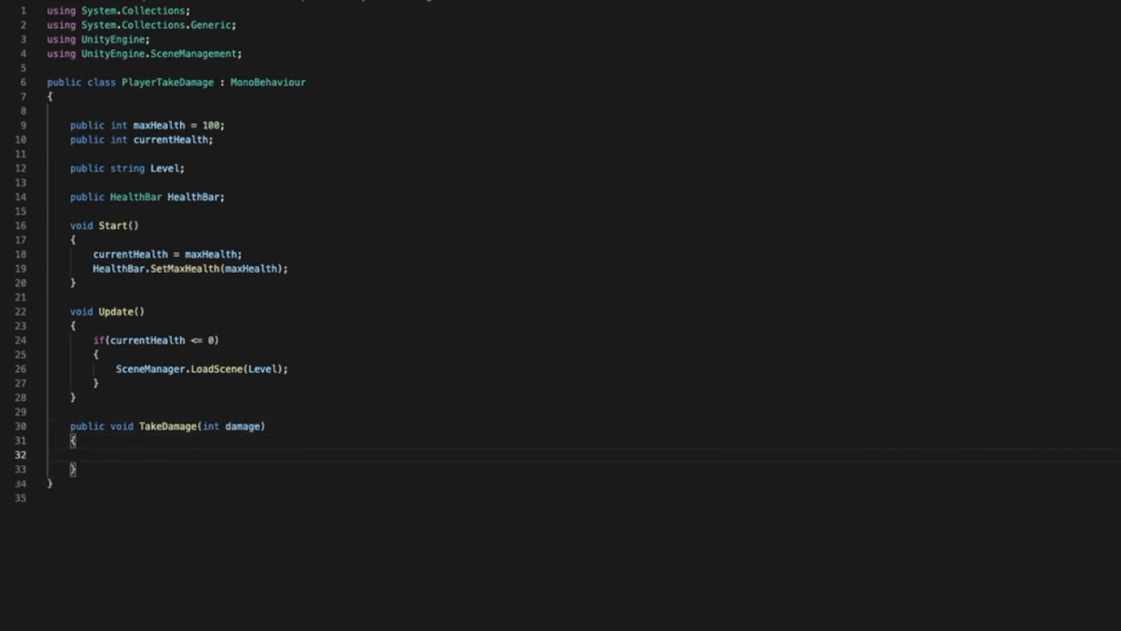
Make TakeDamage subtract damage from currentHealth and call HealthBar.SetHealth(currentHealth).
type("currentHealth")
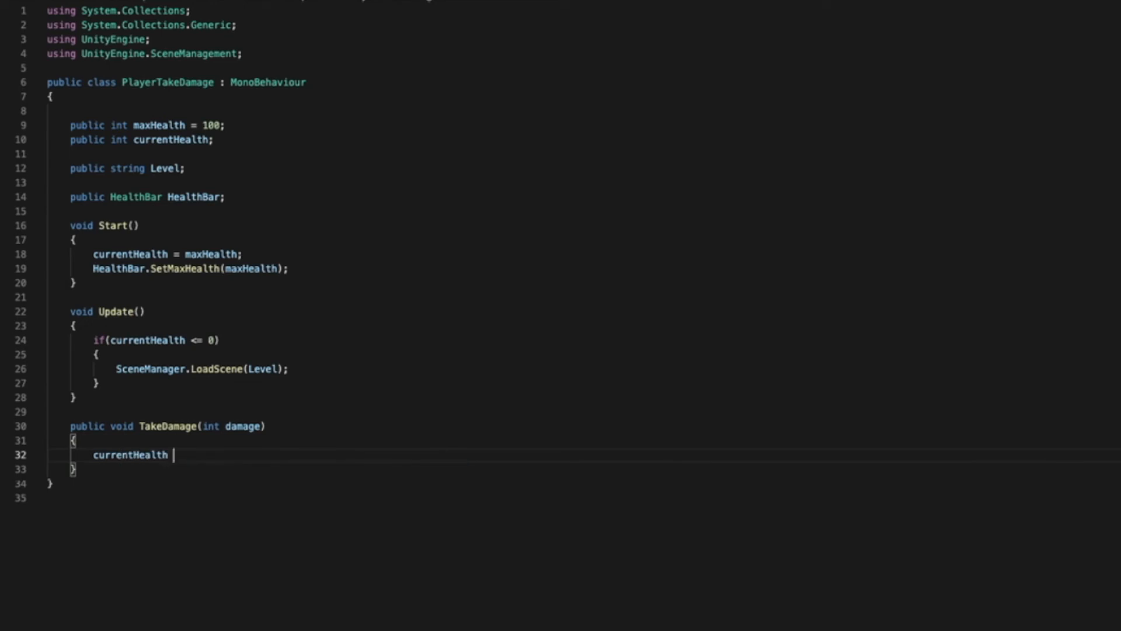
type("-= damage;")
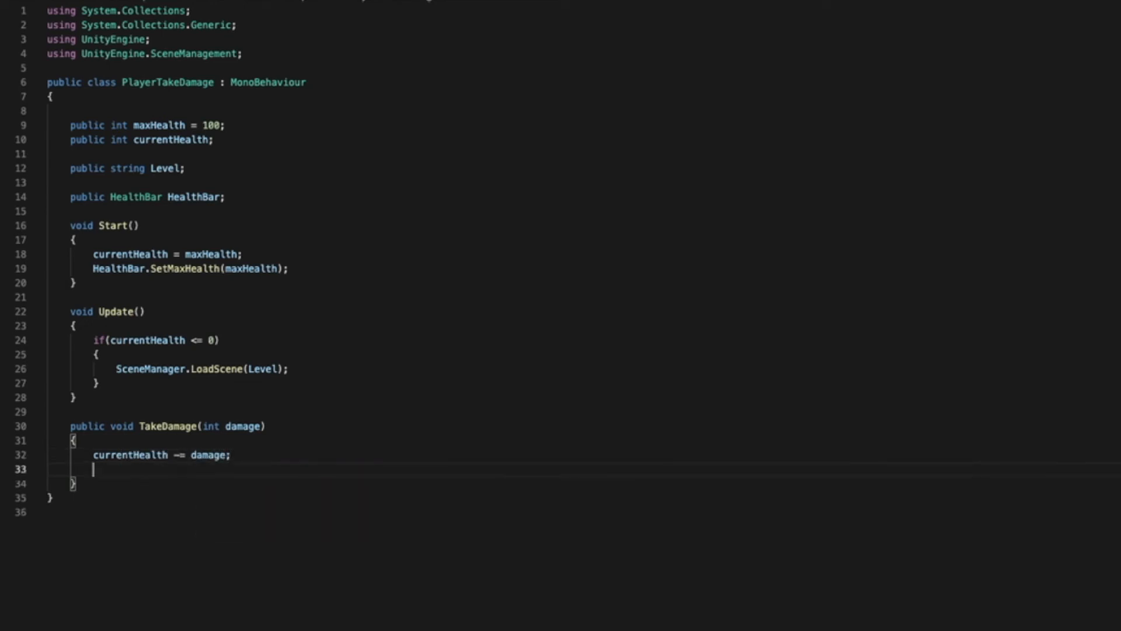
type("h")
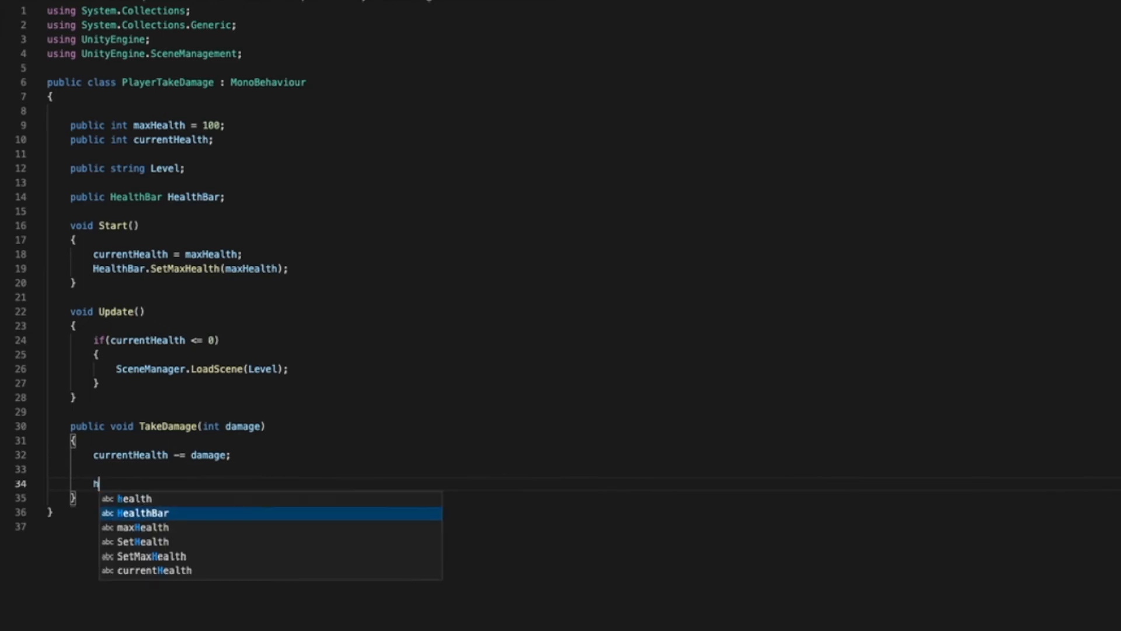
type("ealthBar.SetHealth")
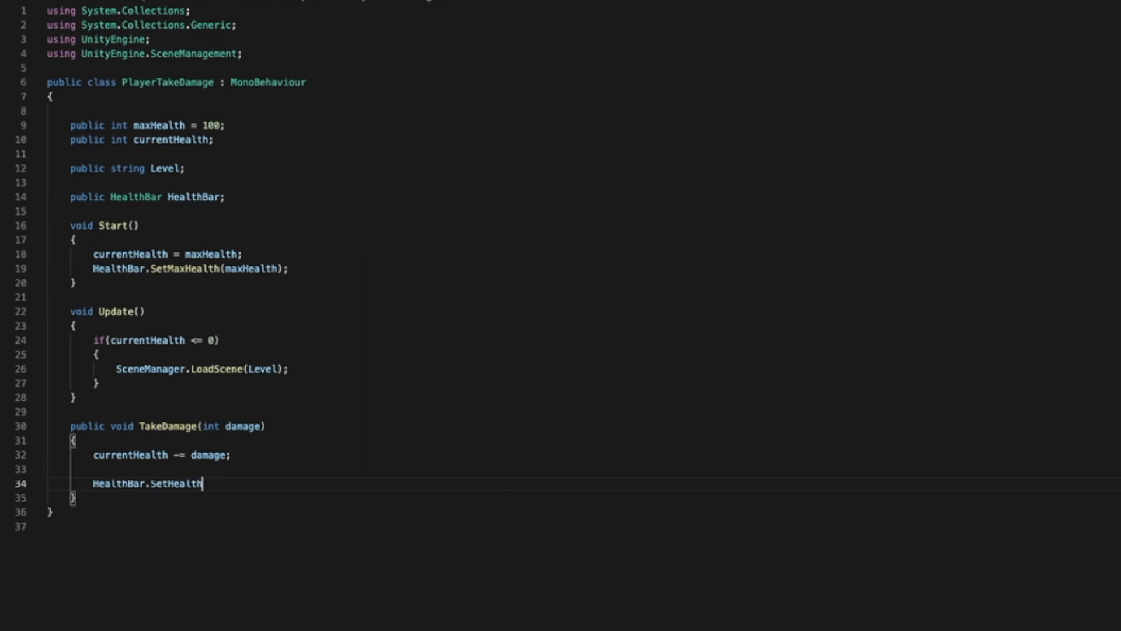
type("()")
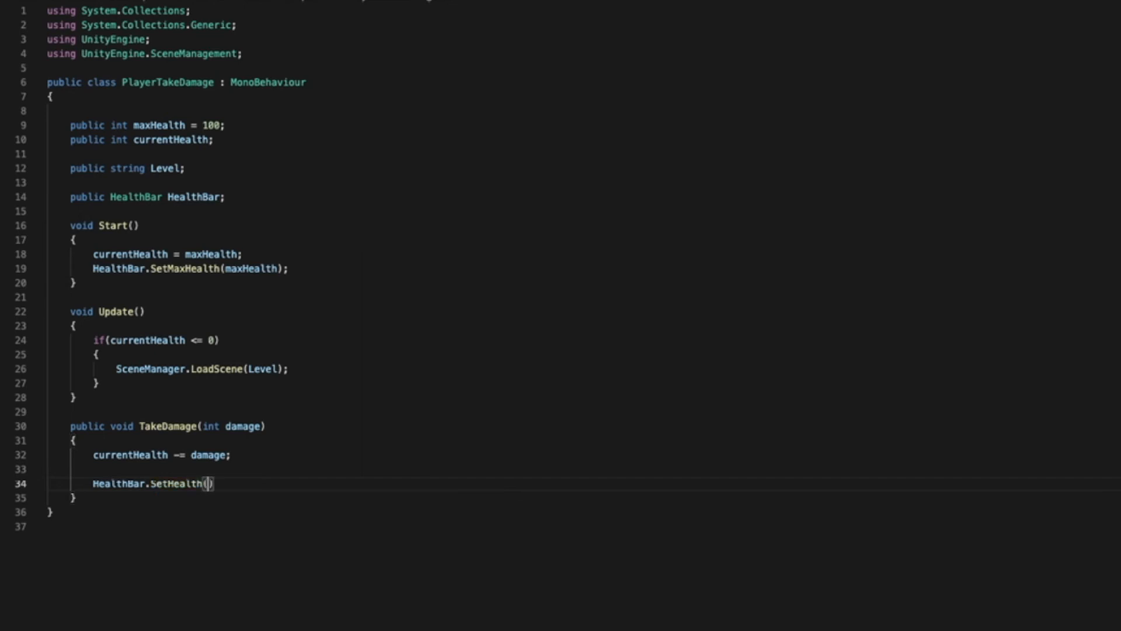
type("currentHealth")
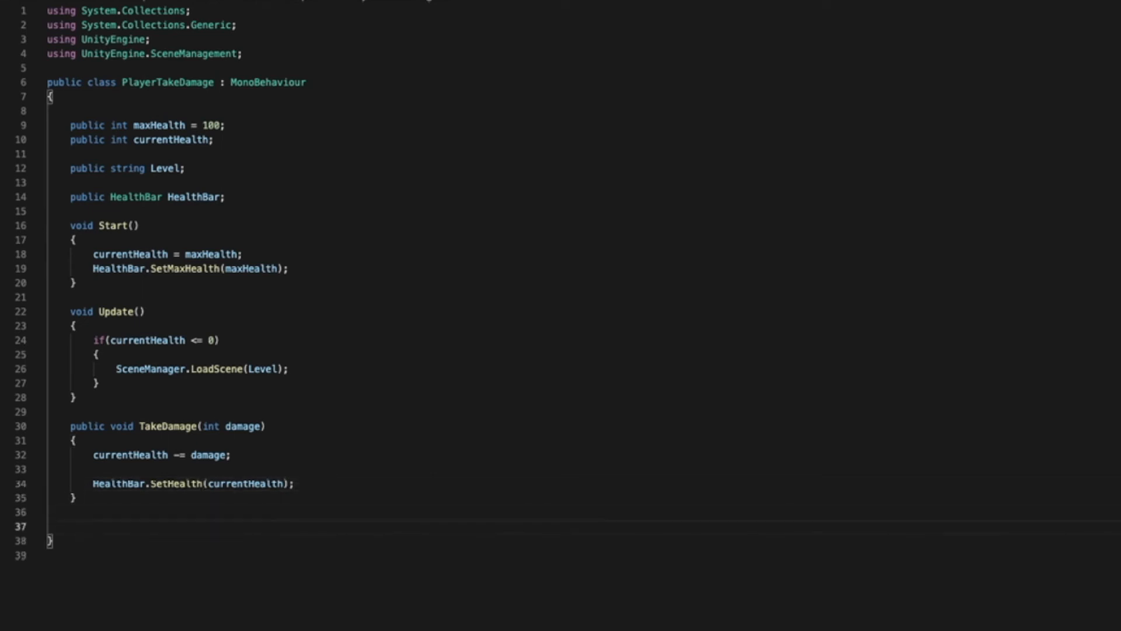
left_click(70, 526)
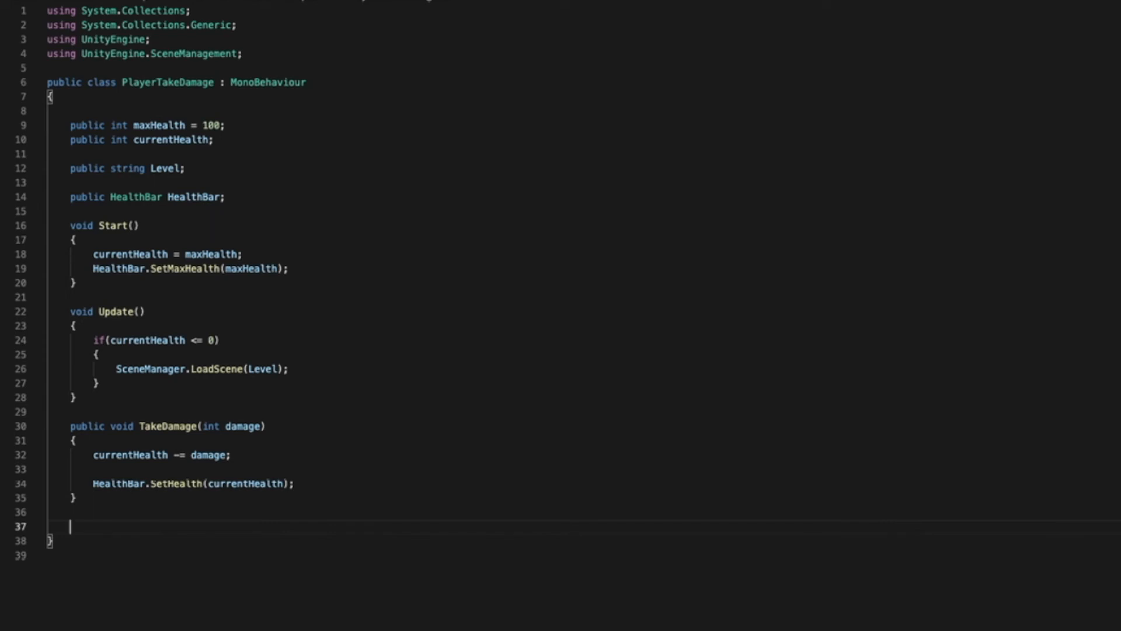
Write public void MedKit() setting currentHealth = maxHealth and calling HealthBar.SetHealth(currentHealth).
type("public void")
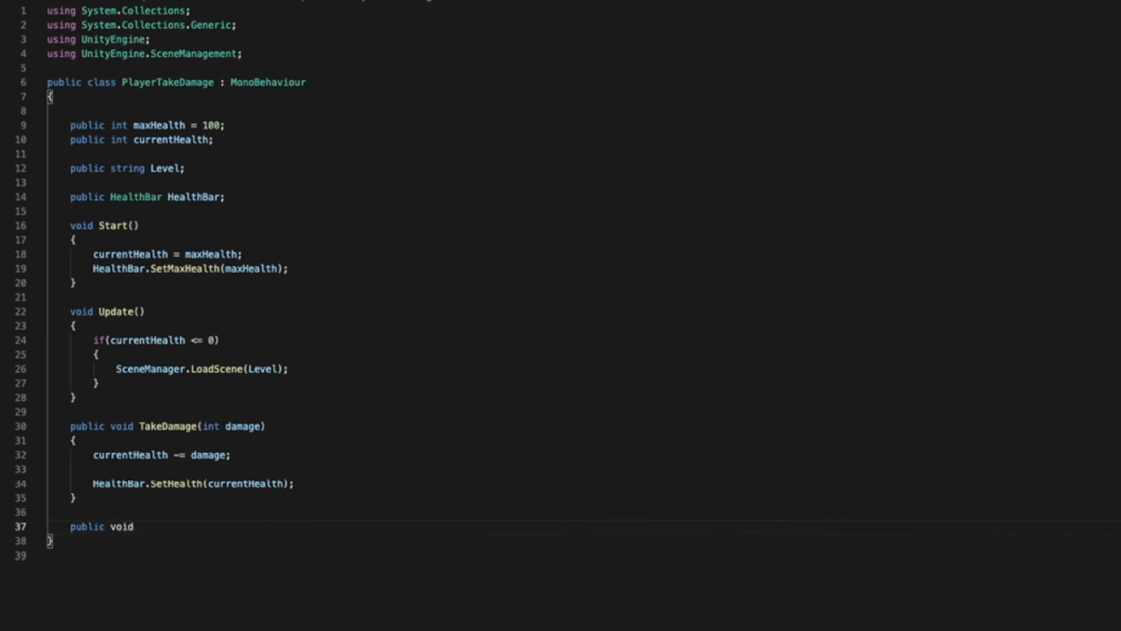
type("MedKit")
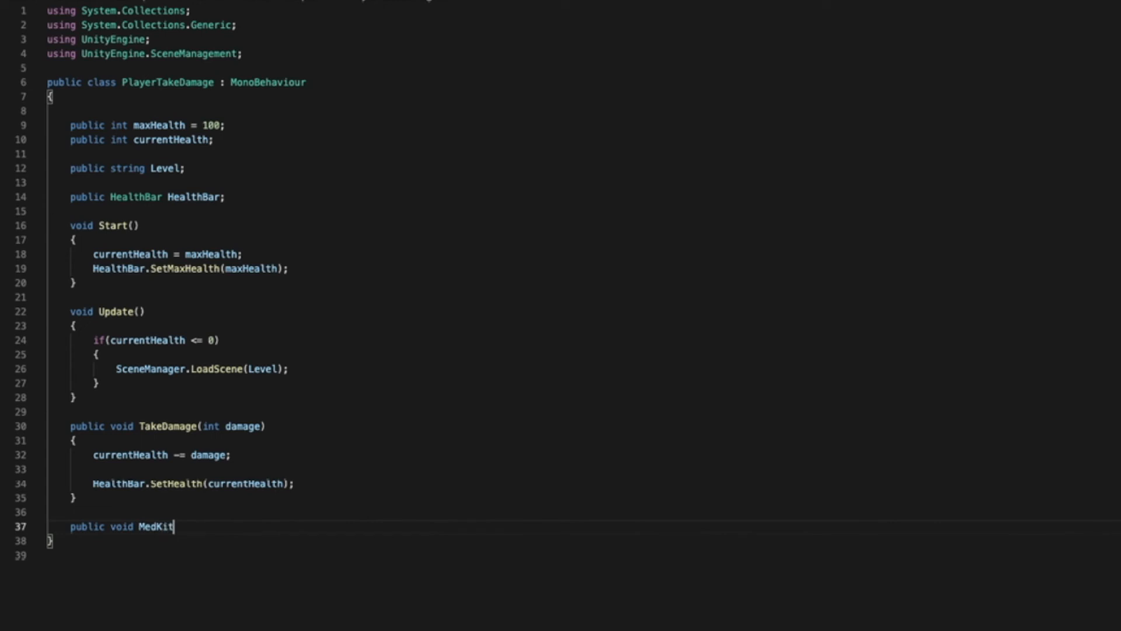
type("()")
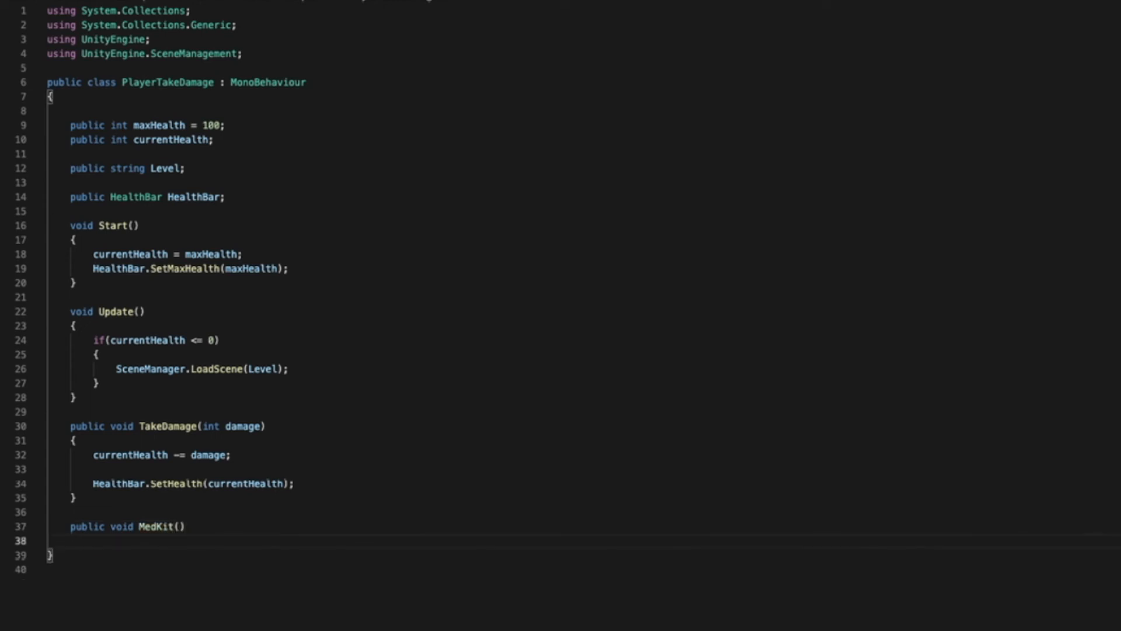
type("currentHealth")
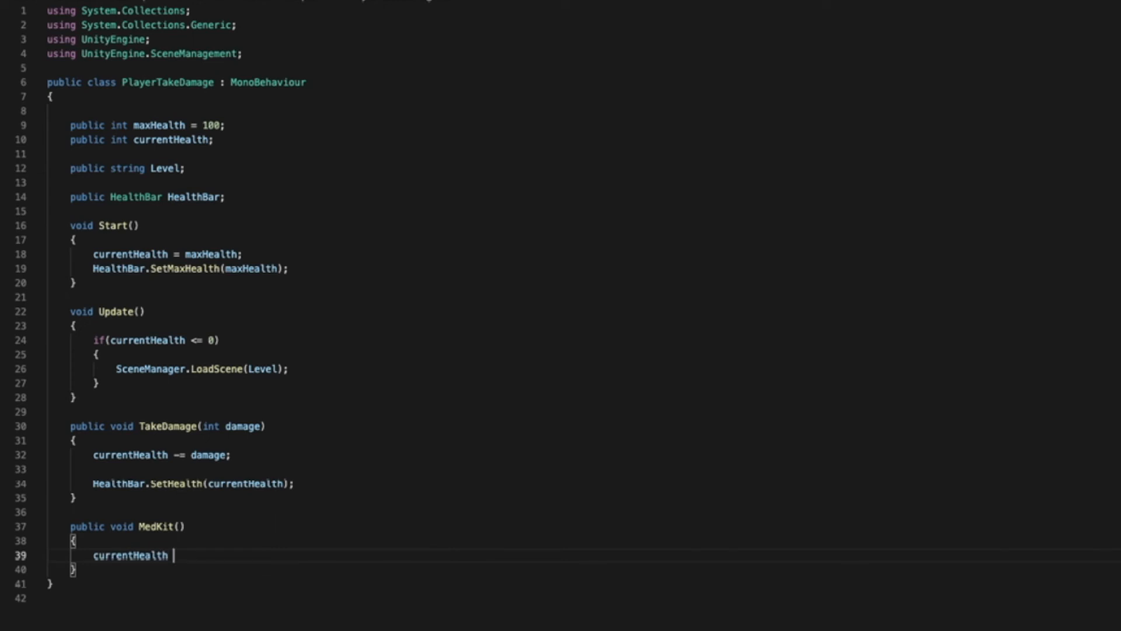
type("= maxHealth")
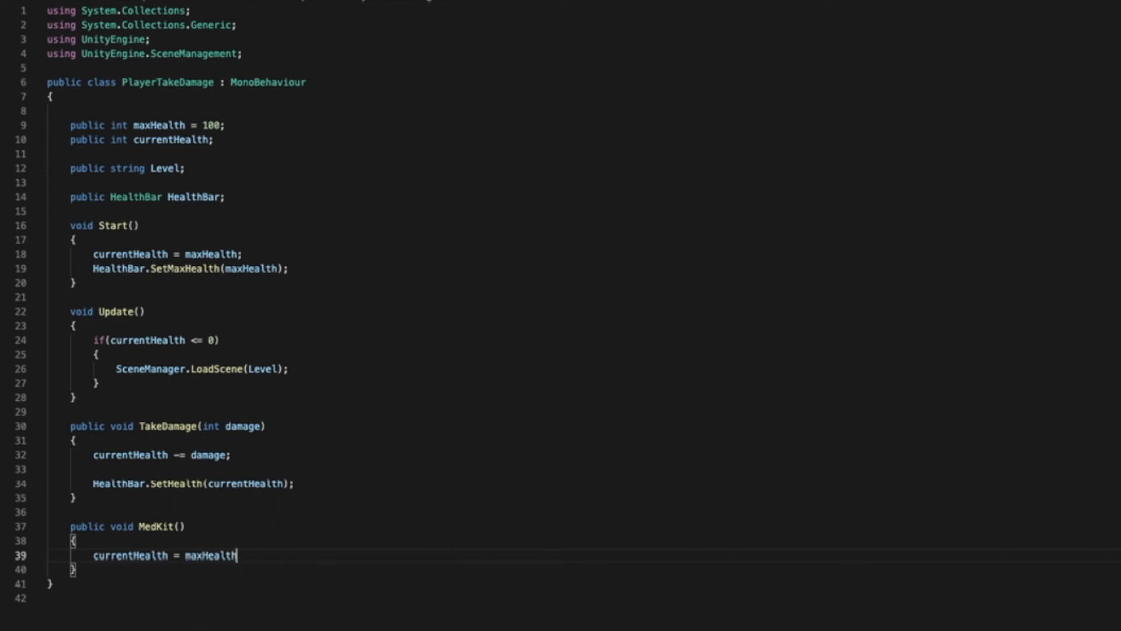
type(";")
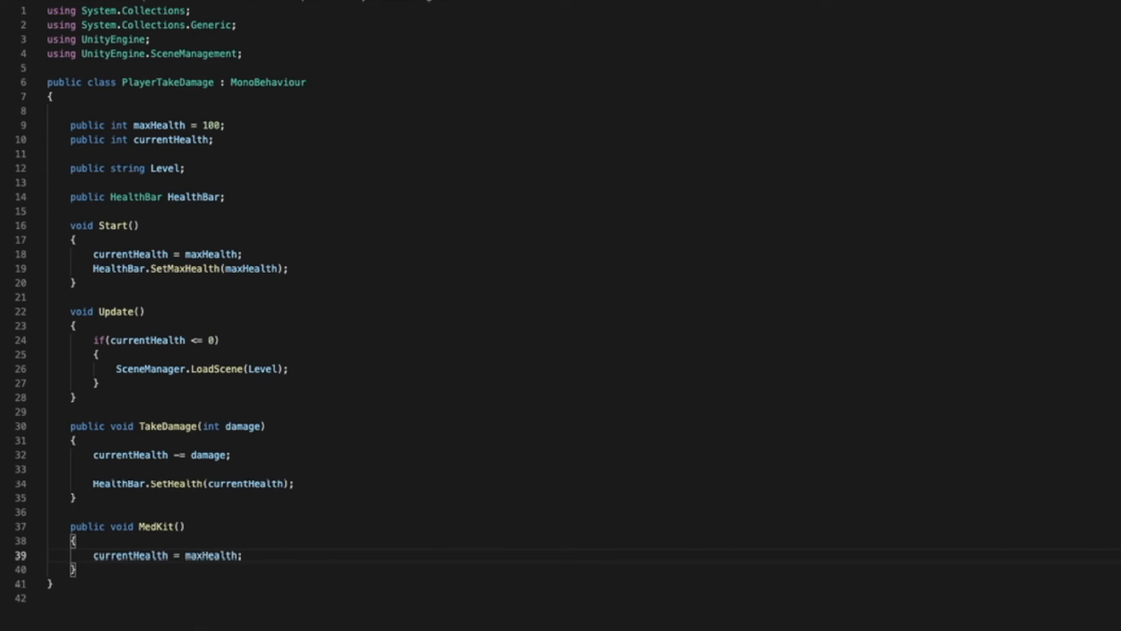
key("enter")
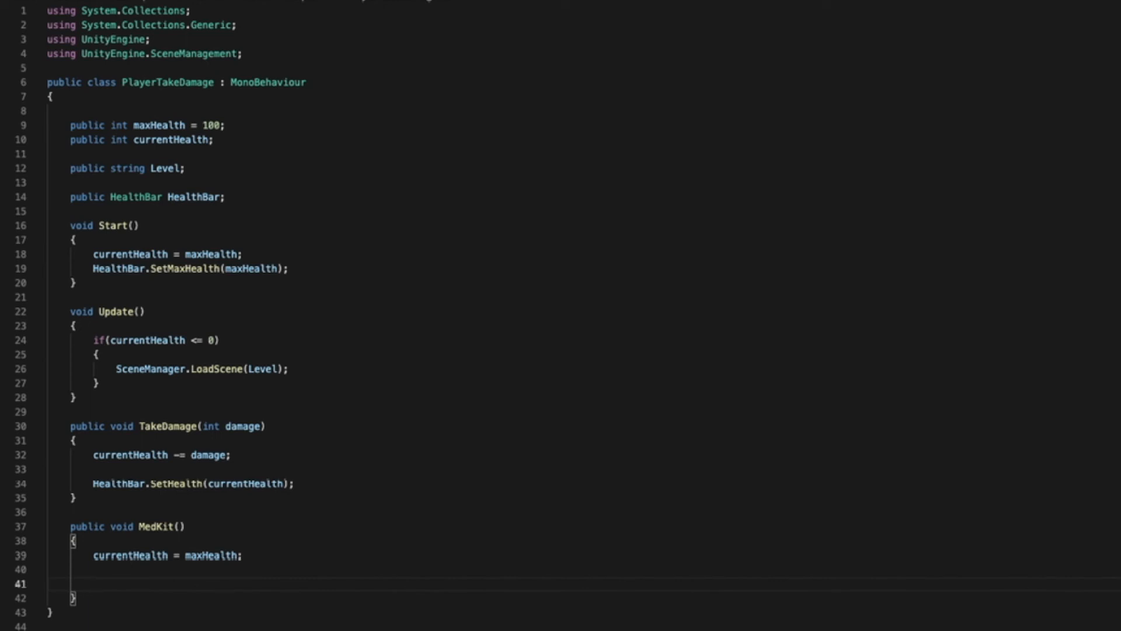
type("HealthBar")
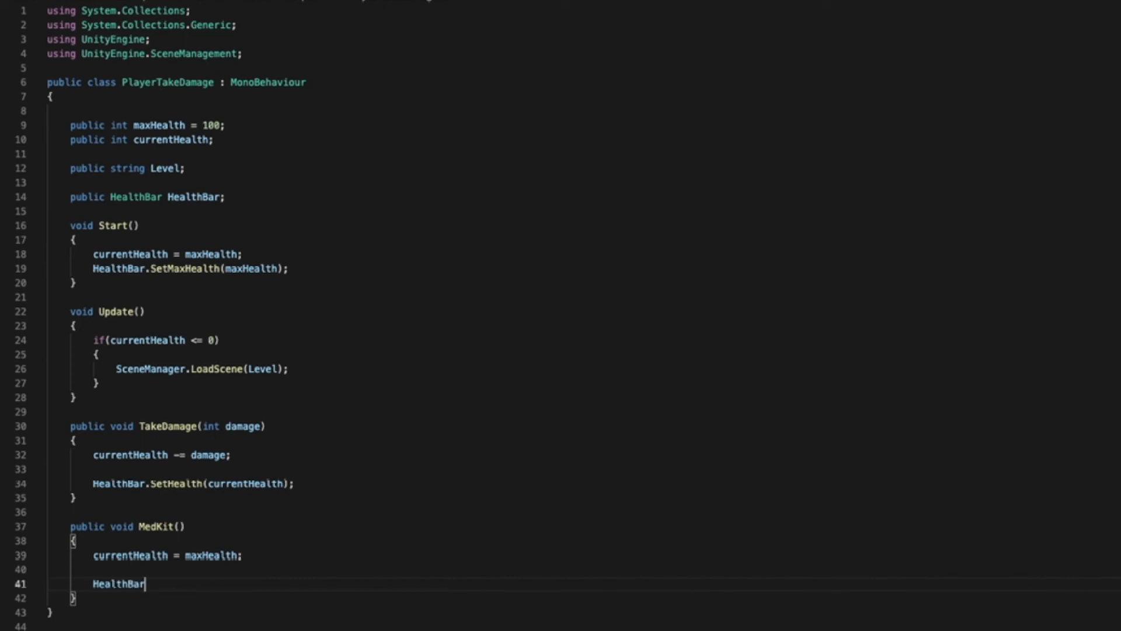
type(".SetHealth(")
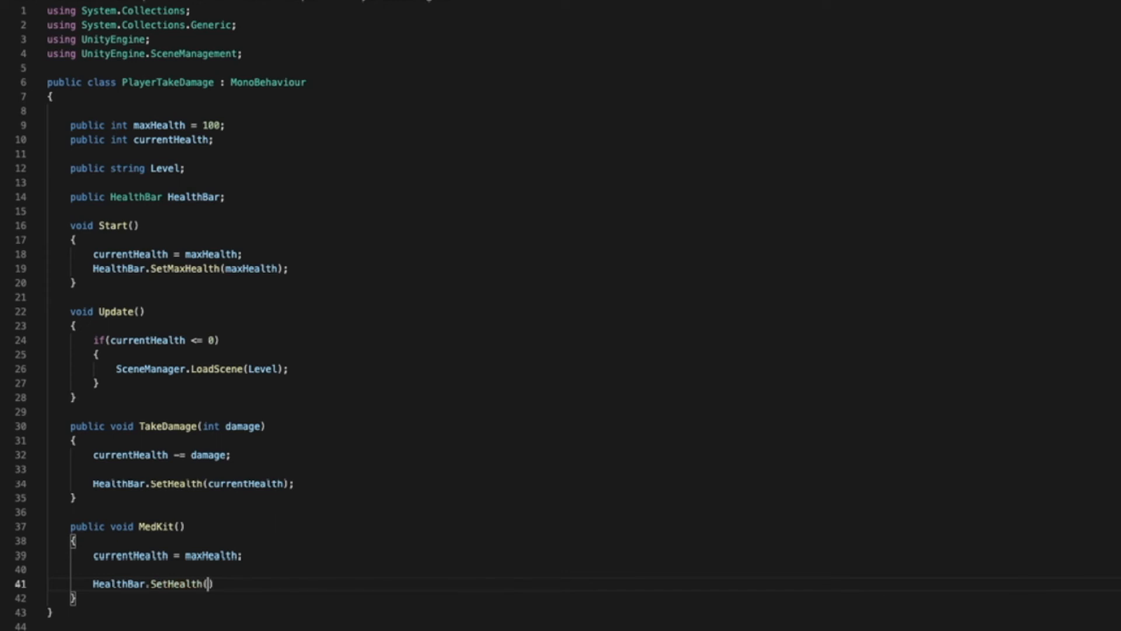
type("currentHealth")
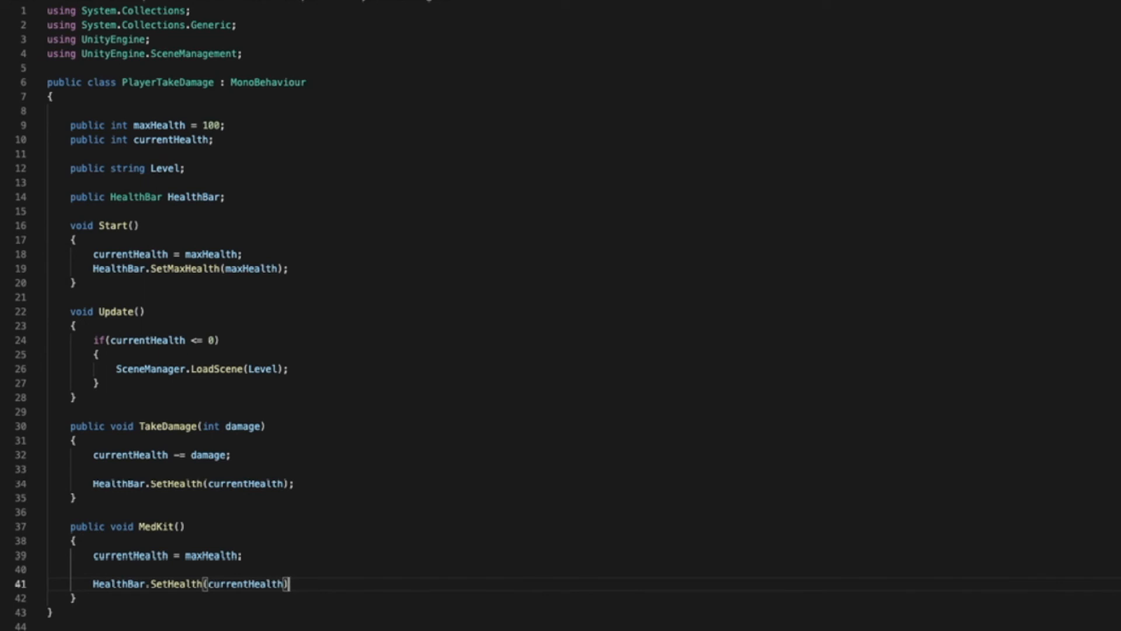
type(";")
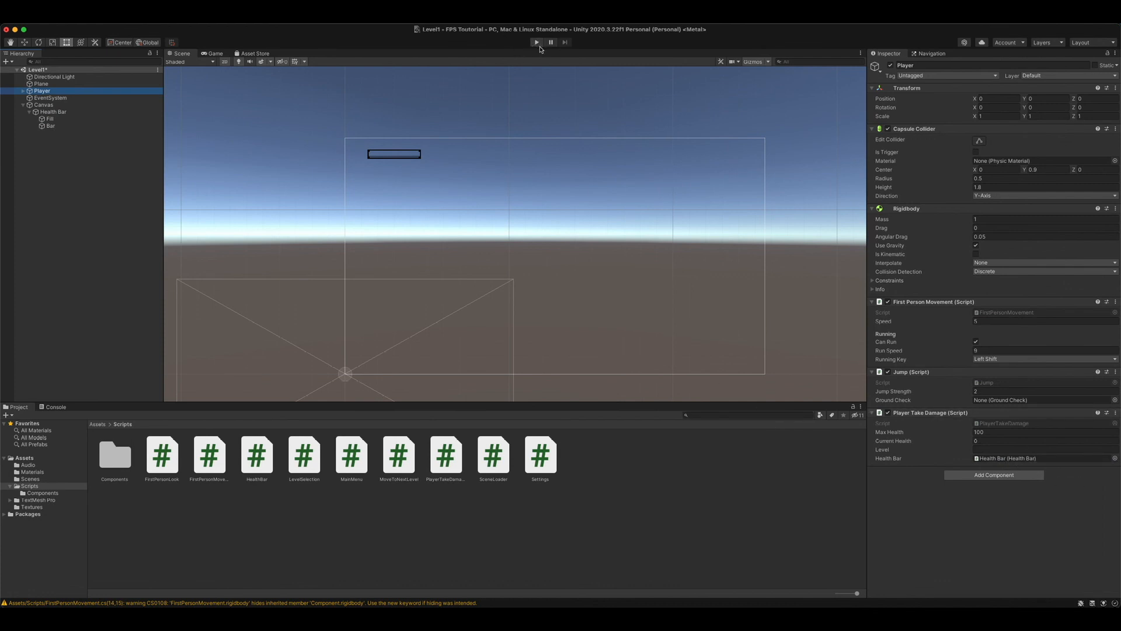
Enter Play mode and type 50 into the Player's Max Health field.
left_click(537, 41)
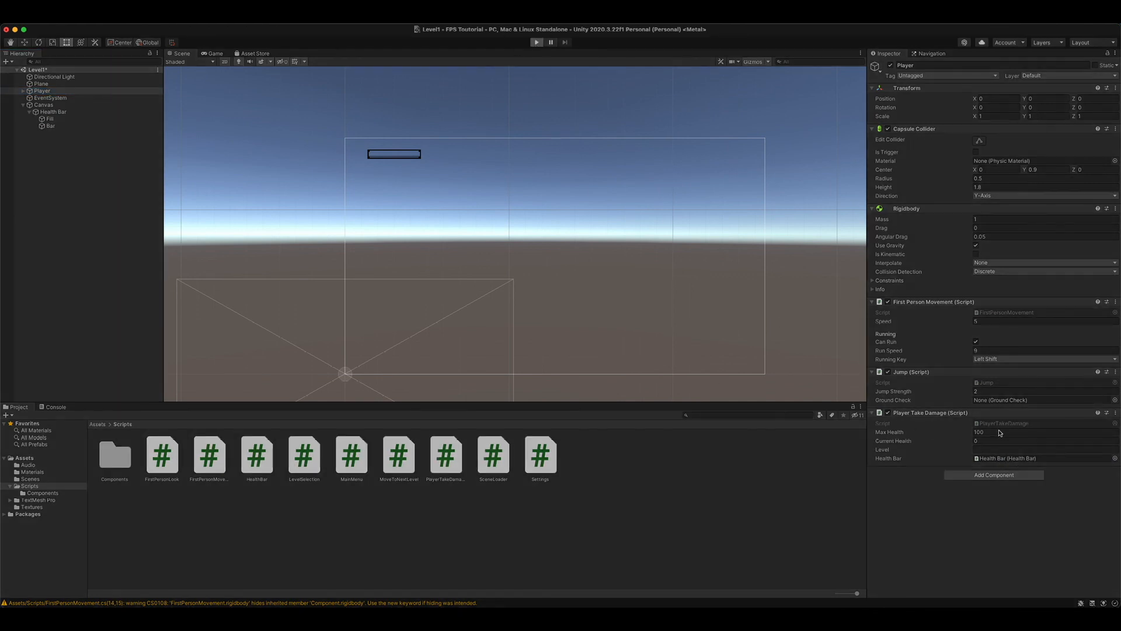
left_click(536, 42)
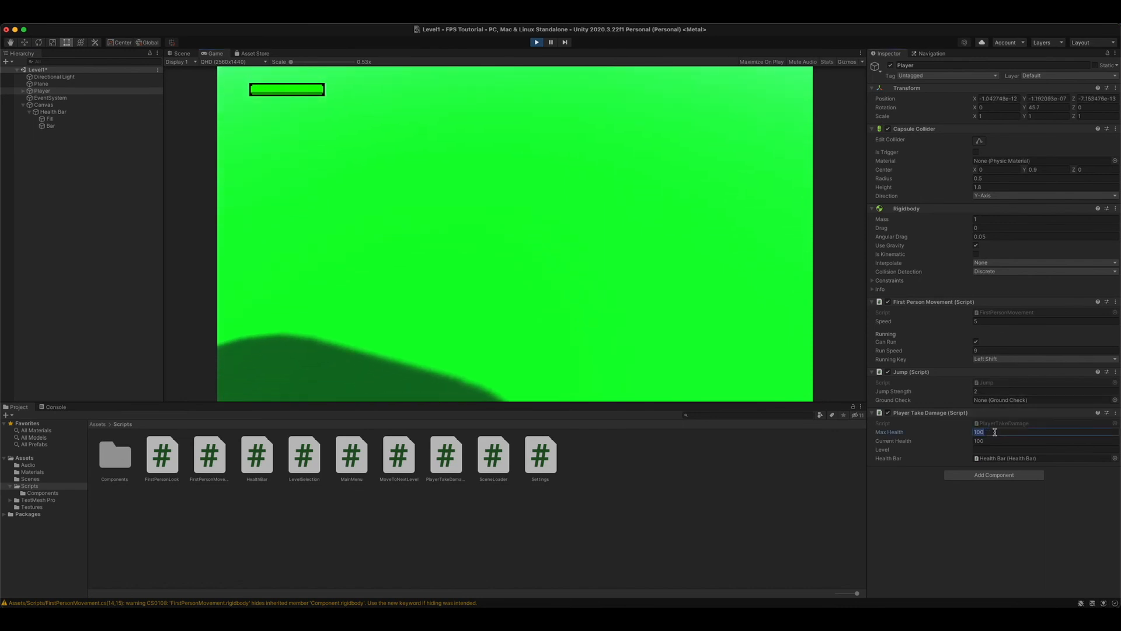
type("50")
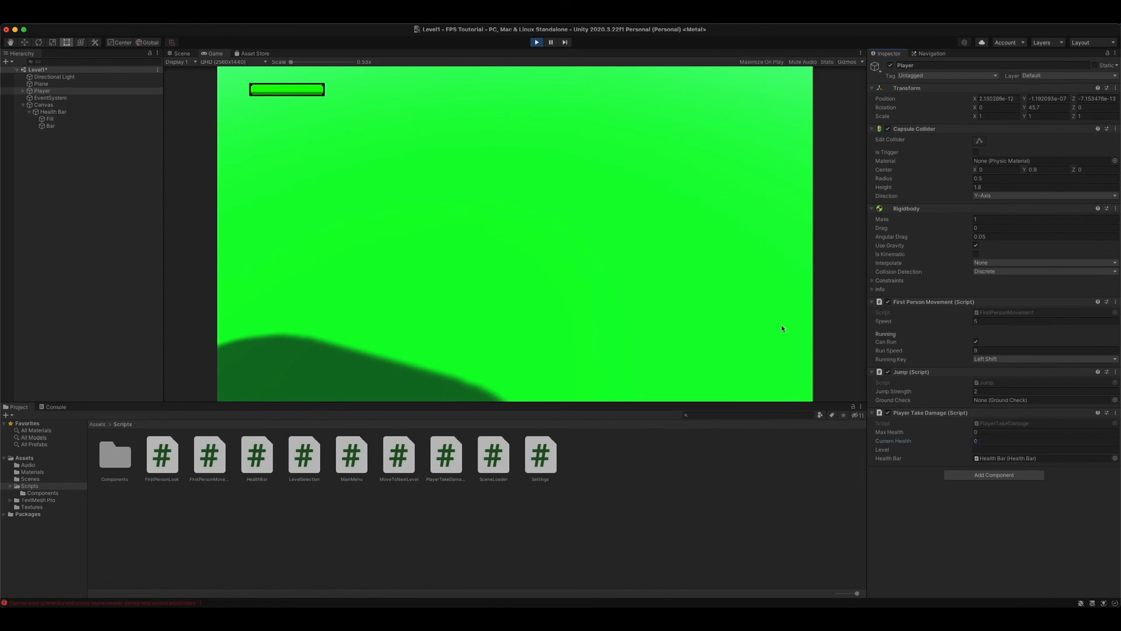
Select Health Bar, return to the Scene view, and exit Play mode.
left_click(54, 111)
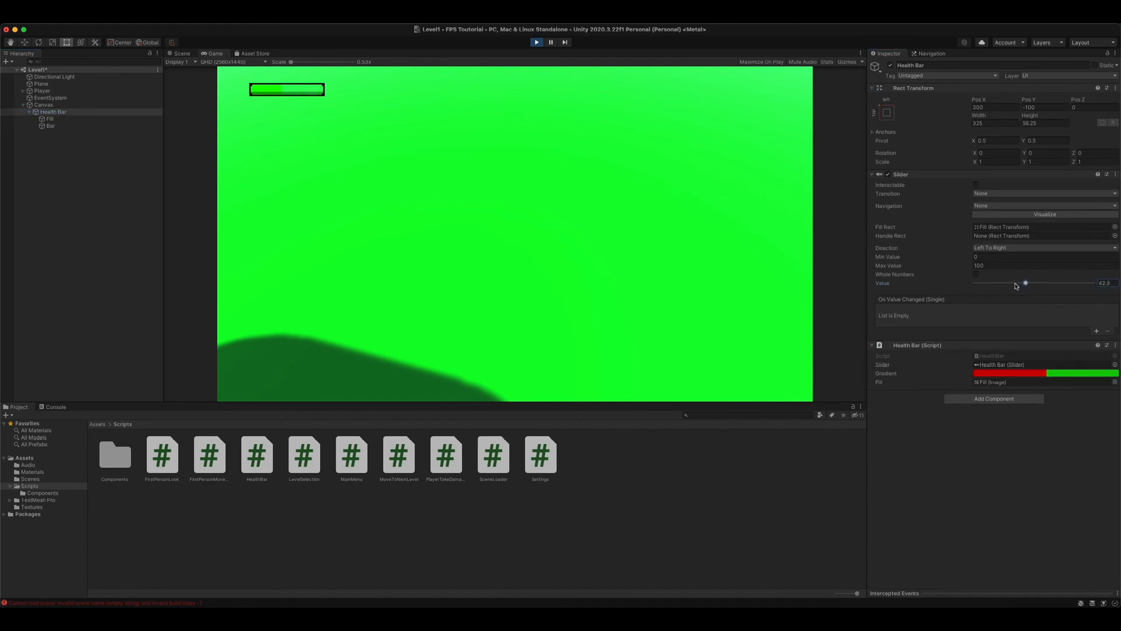
left_click(181, 53)
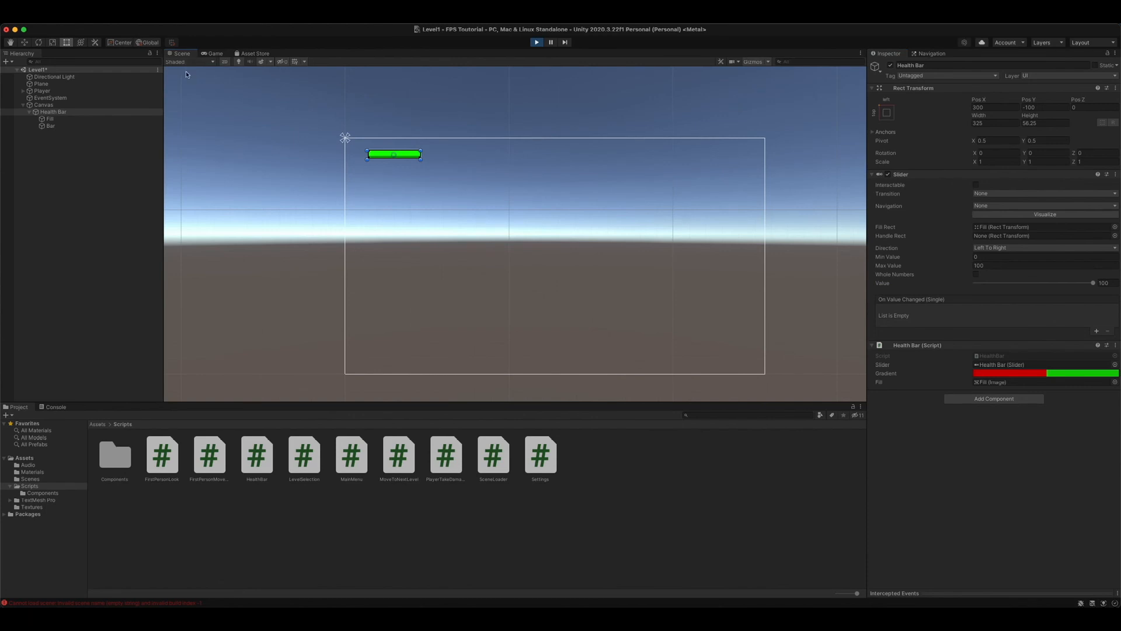
mouse_move(617, 225)
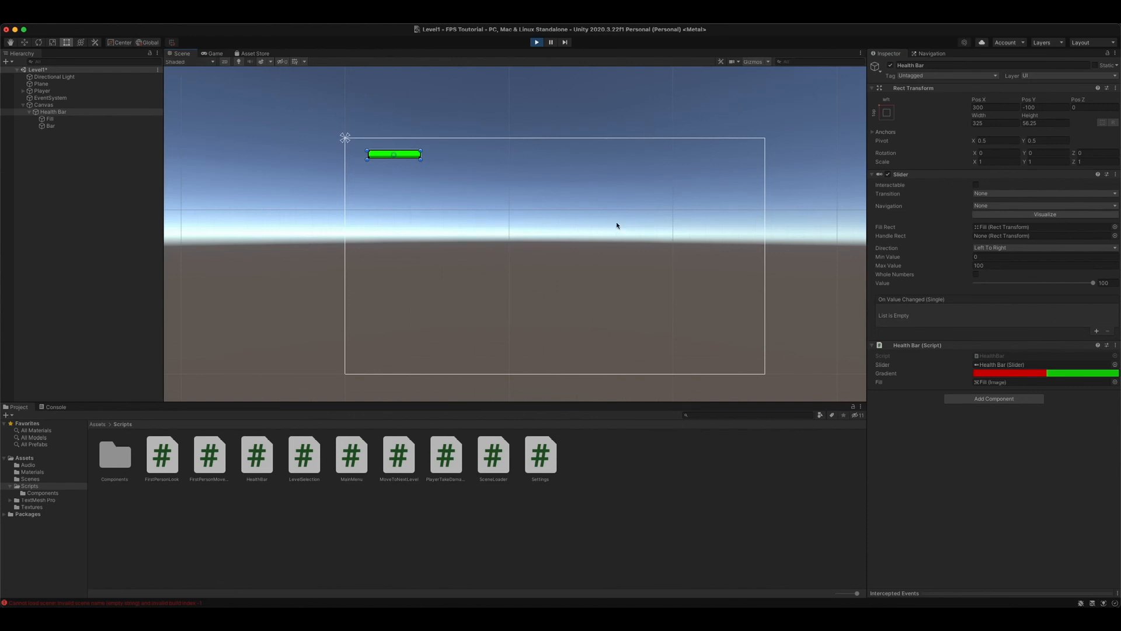
mouse_move(513, 170)
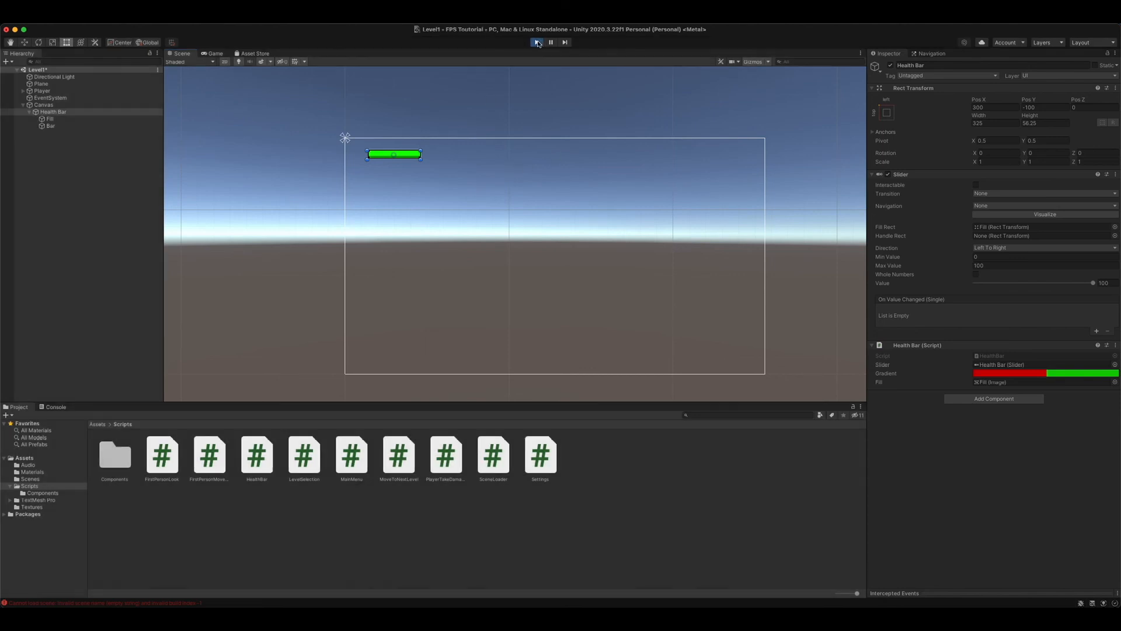
left_click(536, 41)
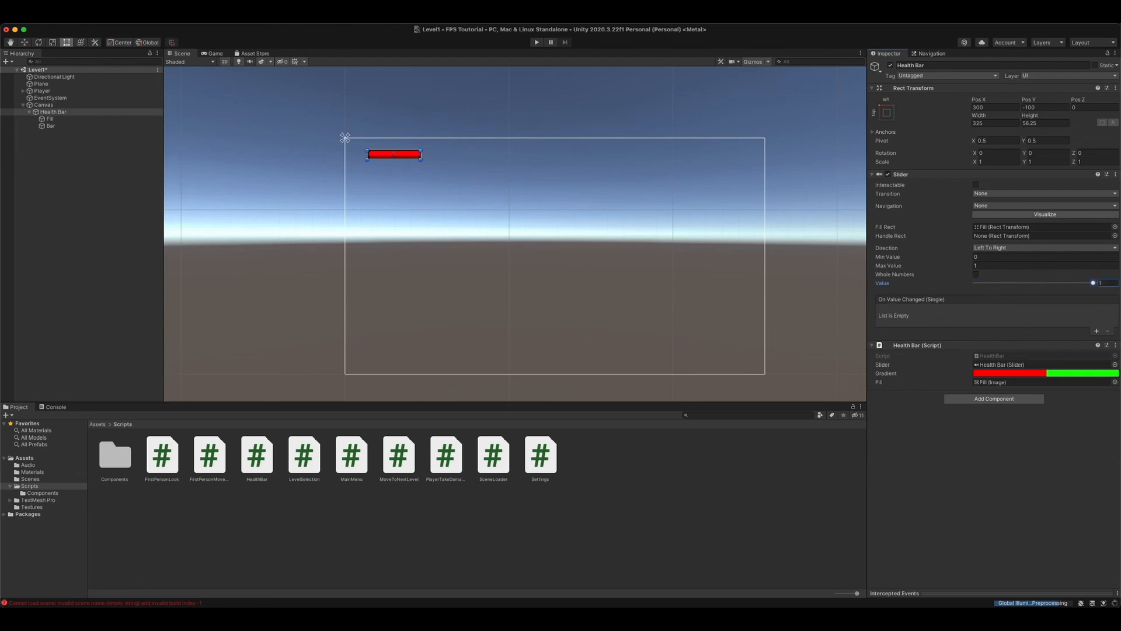
mouse_move(767, 281)
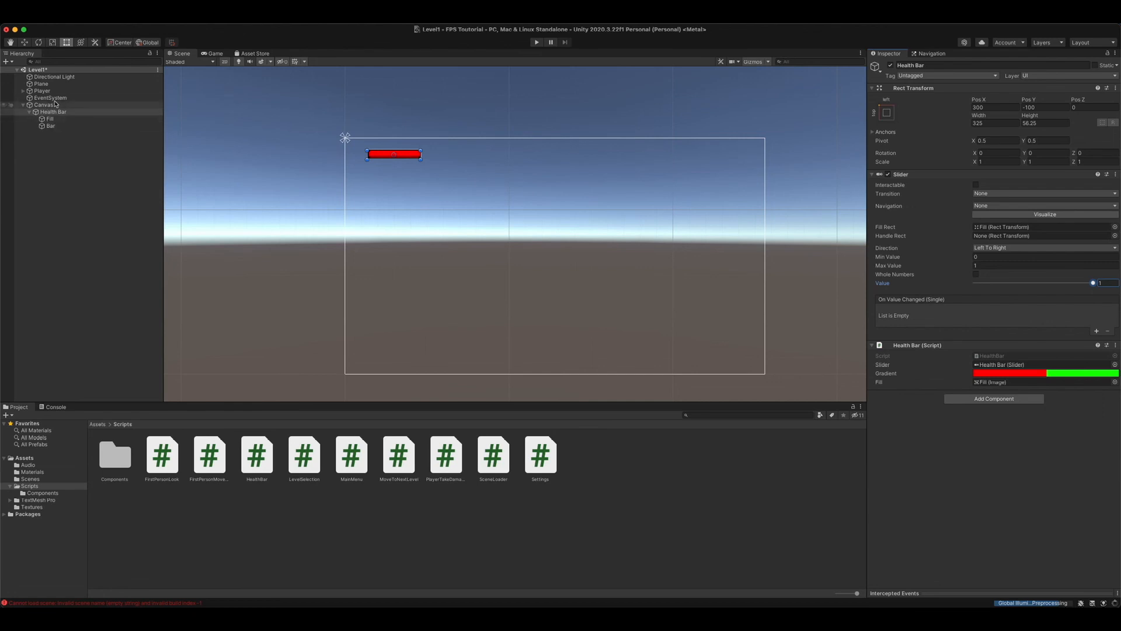
Select Canvas, then Player, to view its Player Take Damage component with Max Health 100.
left_click(43, 105)
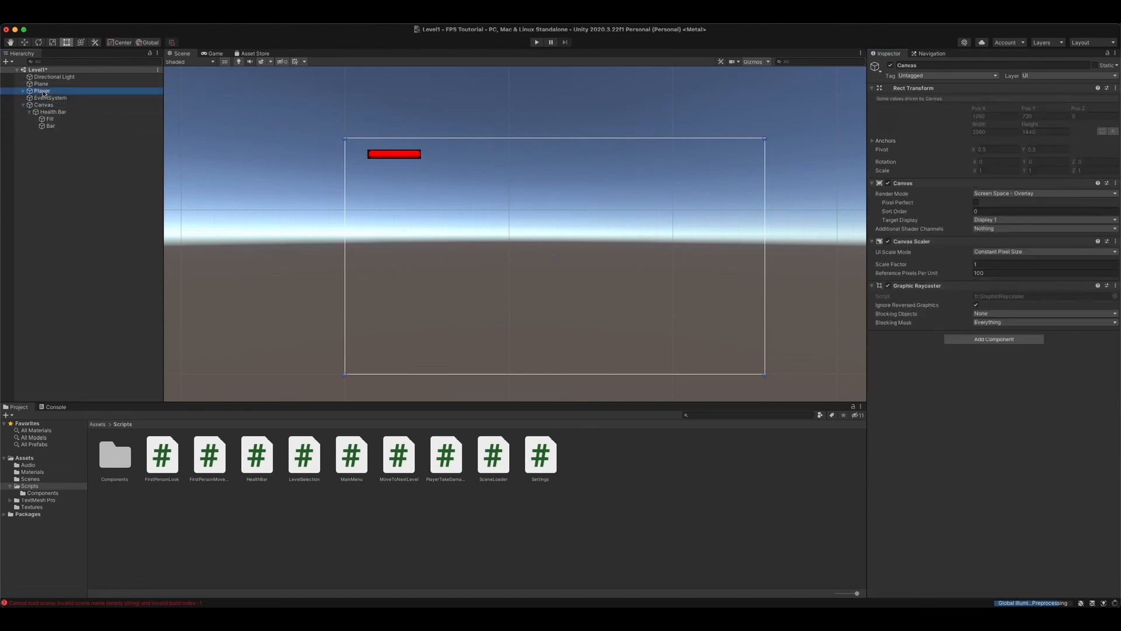
left_click(41, 90)
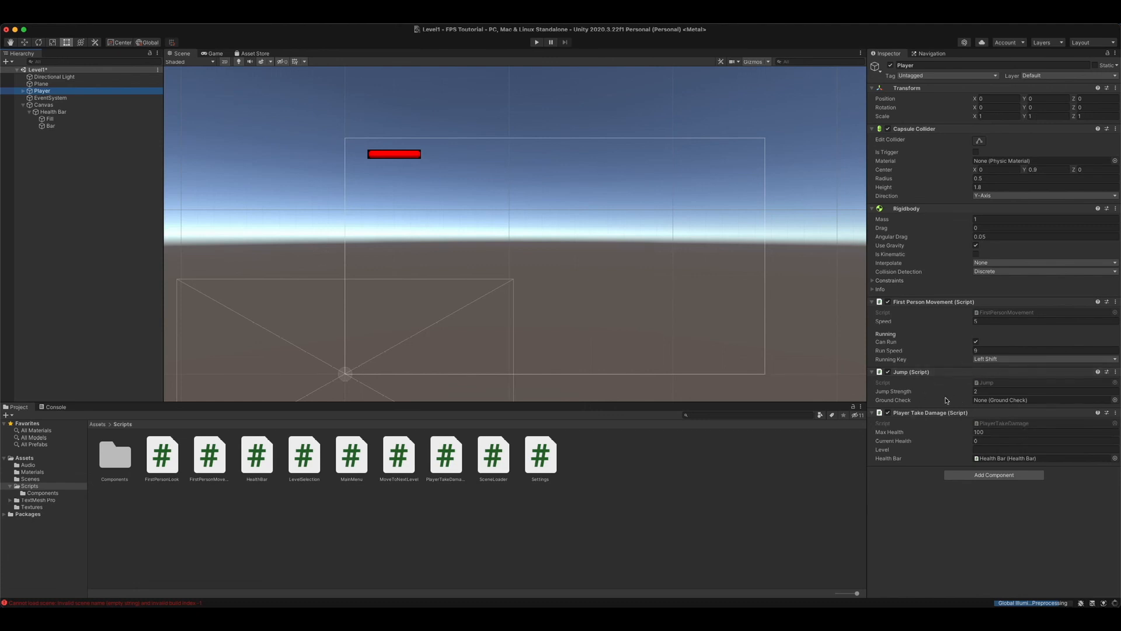
mouse_move(399, 158)
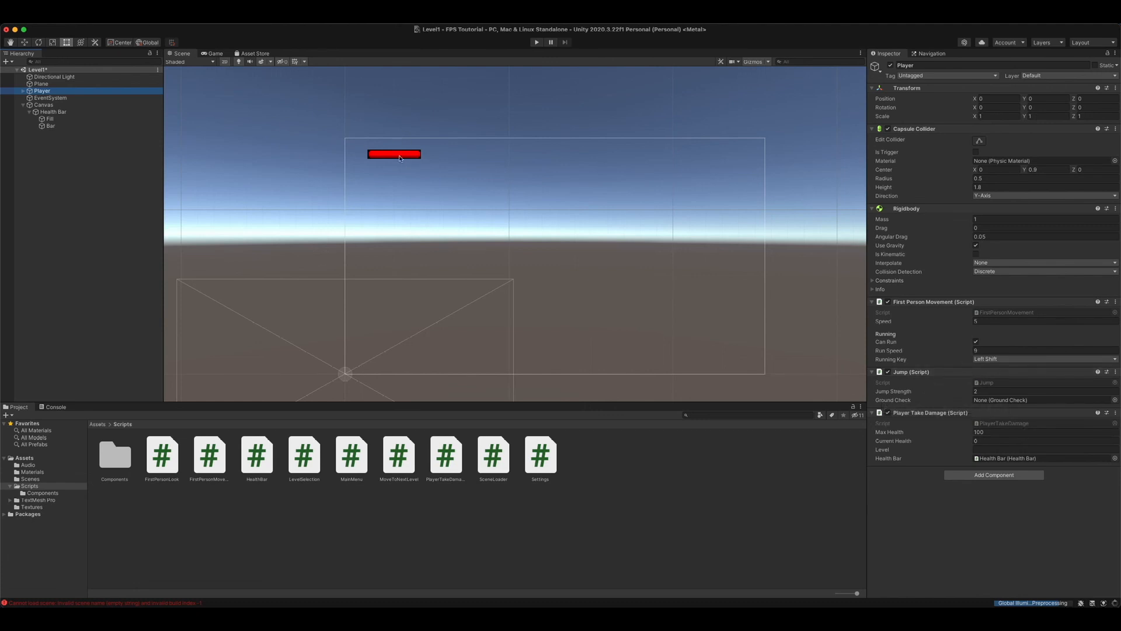
mouse_move(451, 171)
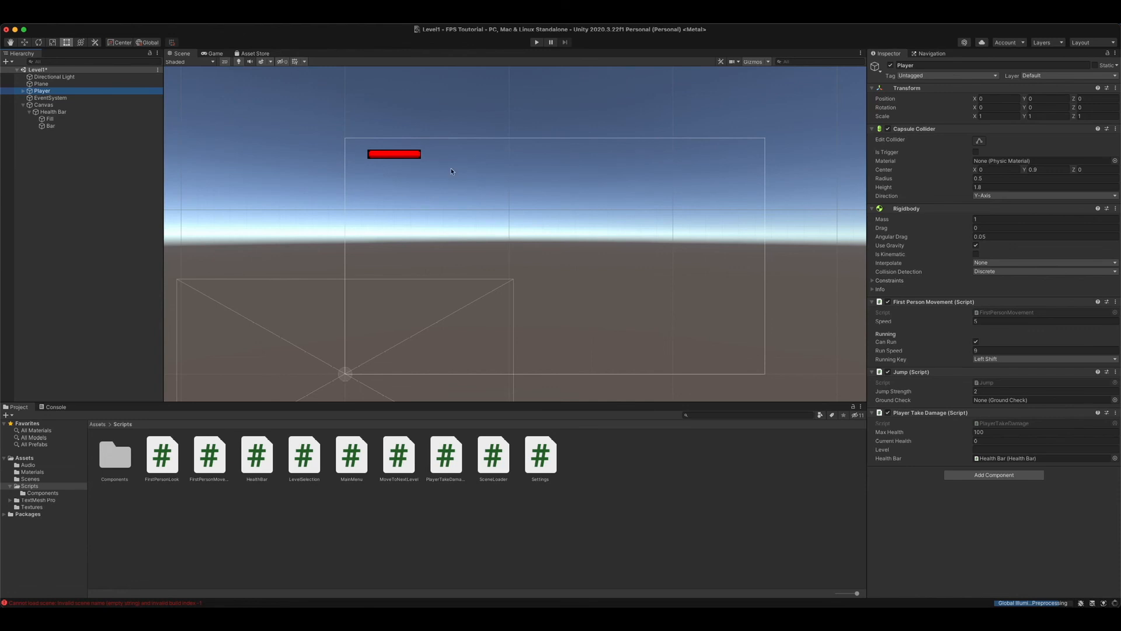
mouse_move(421, 187)
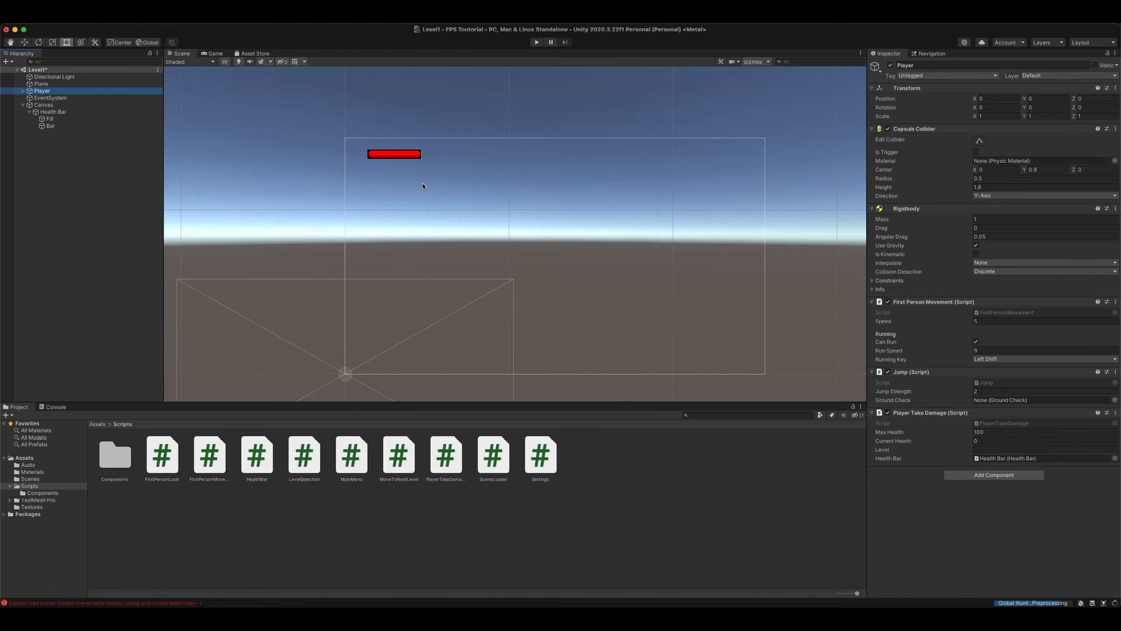
mouse_move(57, 28)
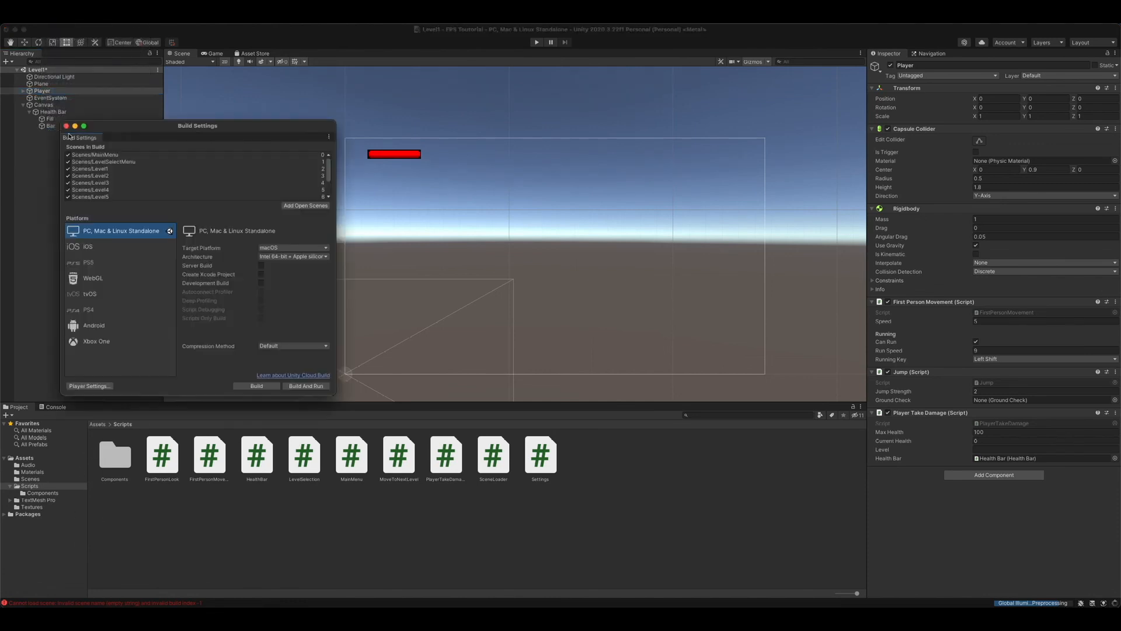
mouse_move(137, 184)
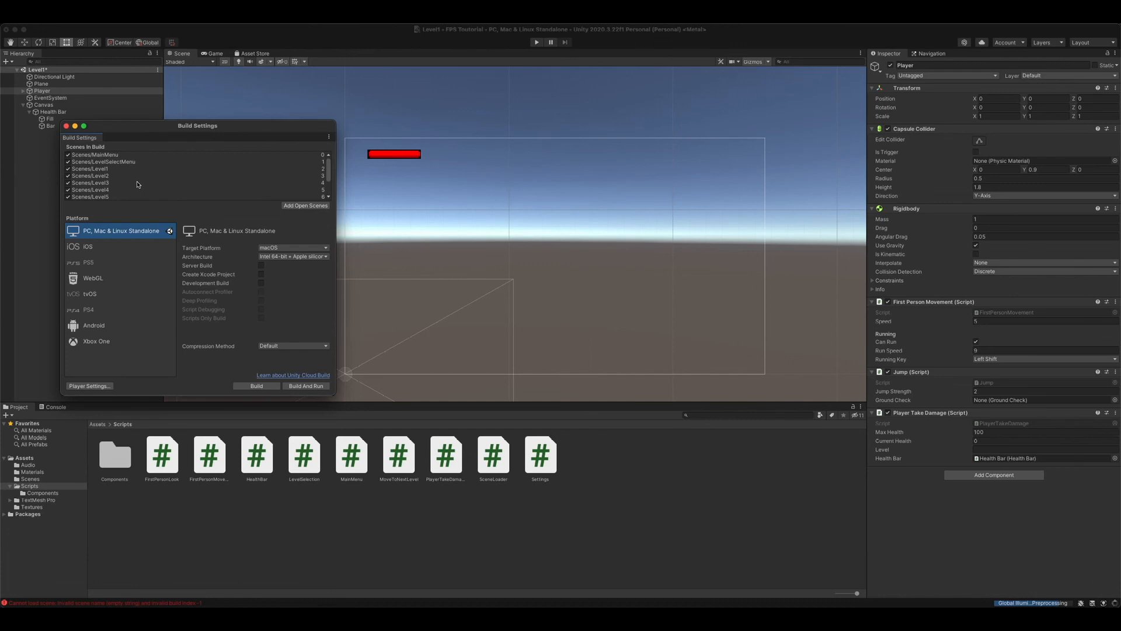
scroll("down", 3)
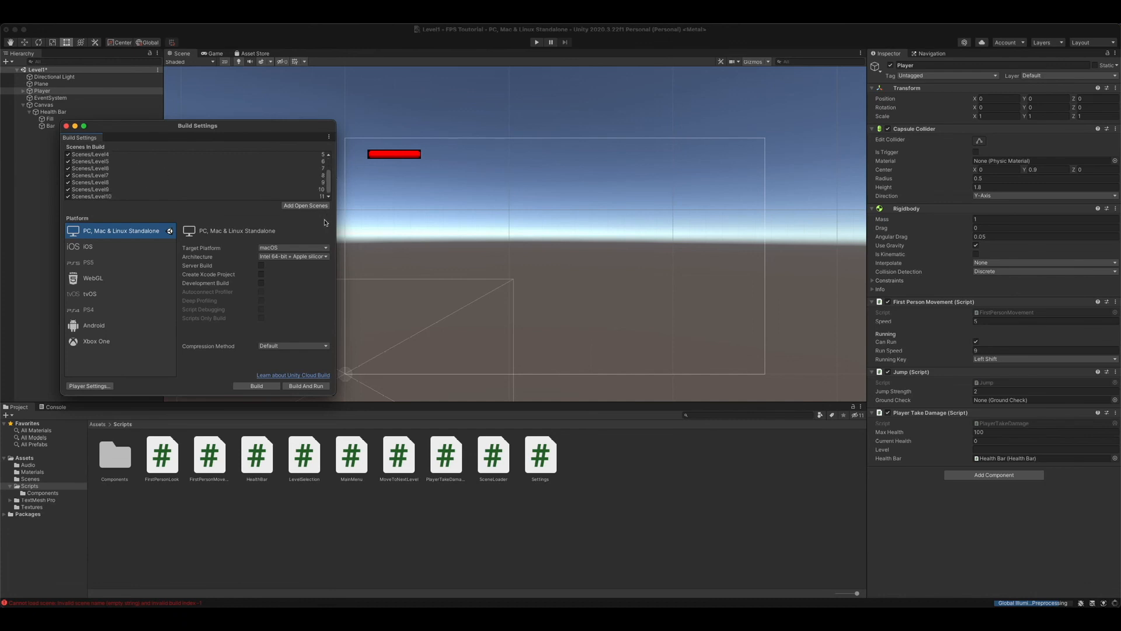
left_click(65, 126)
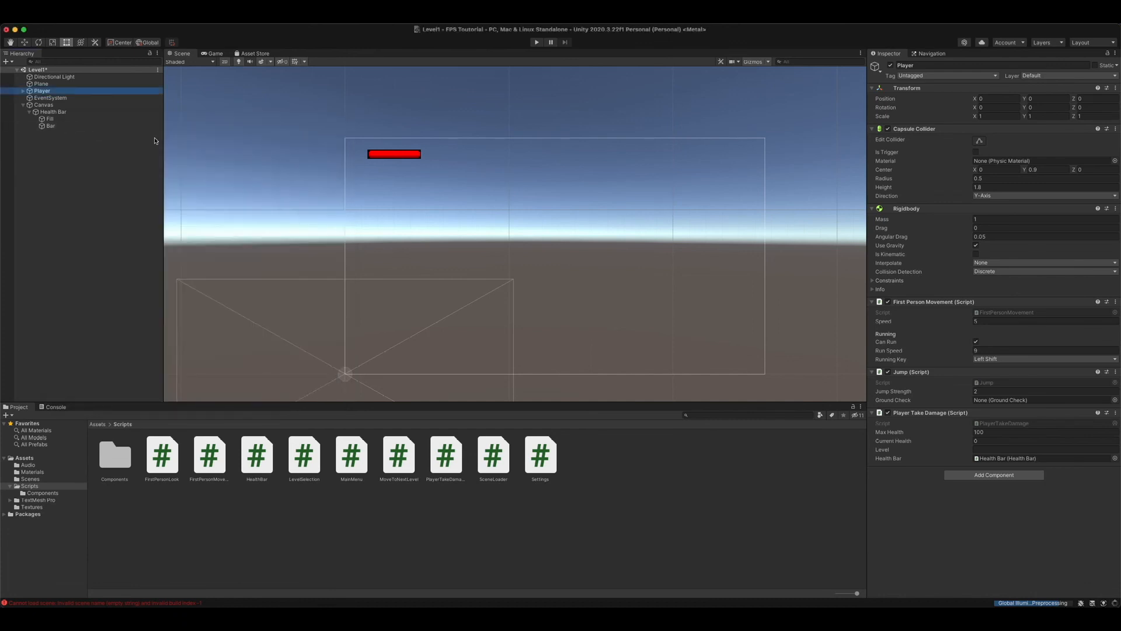